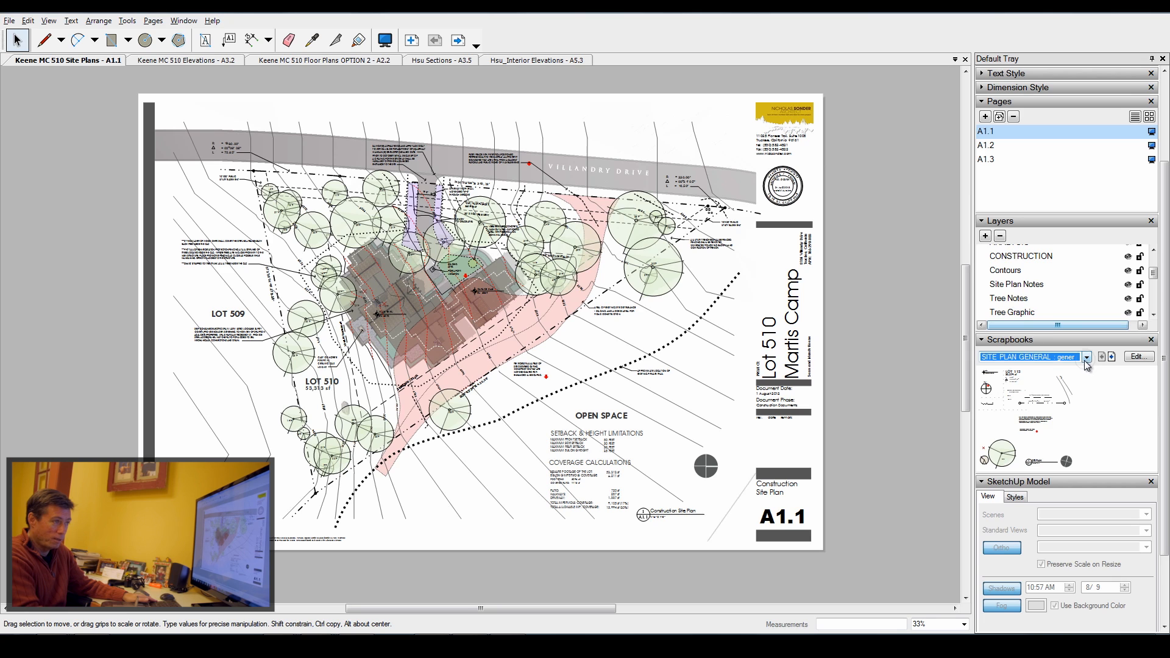
# Step: Open the scrapbook list and browse through its upper entries
pyautogui.click(1086, 357)
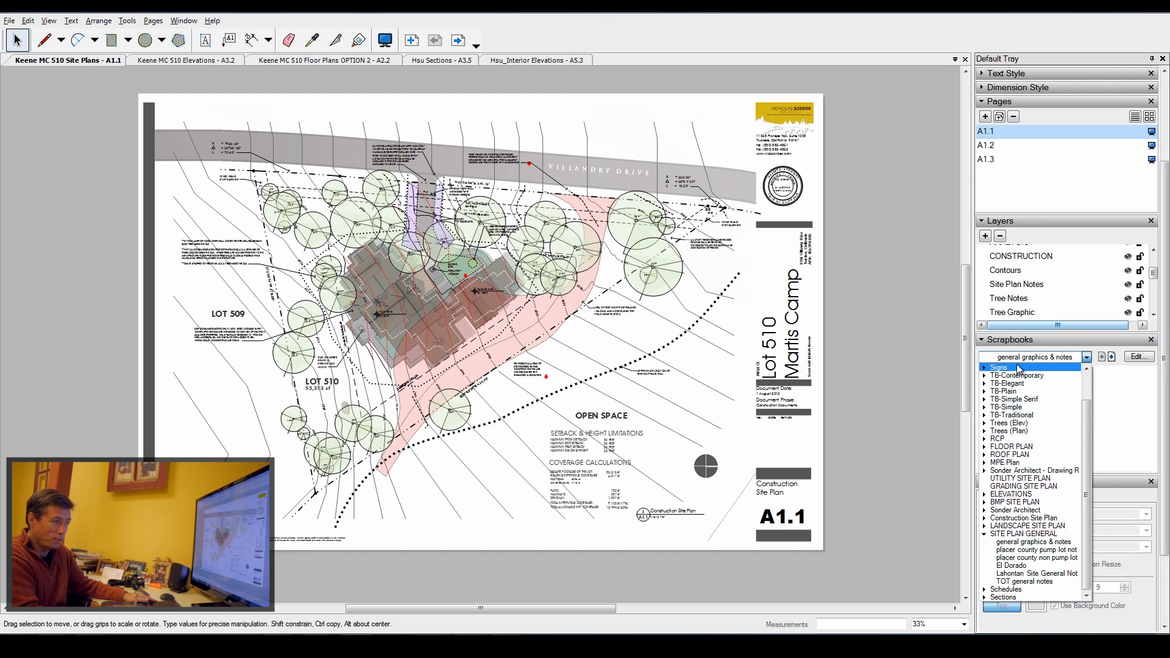
pyautogui.click(1010, 383)
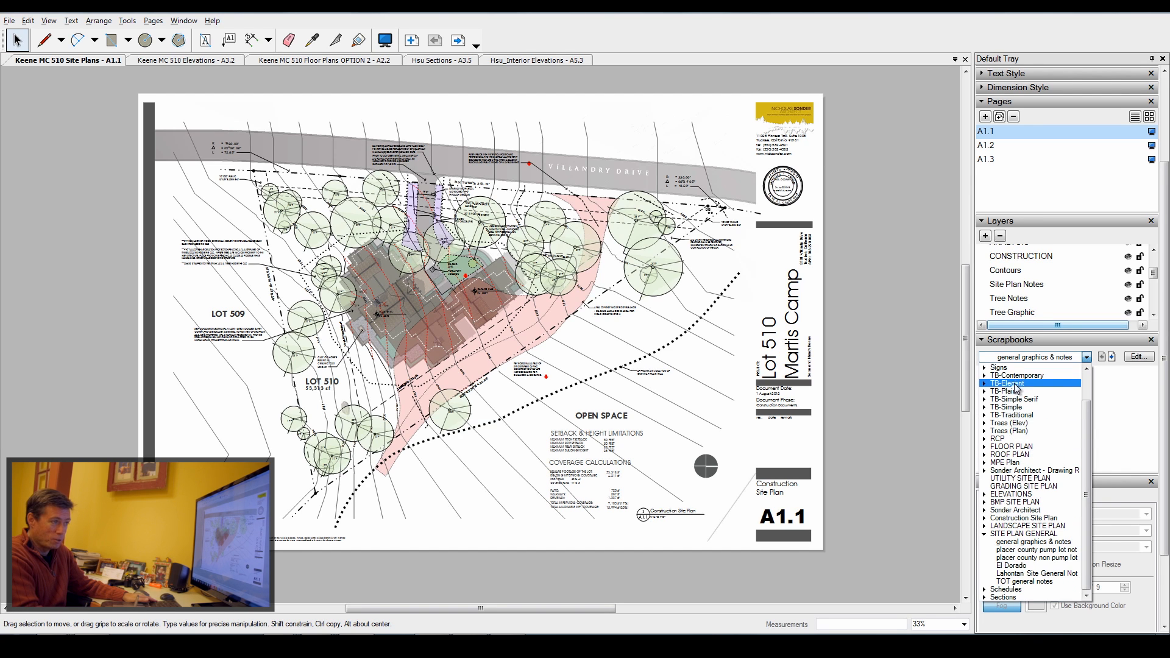
pyautogui.click(999, 367)
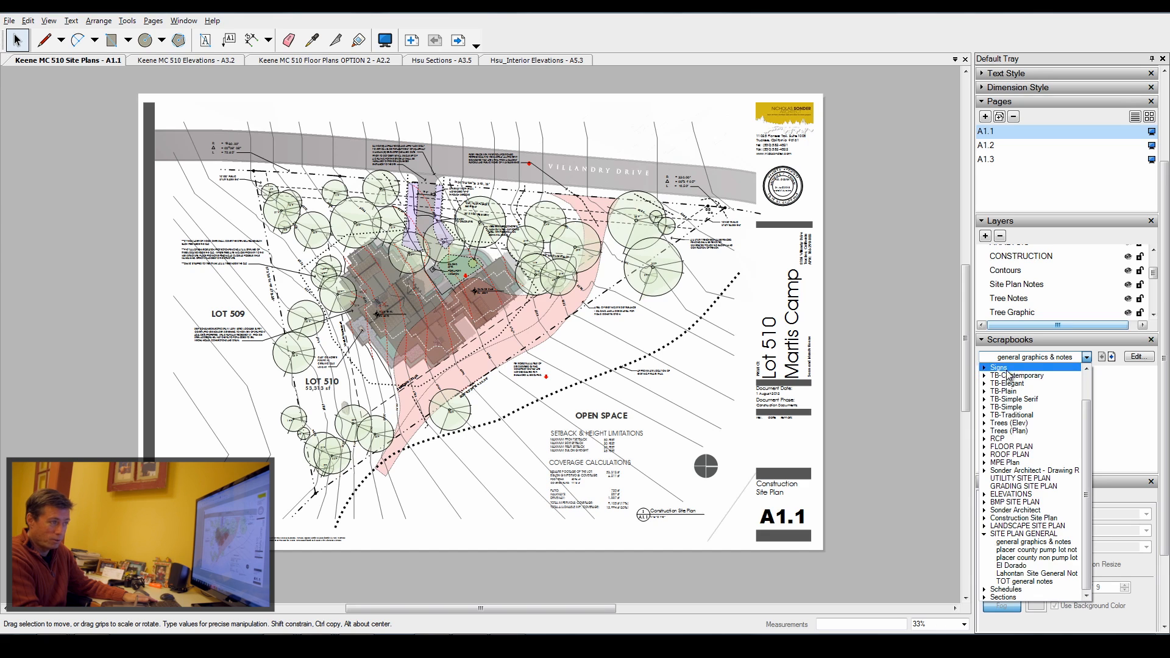
pyautogui.click(1012, 415)
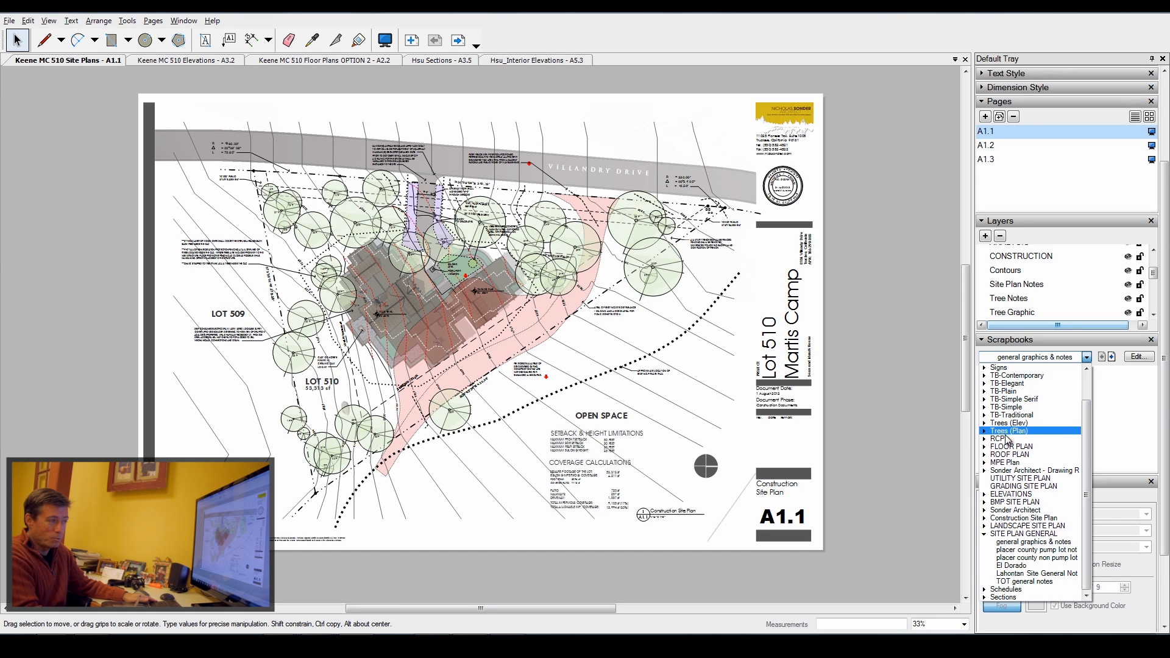
pyautogui.click(1000, 439)
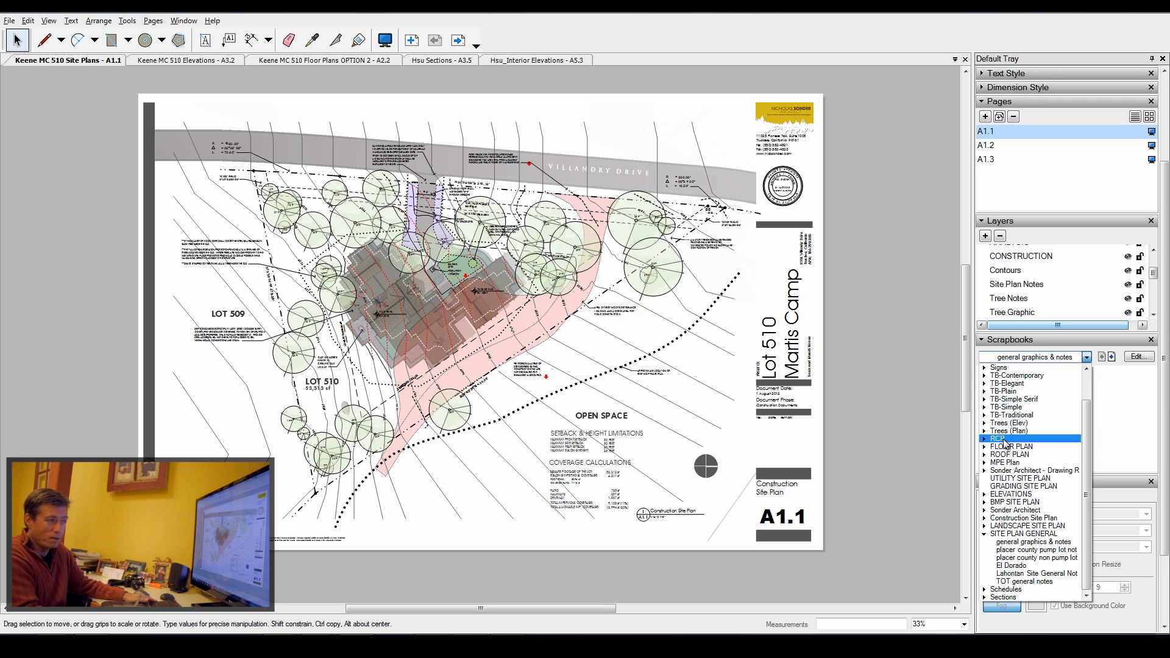
pyautogui.click(1009, 455)
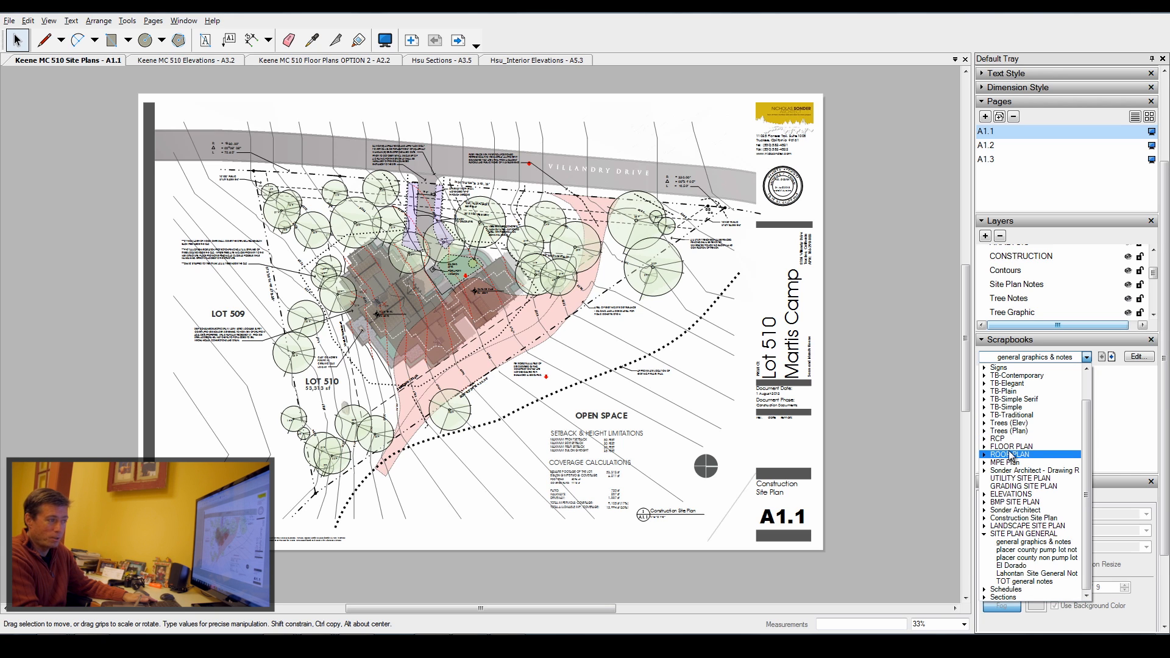
pyautogui.click(1008, 462)
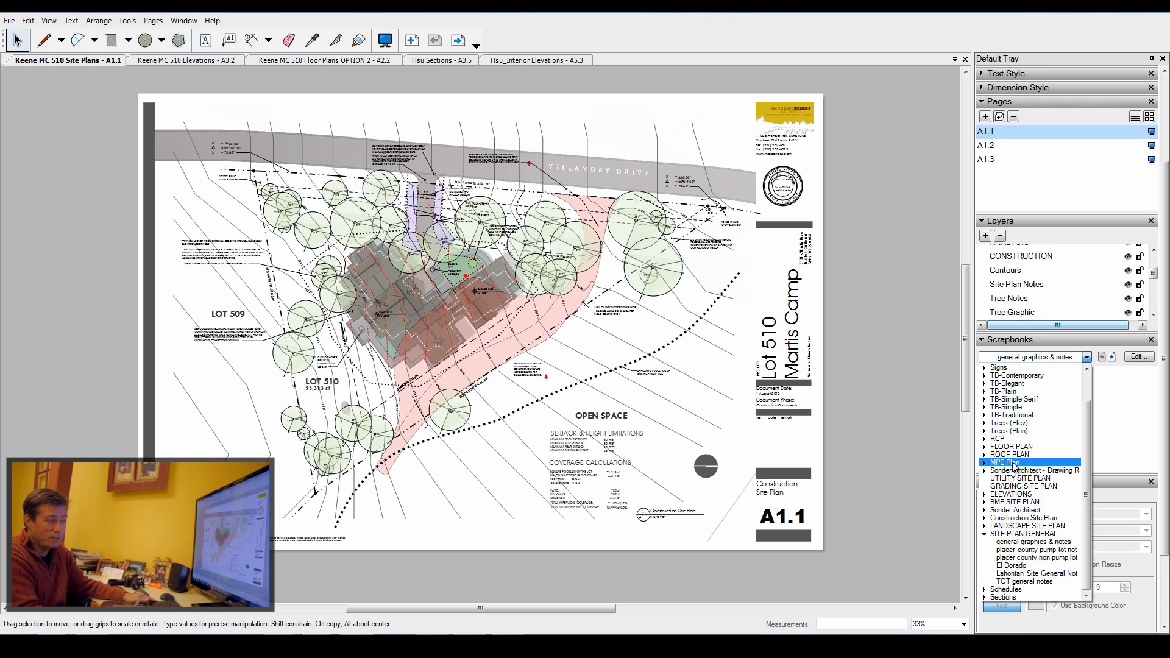
pyautogui.click(1020, 478)
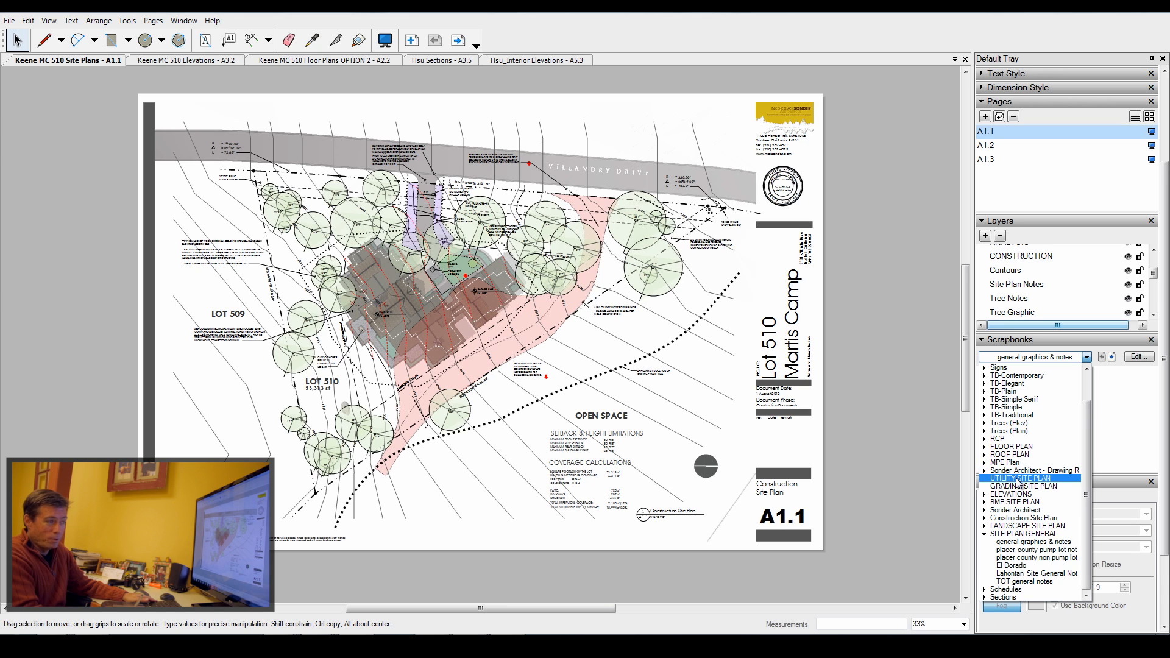
pyautogui.click(1012, 494)
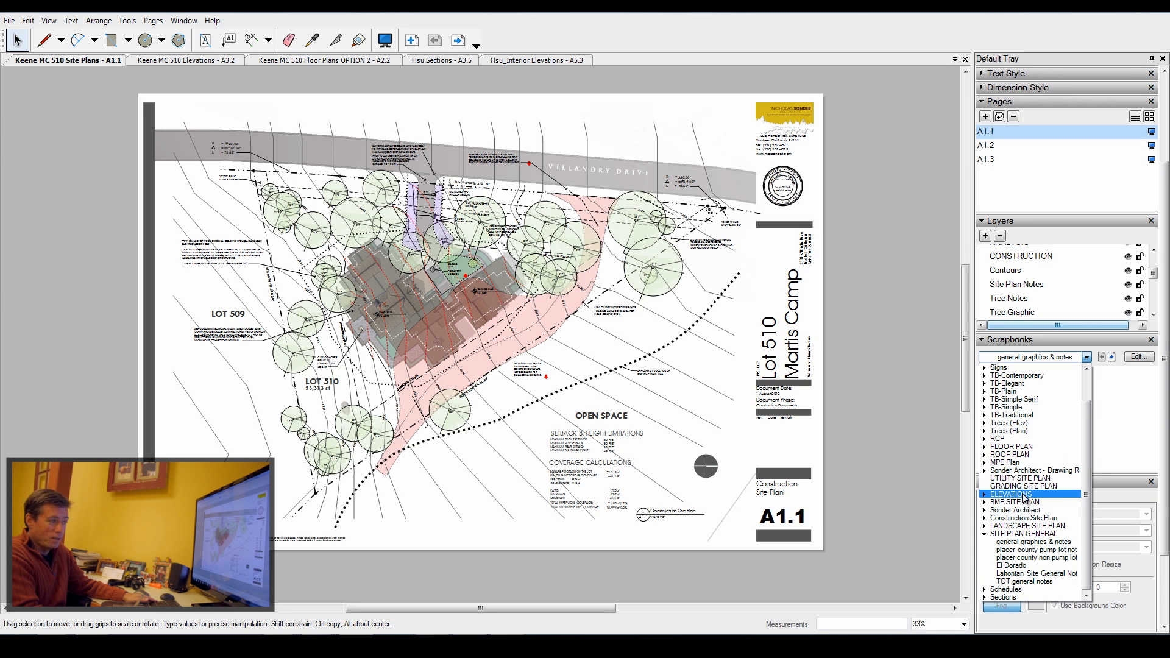
pyautogui.click(1015, 502)
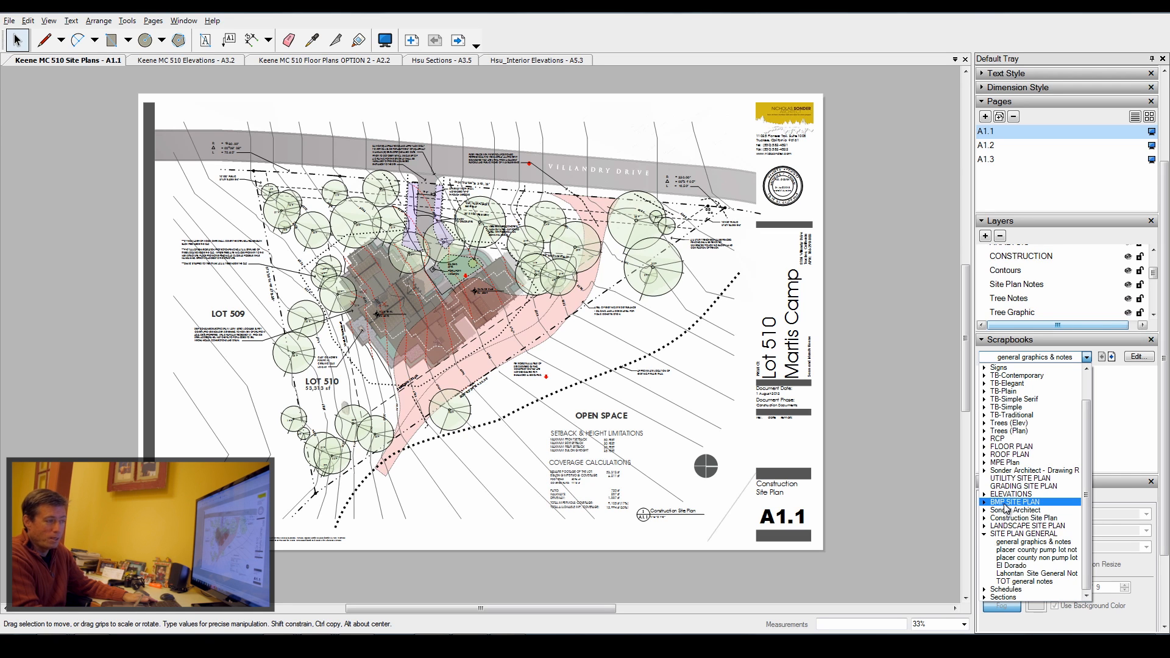
pyautogui.moveTo(1005, 509)
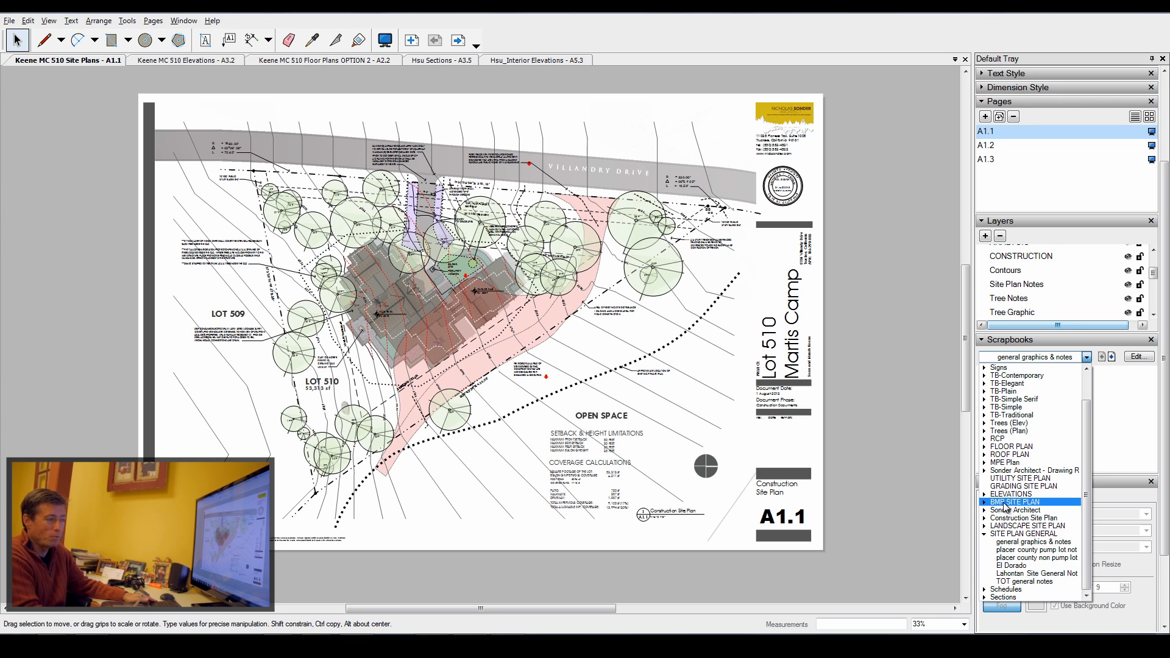
pyautogui.moveTo(1011, 508)
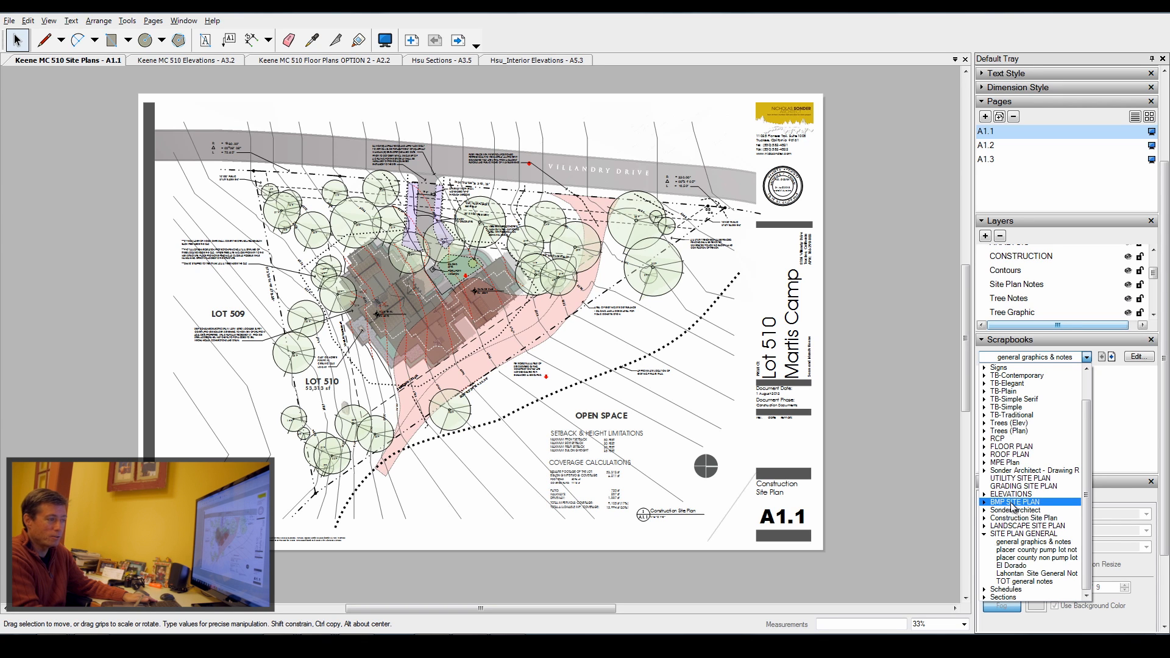
# Step: Browse further down the list and expand the SITE PLAN GENERAL group's pages
pyautogui.click(1023, 519)
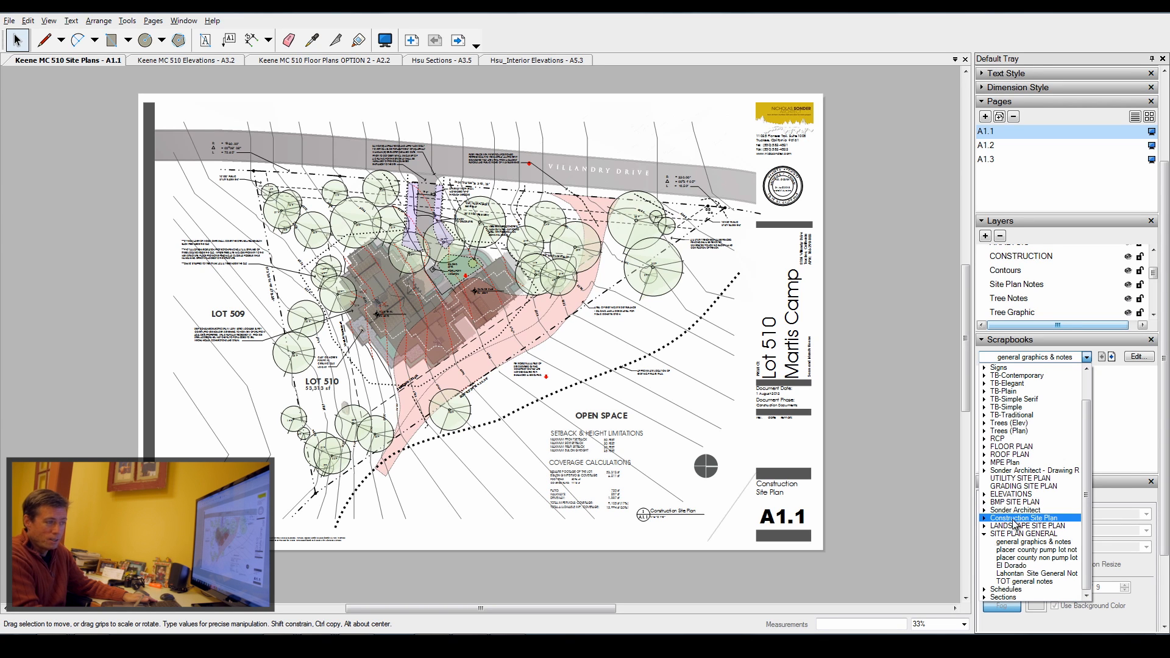
pyautogui.click(1030, 525)
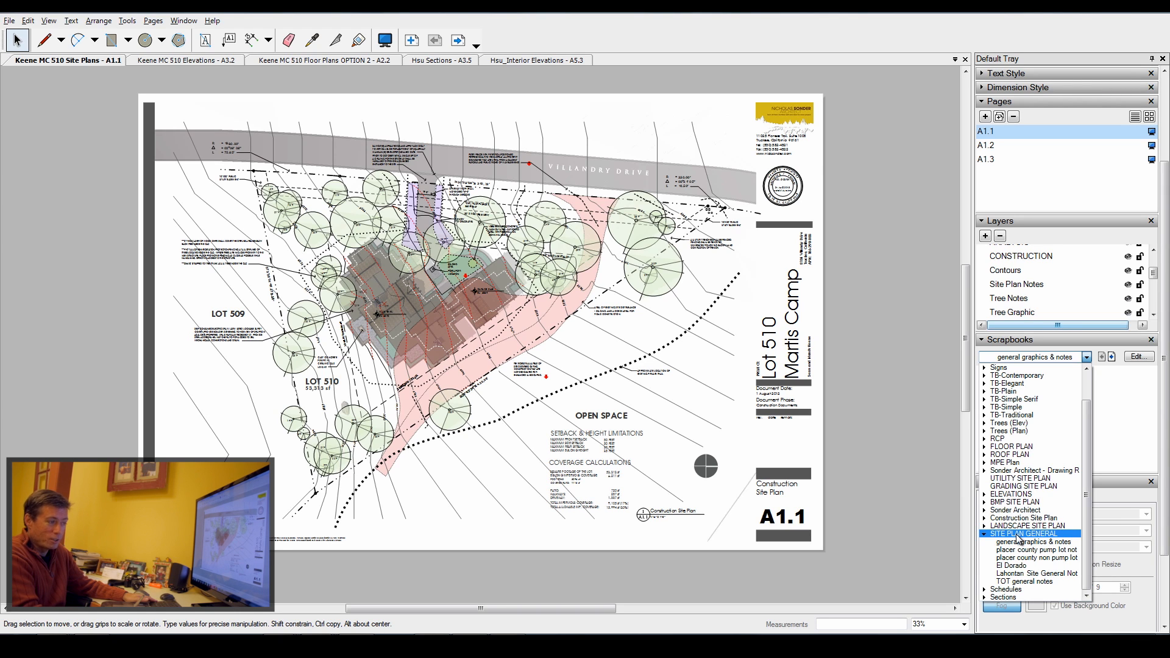
pyautogui.click(1036, 550)
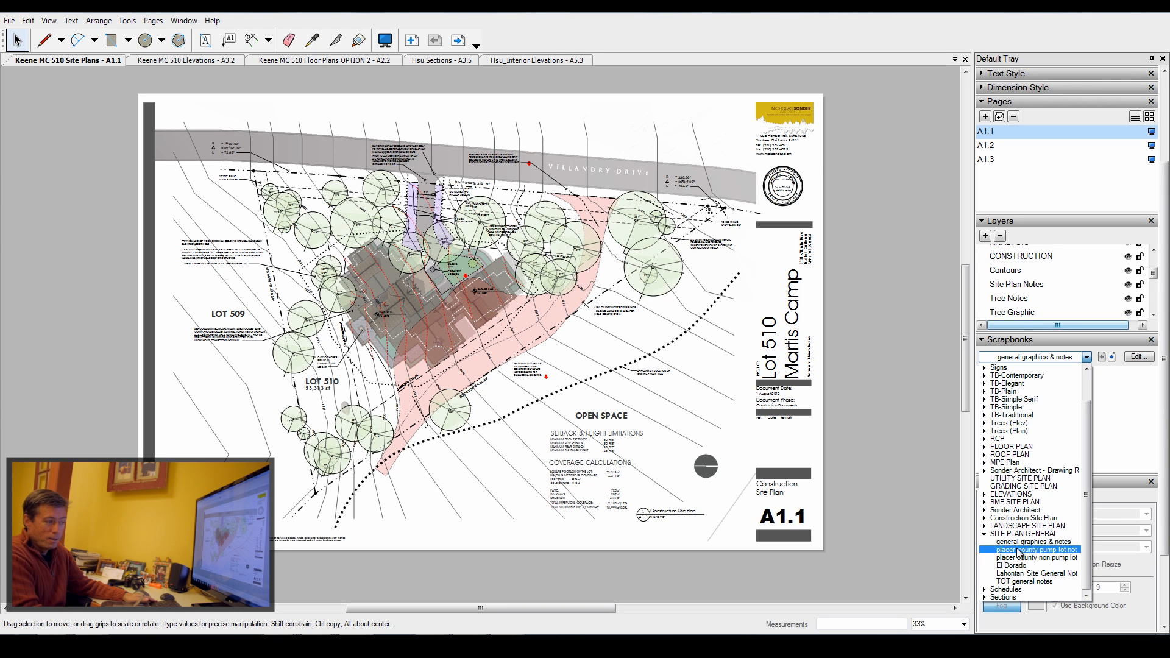
pyautogui.click(1038, 573)
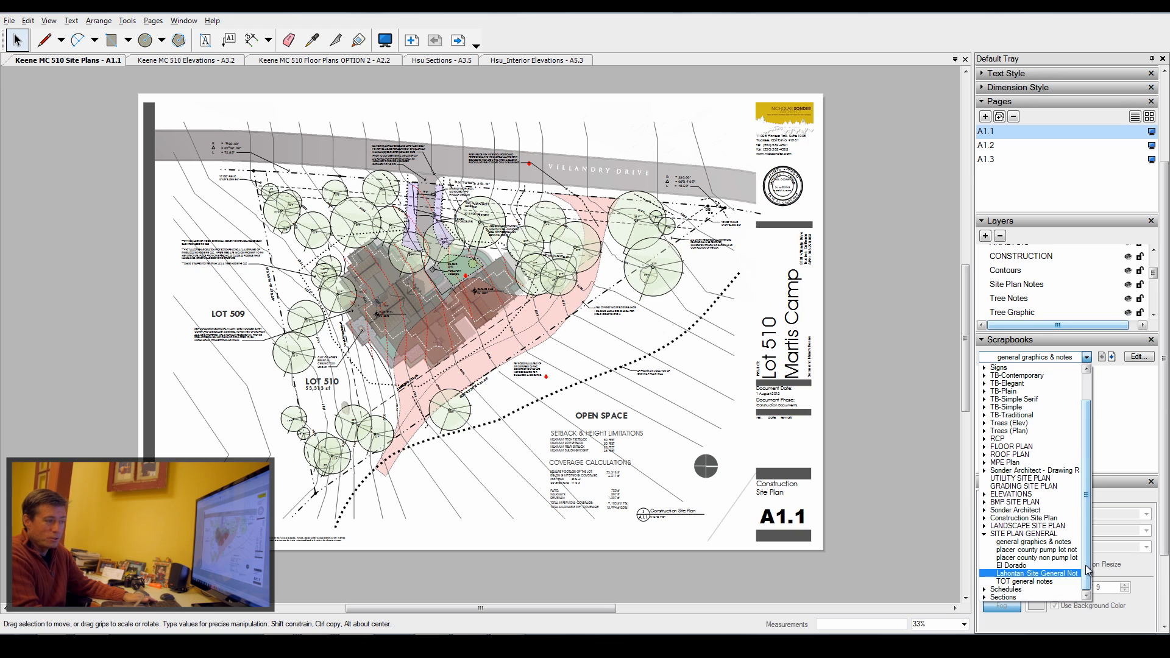
pyautogui.click(1007, 597)
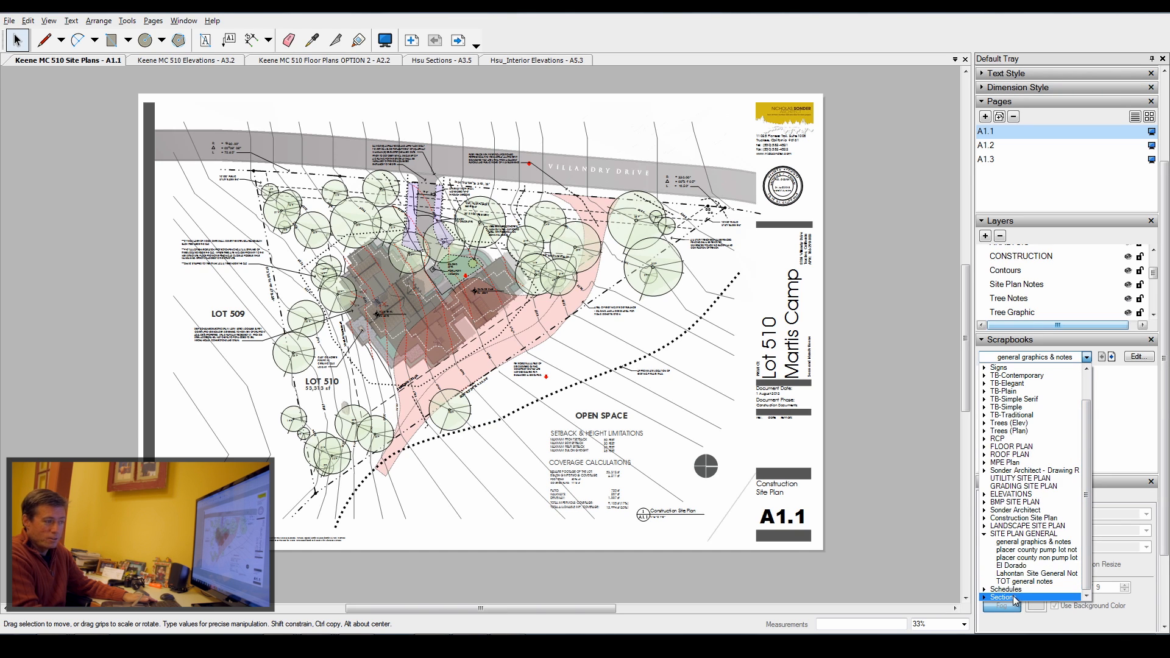
pyautogui.click(1027, 534)
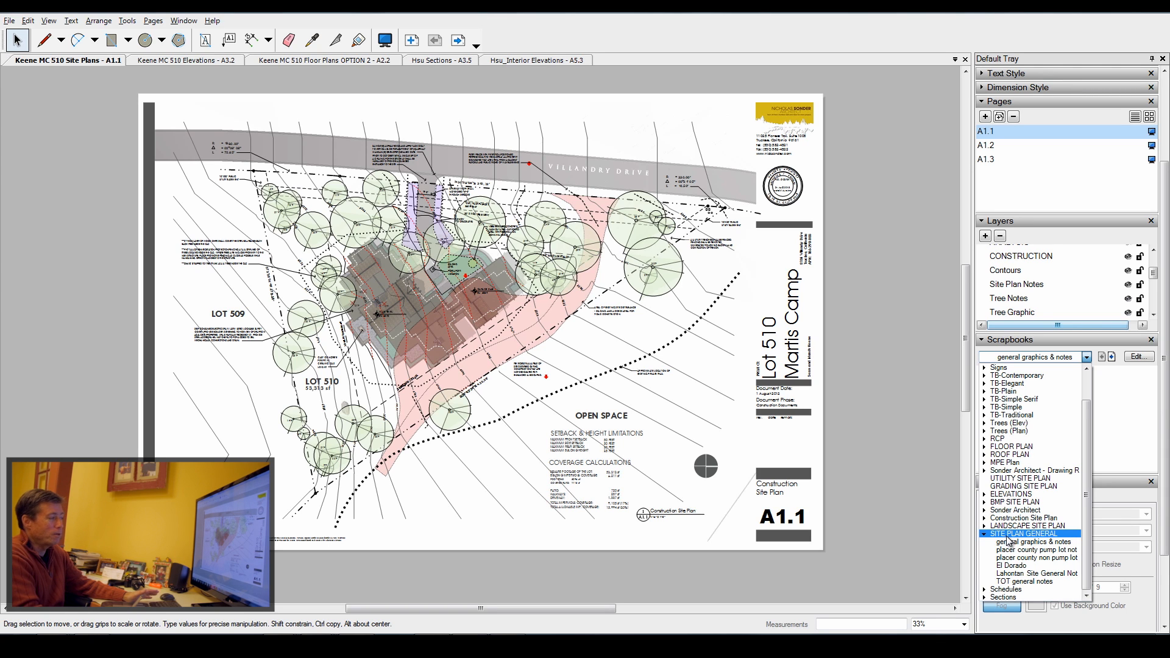
# Step: Load the SITE PLAN GENERAL 'general graphics & notes' scrapbook with its note and symbol items
pyautogui.click(1032, 541)
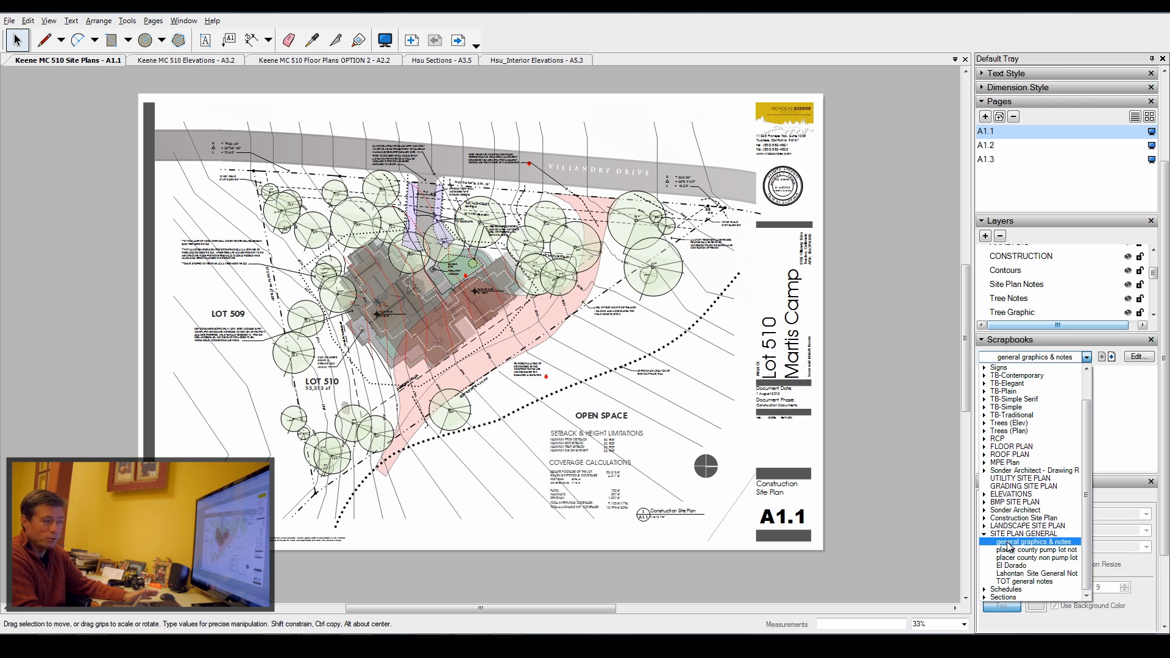
pyautogui.click(1028, 532)
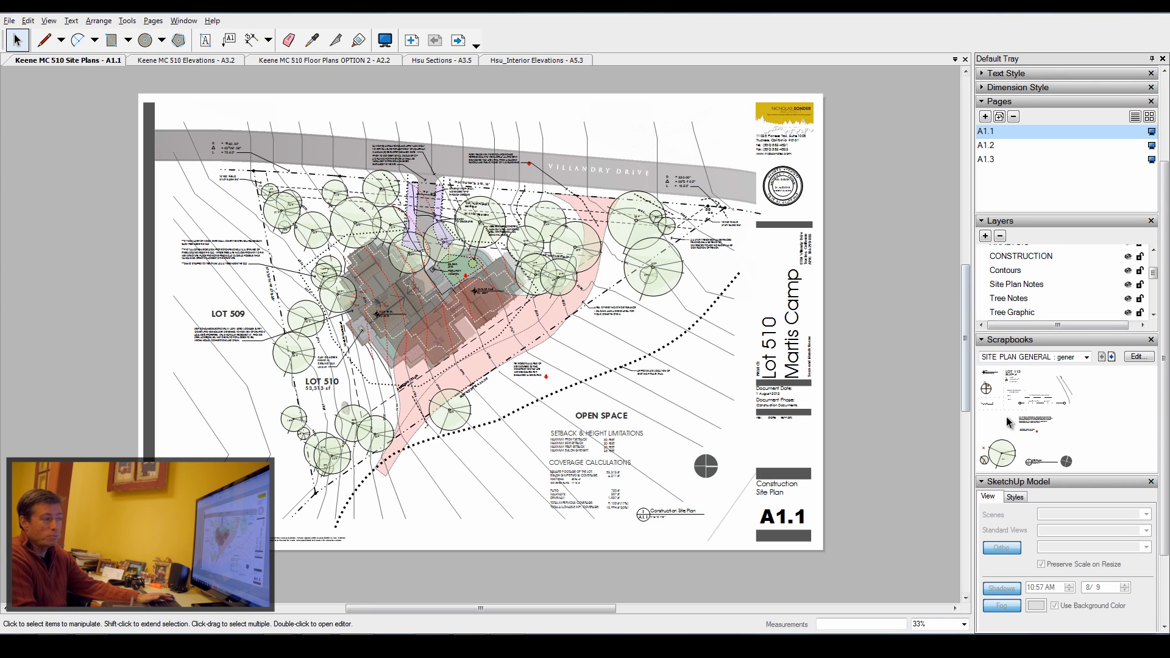
pyautogui.moveTo(996, 452)
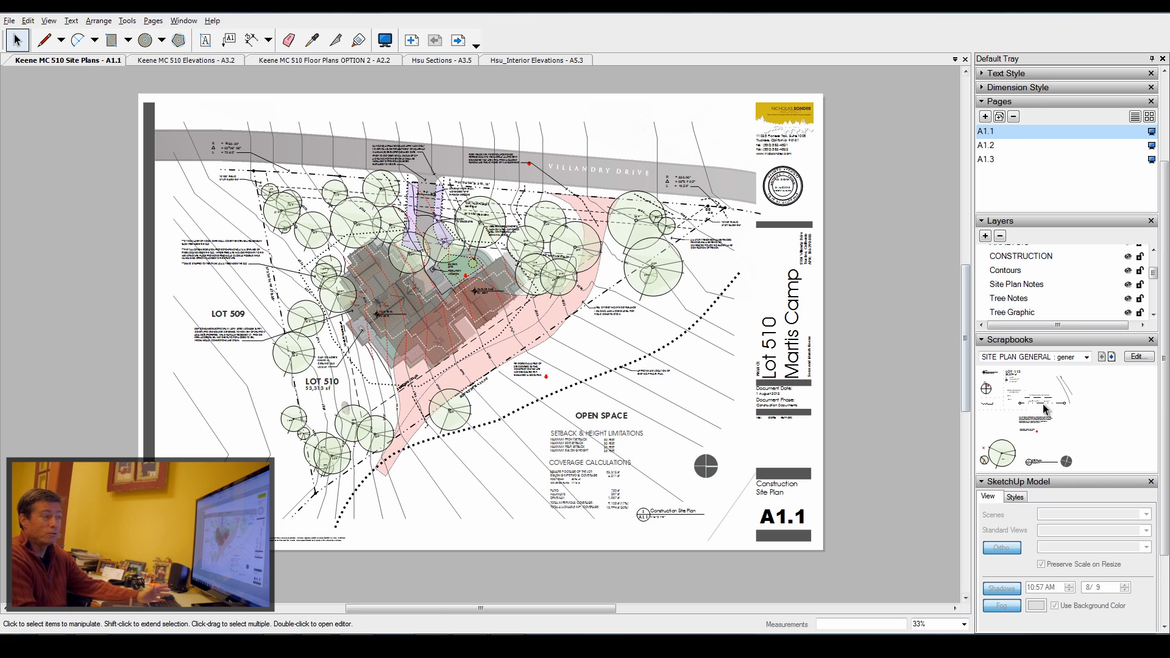
pyautogui.moveTo(1032, 435)
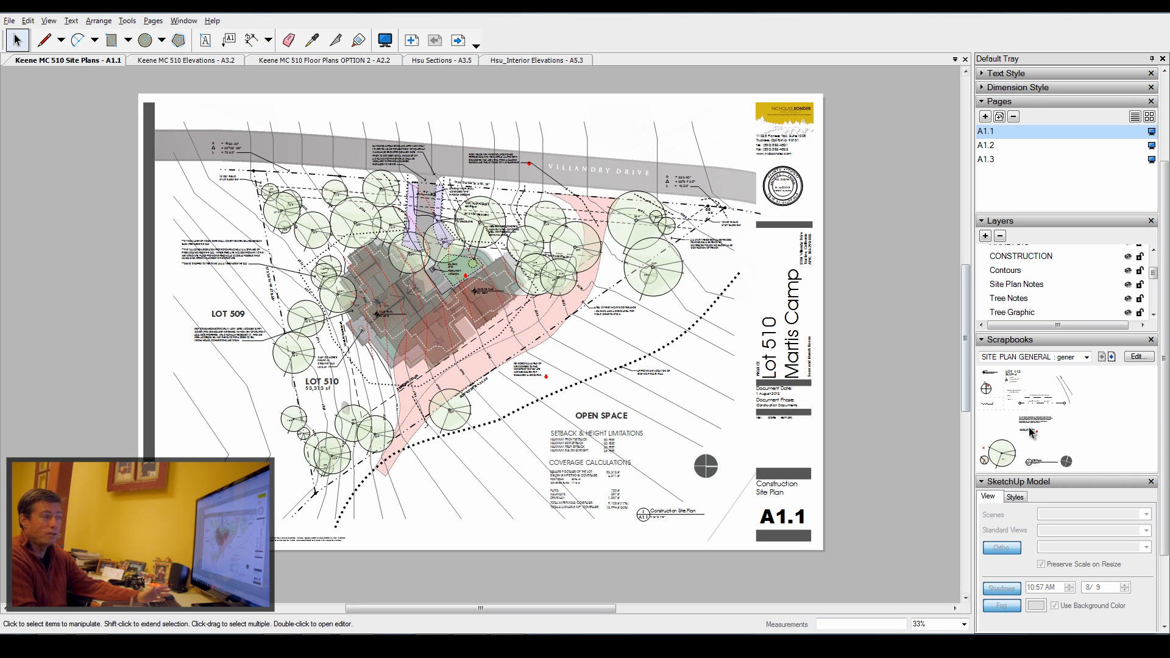
pyautogui.moveTo(1032, 429)
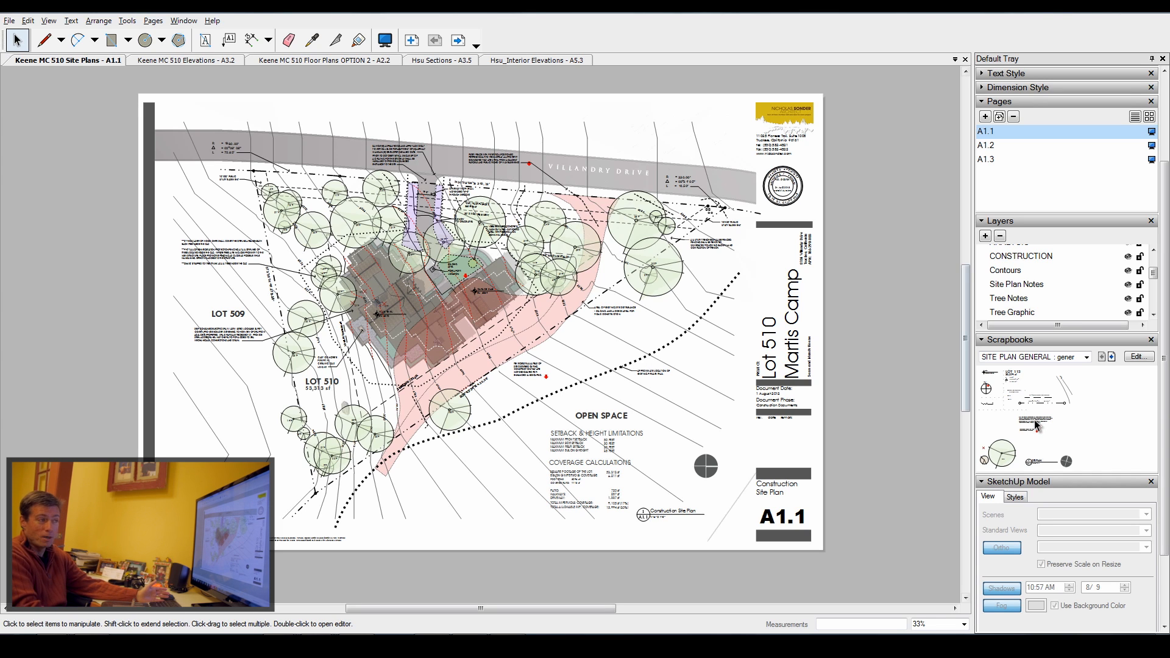
# Step: Switch the scrapbook tray to SITE PLAN GENERAL's Lahontan Site General Notes page
pyautogui.click(1029, 356)
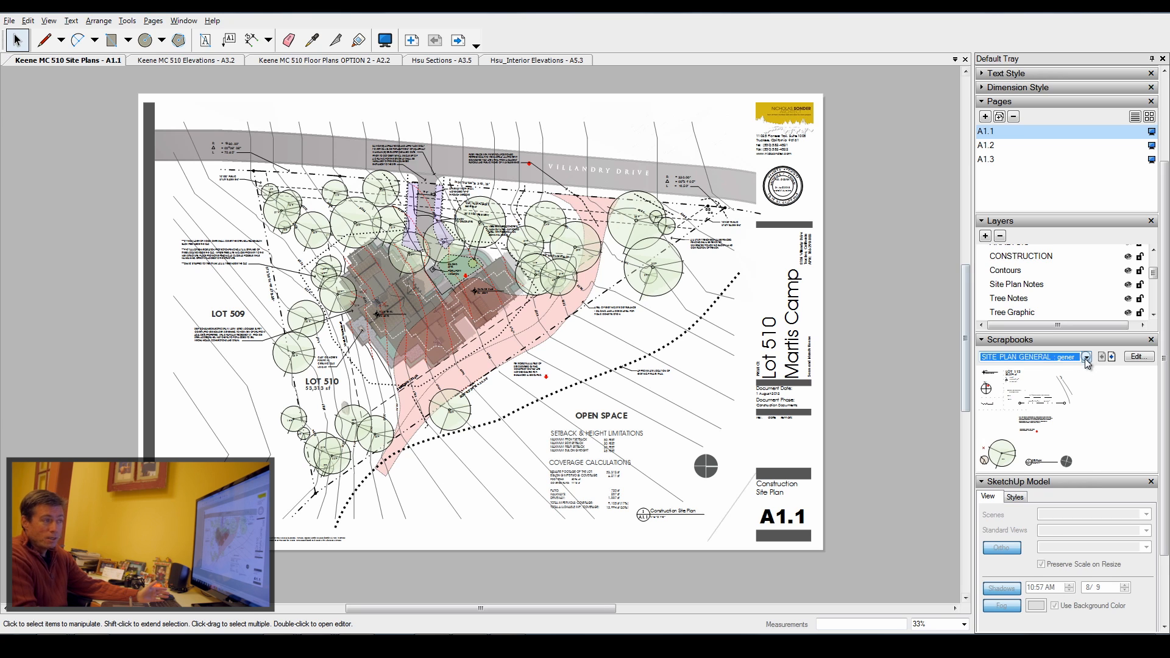
pyautogui.click(1087, 357)
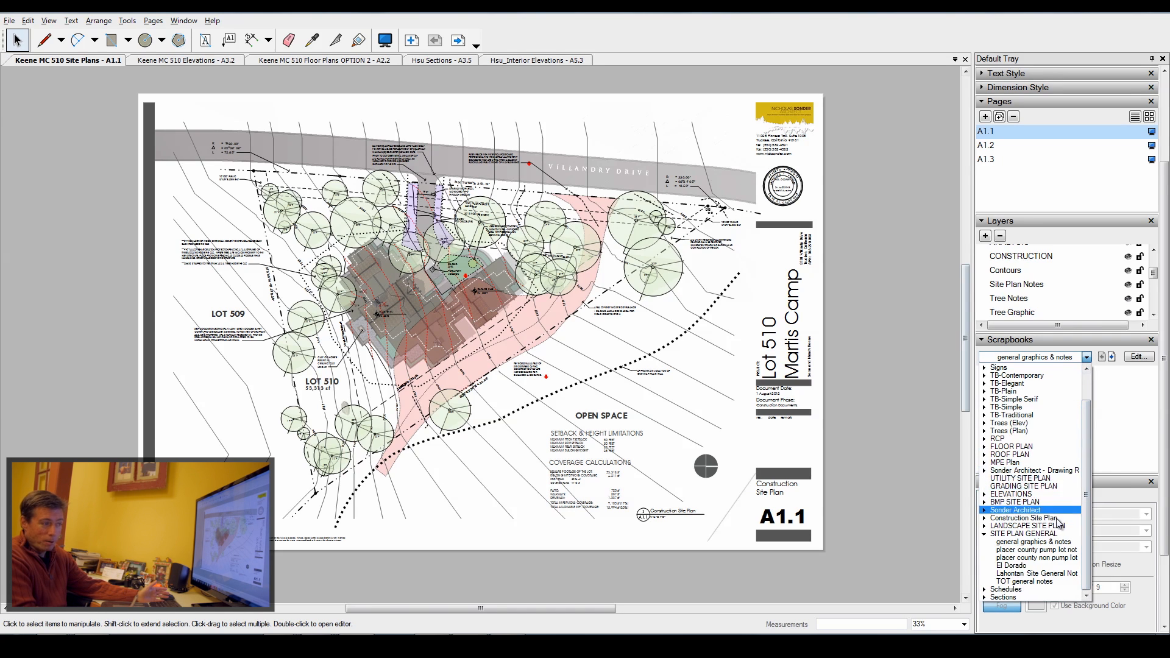
pyautogui.click(1032, 557)
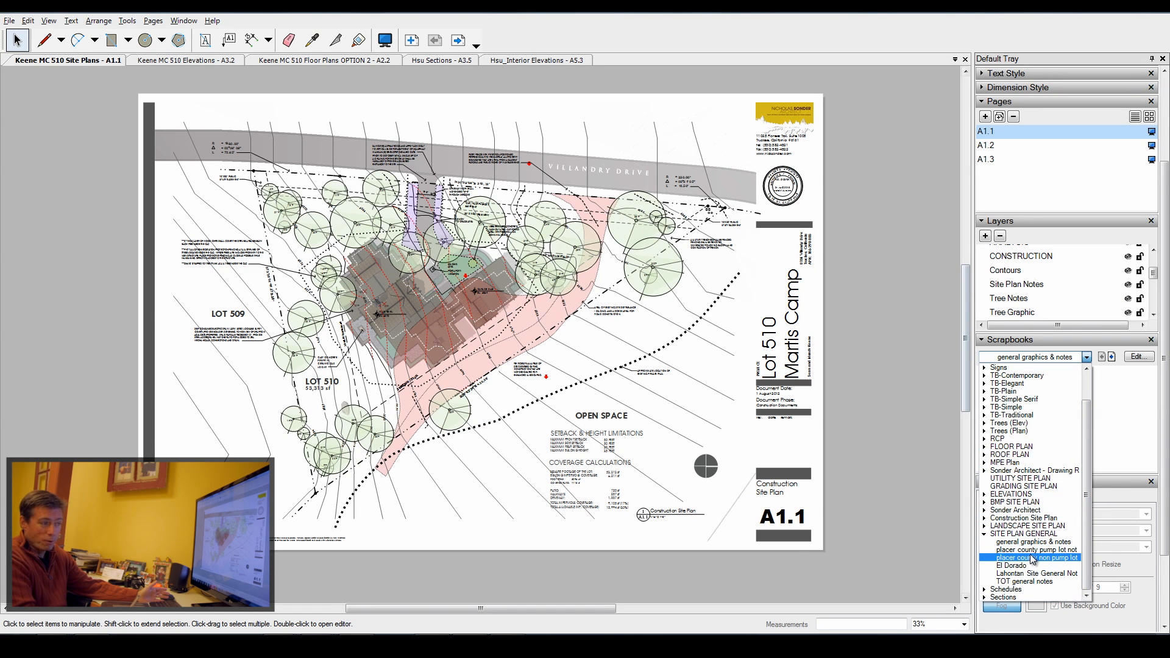
pyautogui.click(1014, 566)
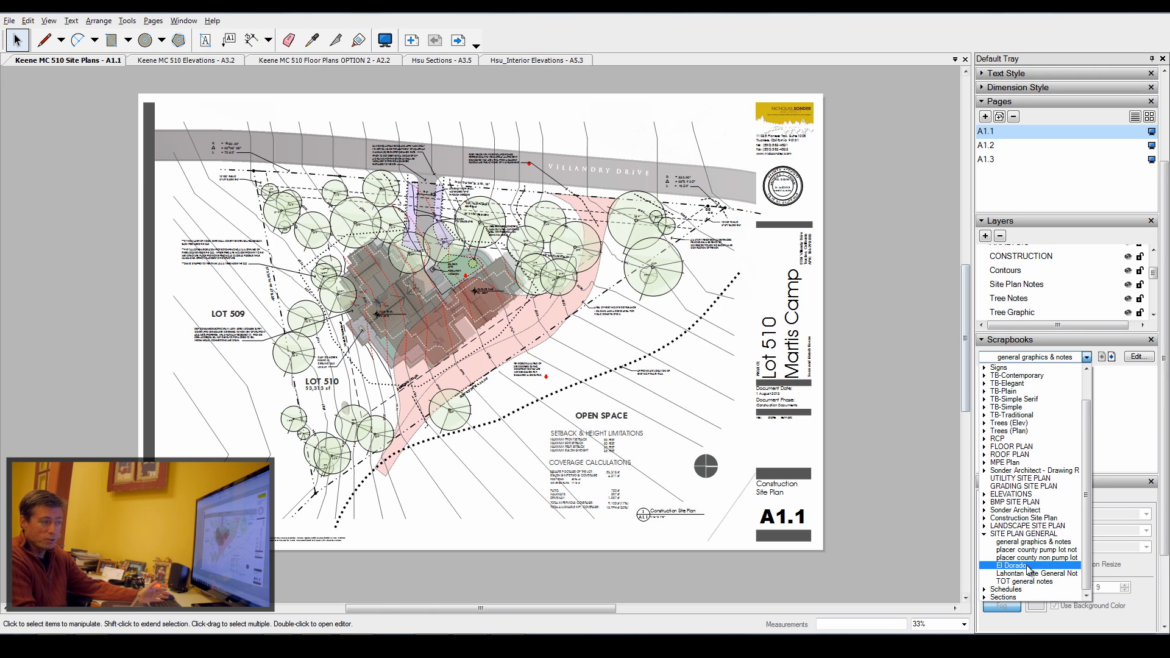
pyautogui.click(1036, 573)
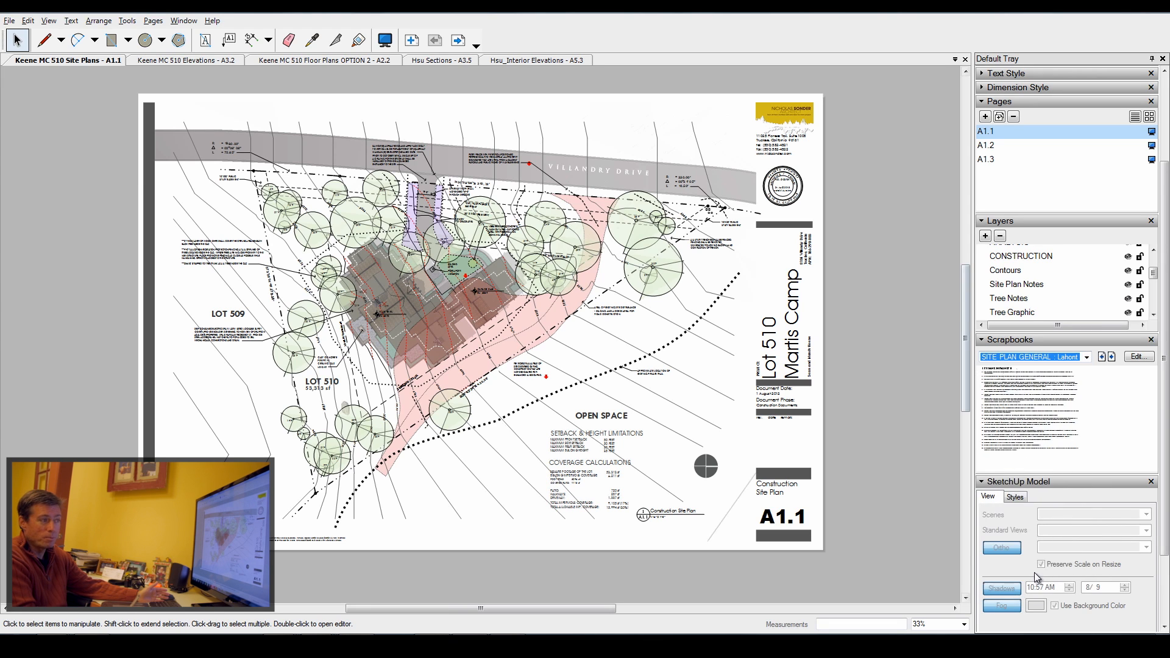
pyautogui.moveTo(1000, 377)
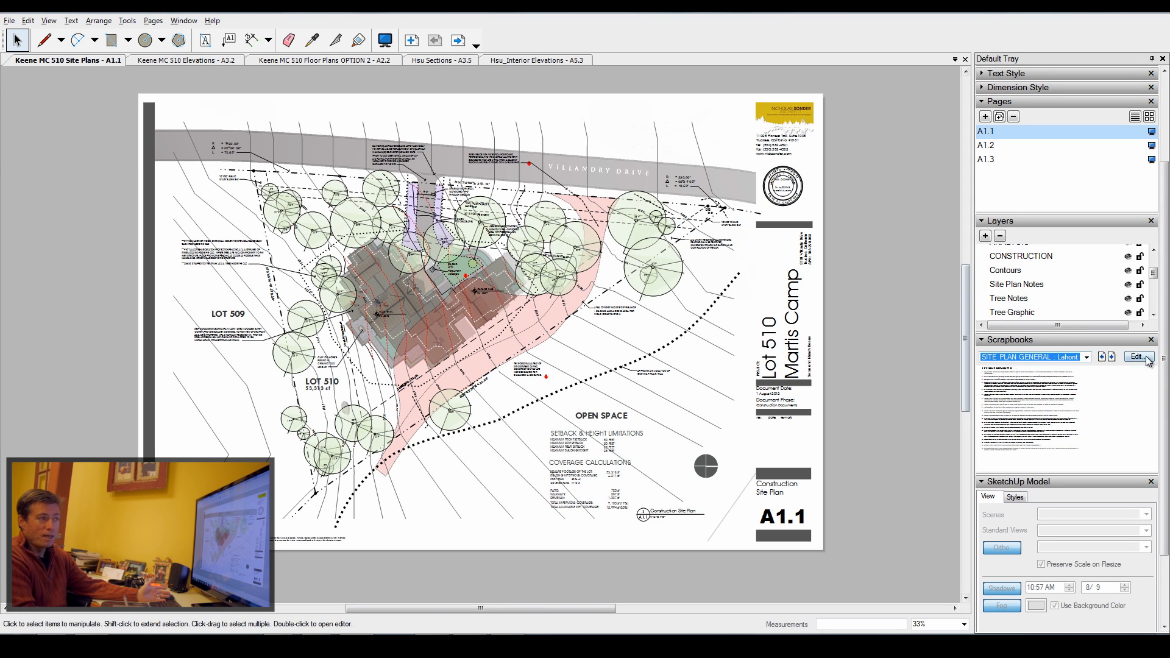
pyautogui.click(1138, 356)
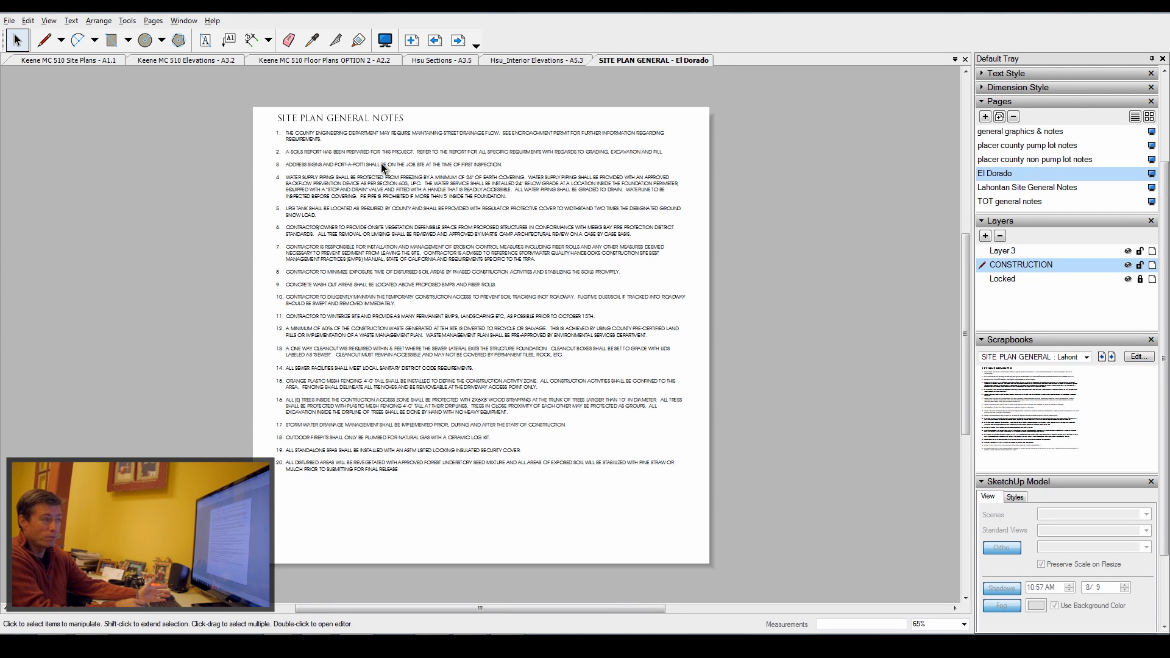
pyautogui.moveTo(515, 185)
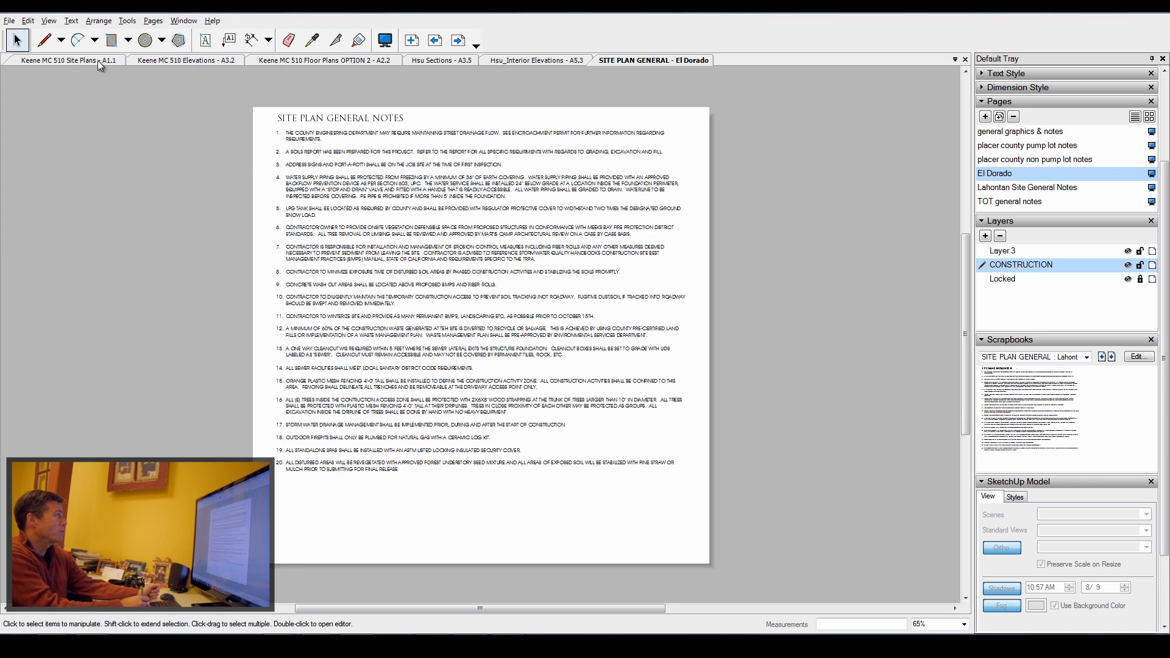
# Step: Go to the Keene MC 510 Site Plans A1.1 sheet and resize the general notes block
pyautogui.click(66, 60)
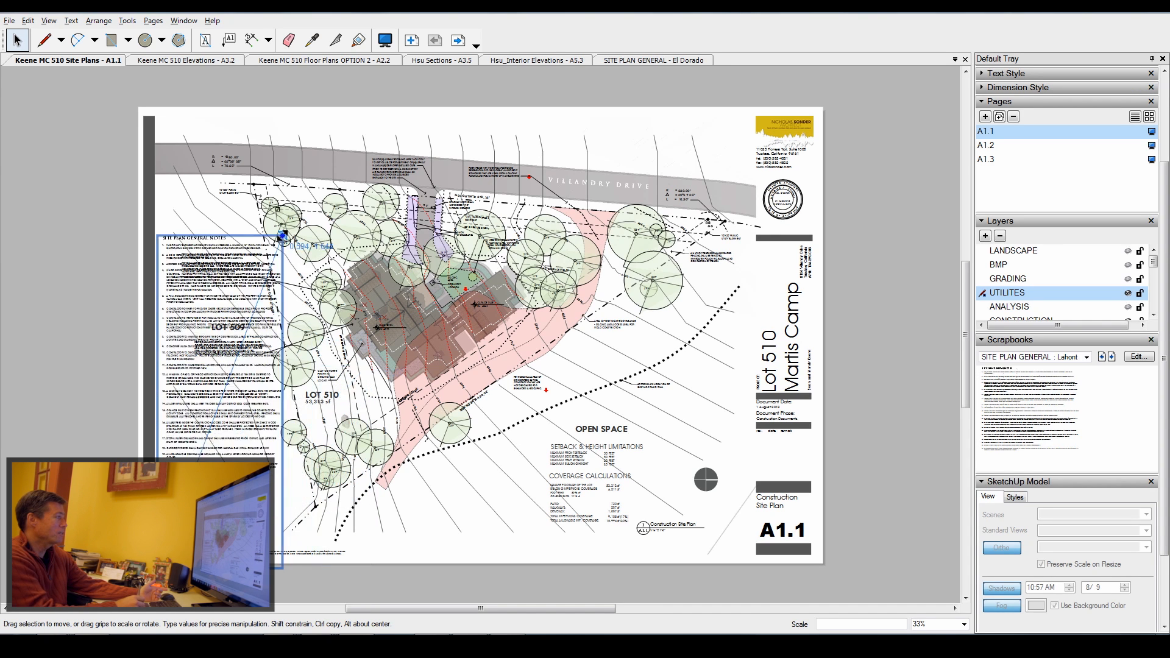
pyautogui.moveTo(282, 237); pyautogui.dragTo(221, 143)
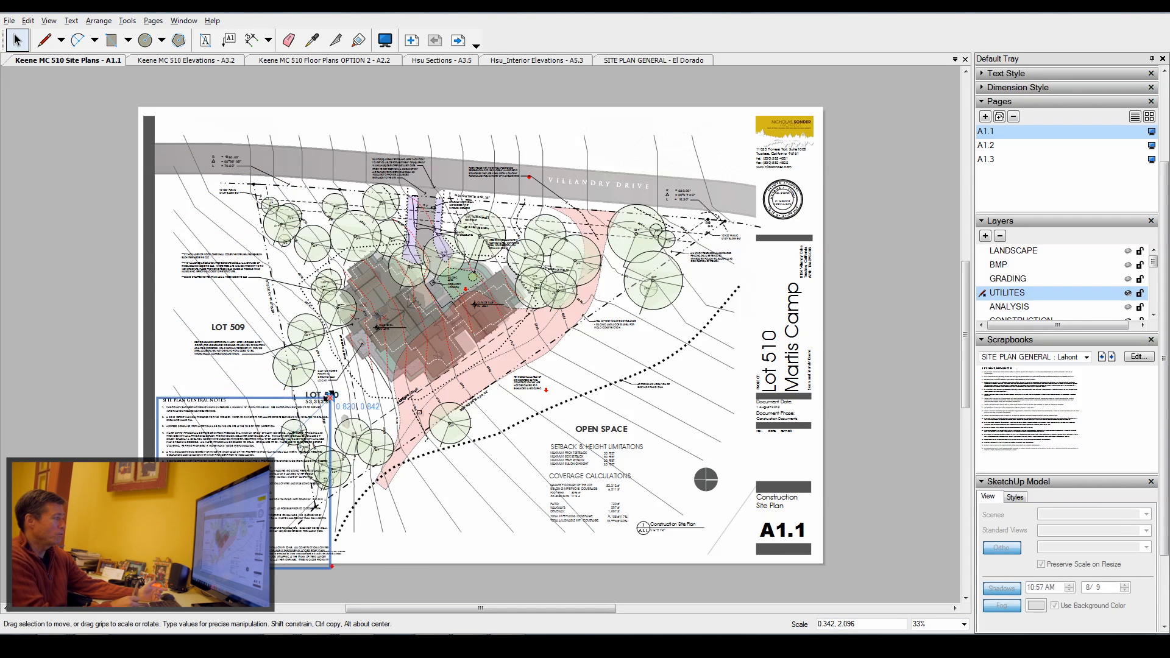
pyautogui.moveTo(328, 399); pyautogui.dragTo(513, 392)
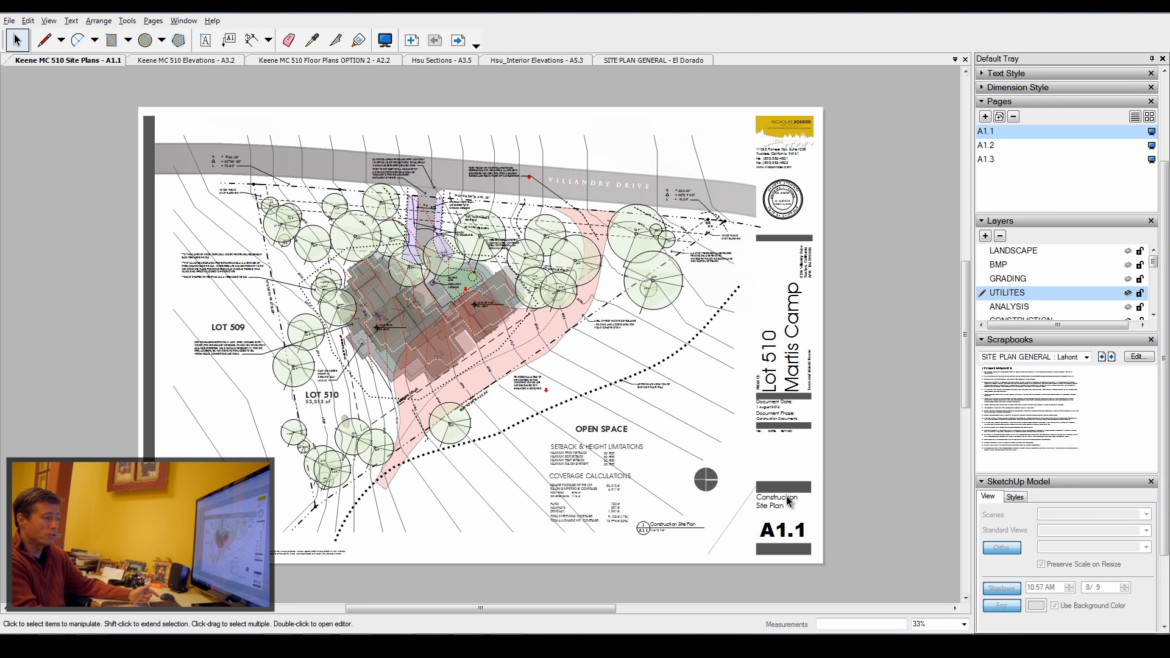
pyautogui.moveTo(636, 353)
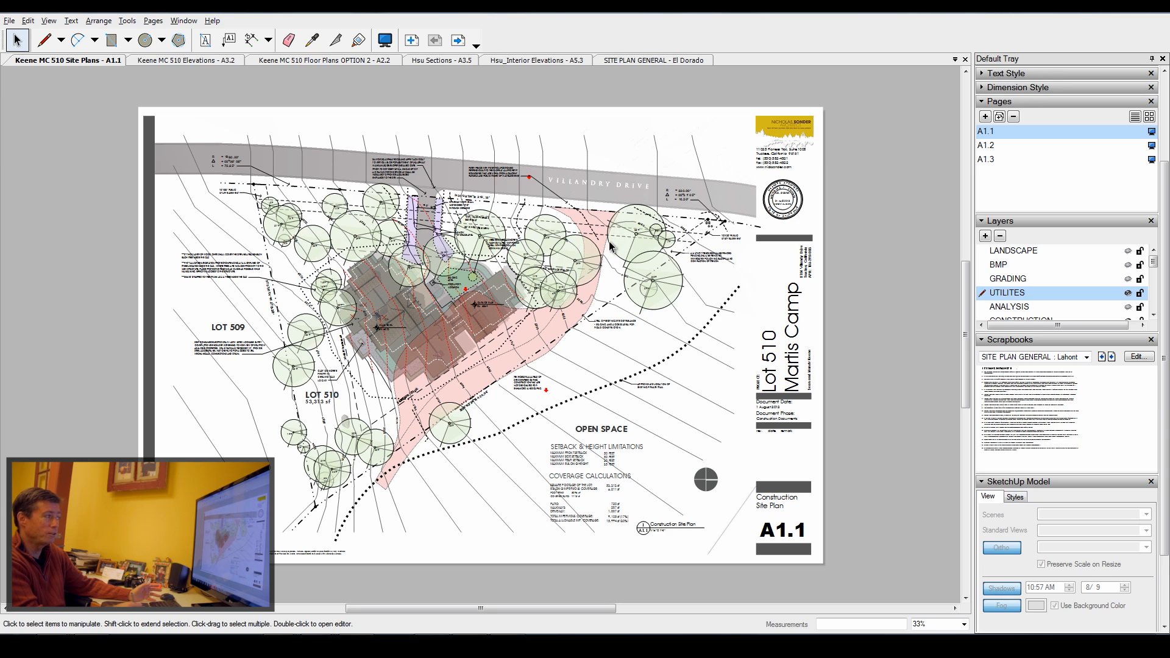
pyautogui.moveTo(422, 283)
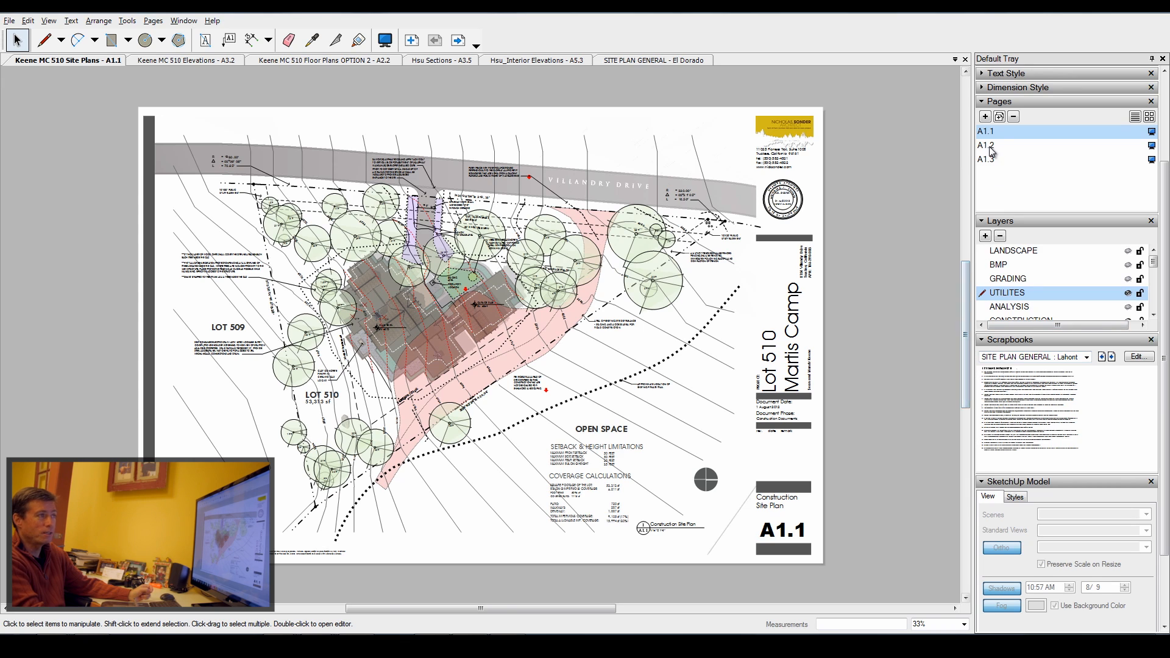
# Step: Show utilities sheet A1.2 with the UTILITY SITE PLAN scrapbook loaded, zooming into the sheet
pyautogui.click(987, 145)
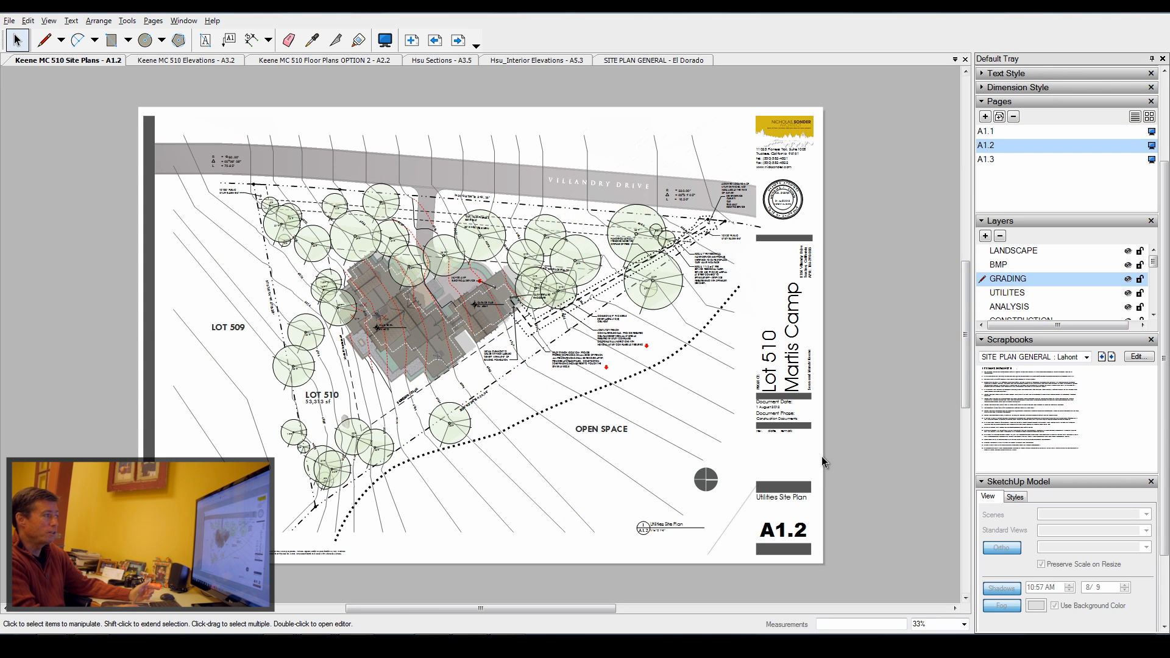
pyautogui.moveTo(584, 308)
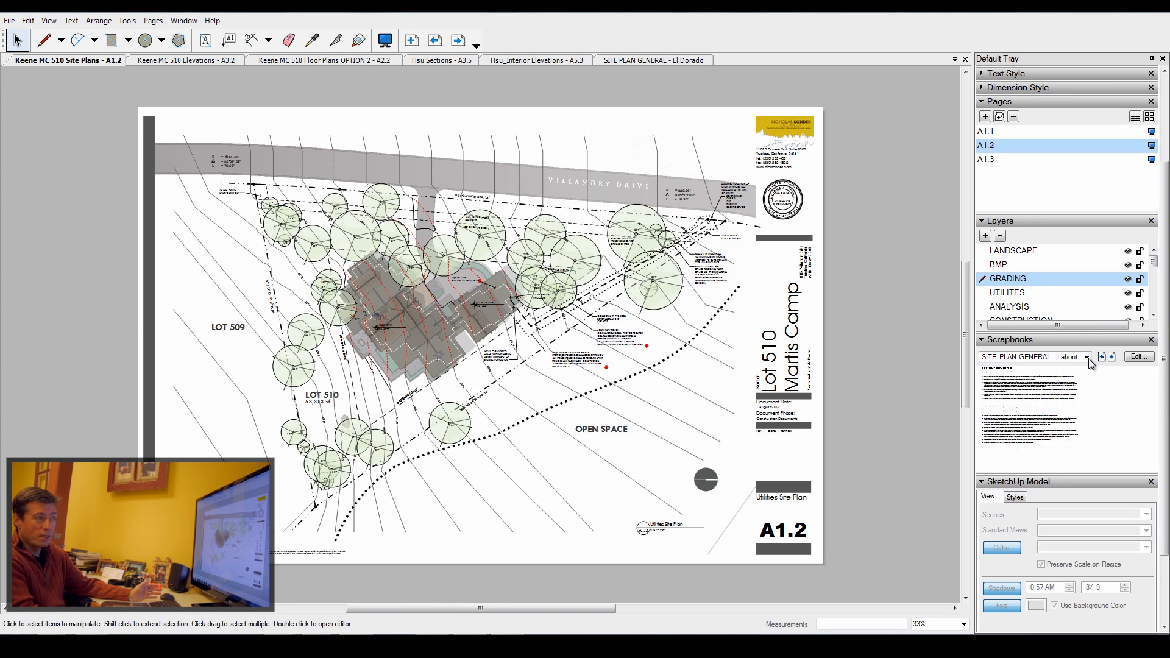
pyautogui.click(1087, 356)
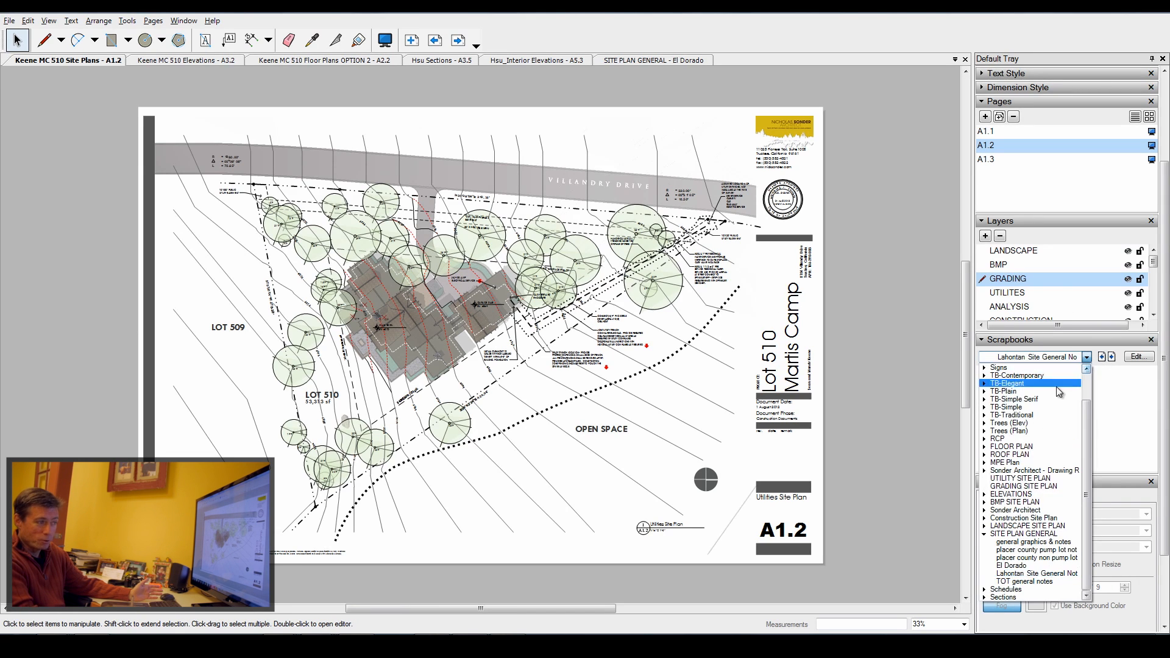
pyautogui.click(1021, 478)
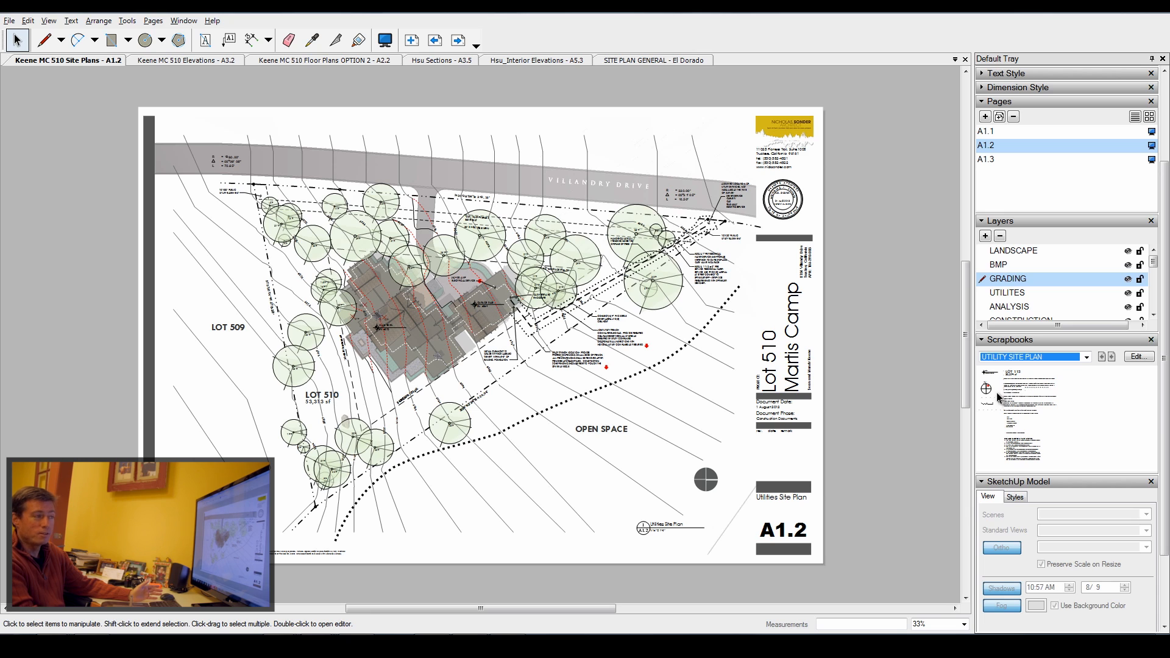
pyautogui.moveTo(1025, 410)
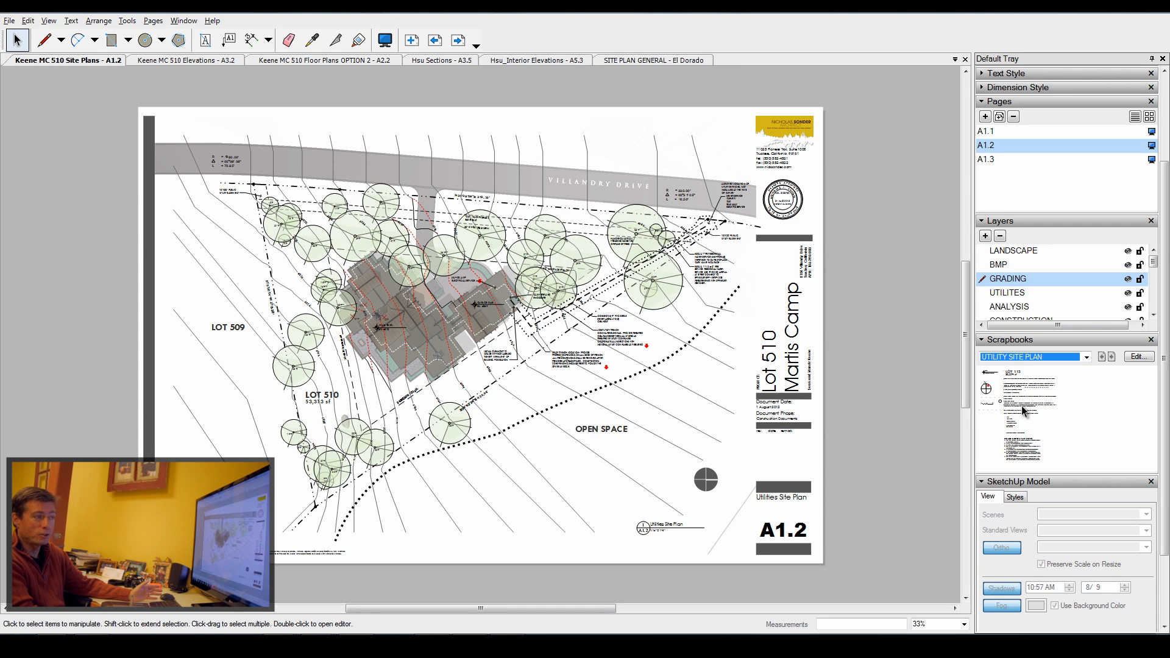
pyautogui.moveTo(1016, 380)
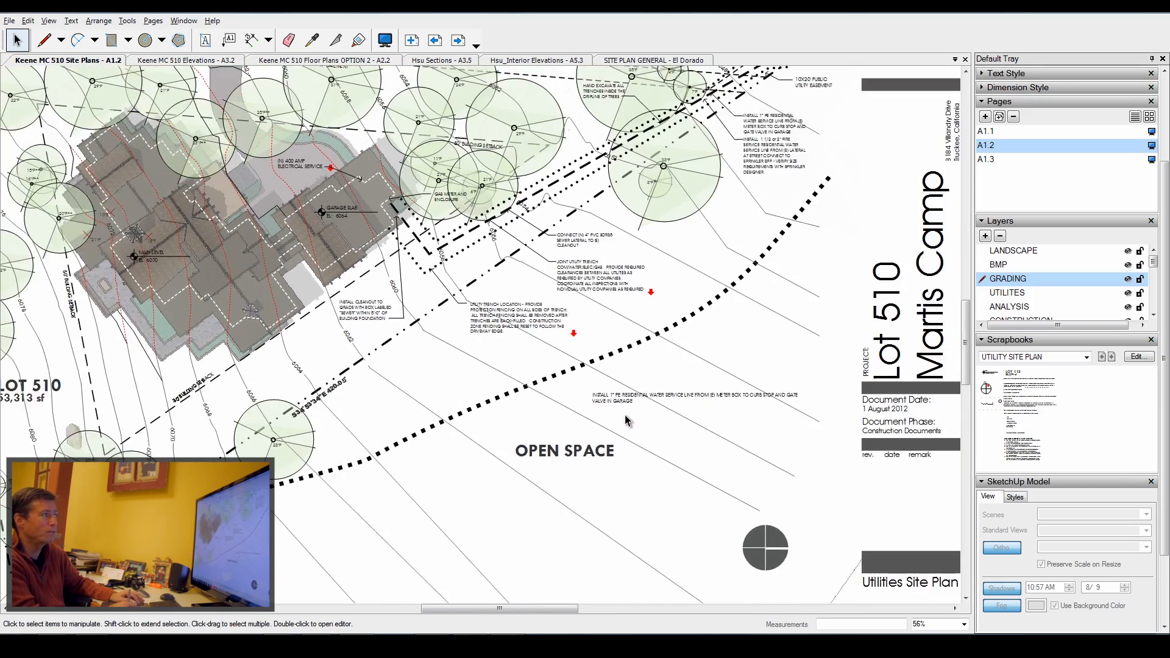
pyautogui.scroll(-3)
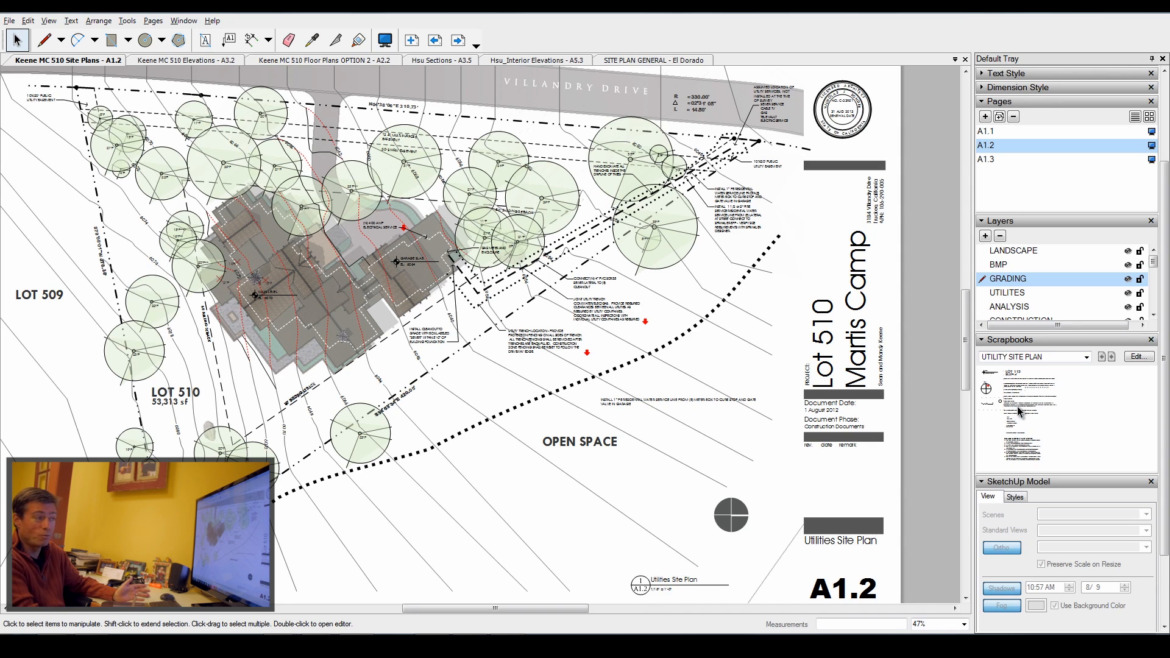
pyautogui.moveTo(1023, 462)
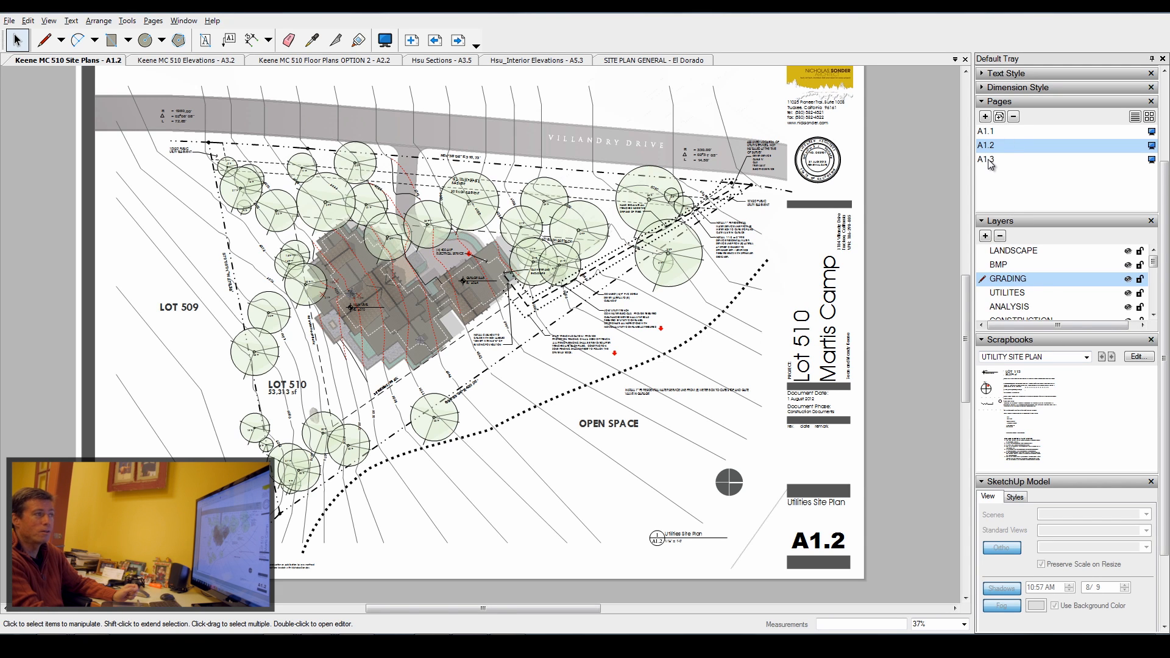
# Step: Show grading sheet A1.3, load the GRADING SITE PLAN scrapbook, and zoom into the swales
pyautogui.click(987, 159)
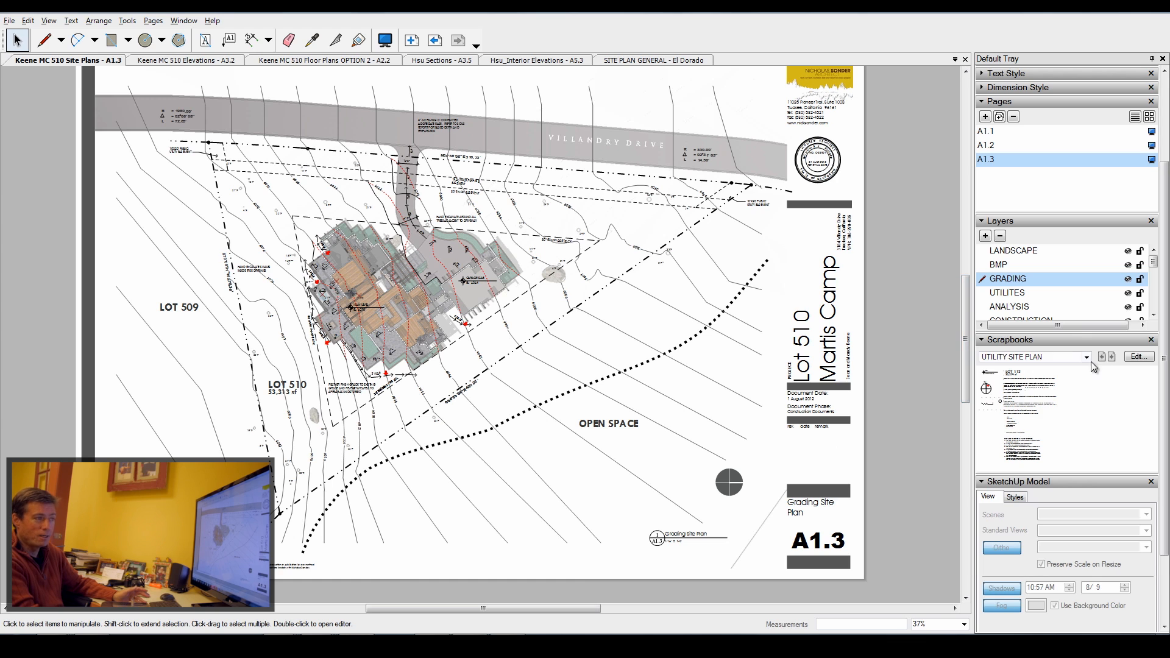
pyautogui.click(1087, 357)
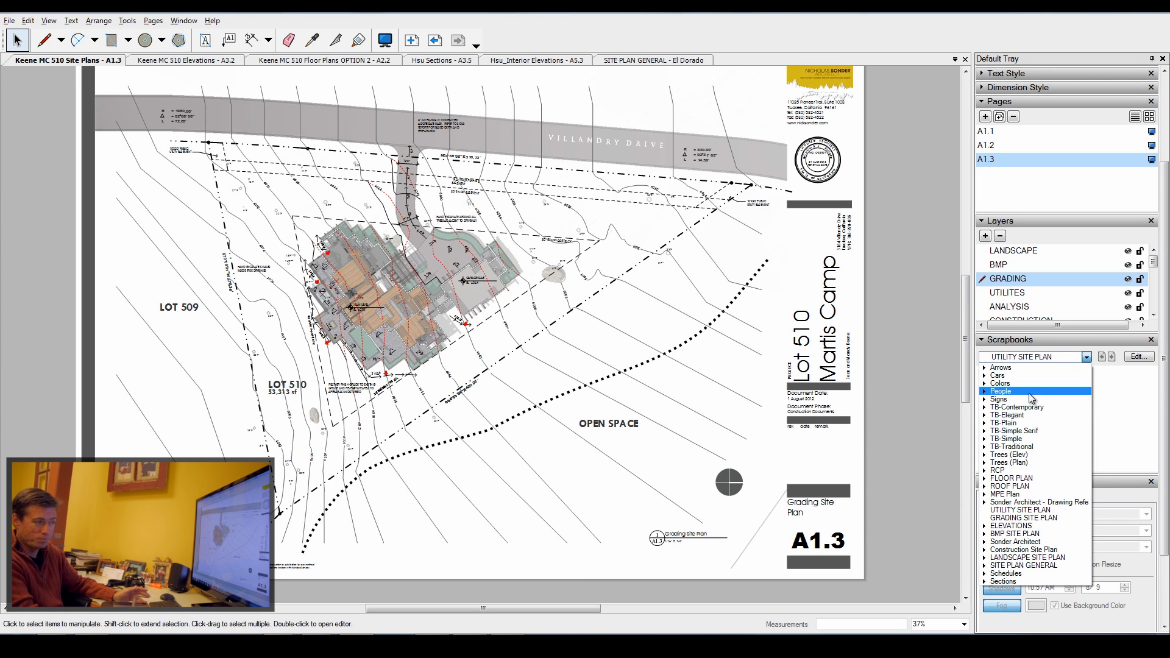
pyautogui.click(1024, 518)
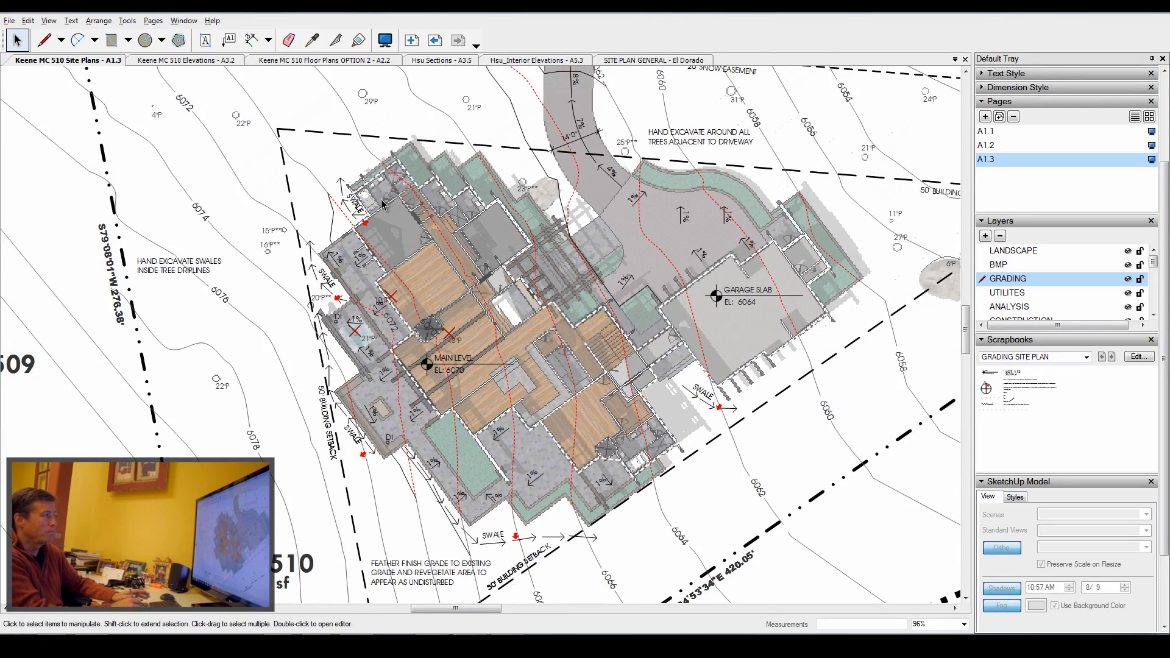
pyautogui.scroll(-3)
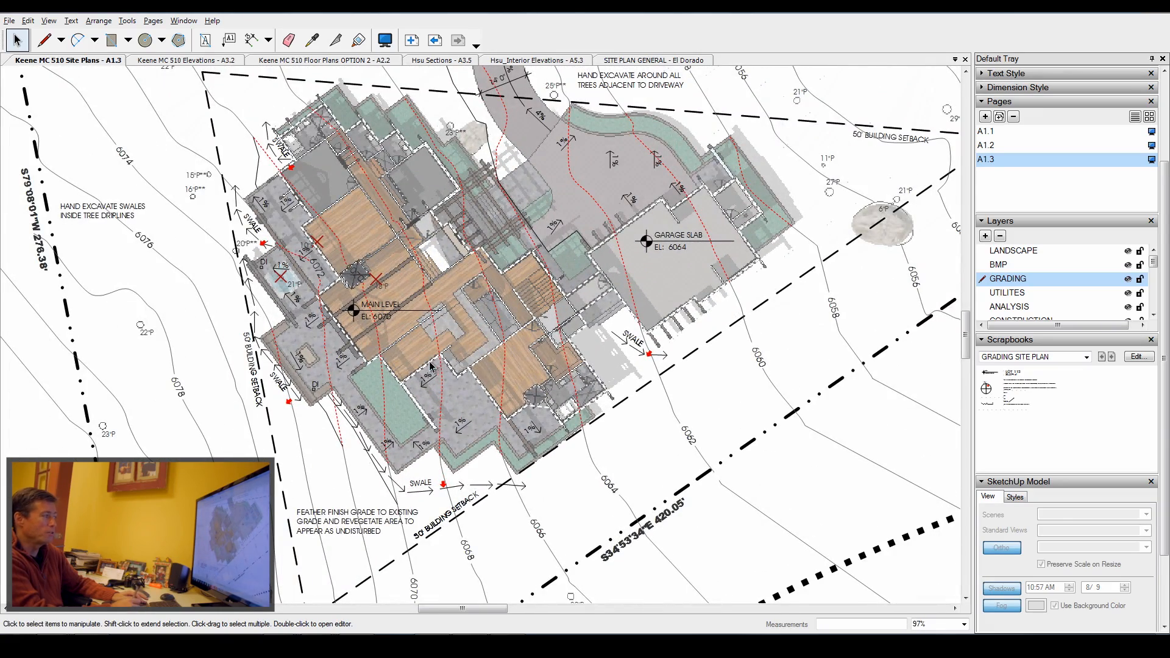
pyautogui.moveTo(359, 364)
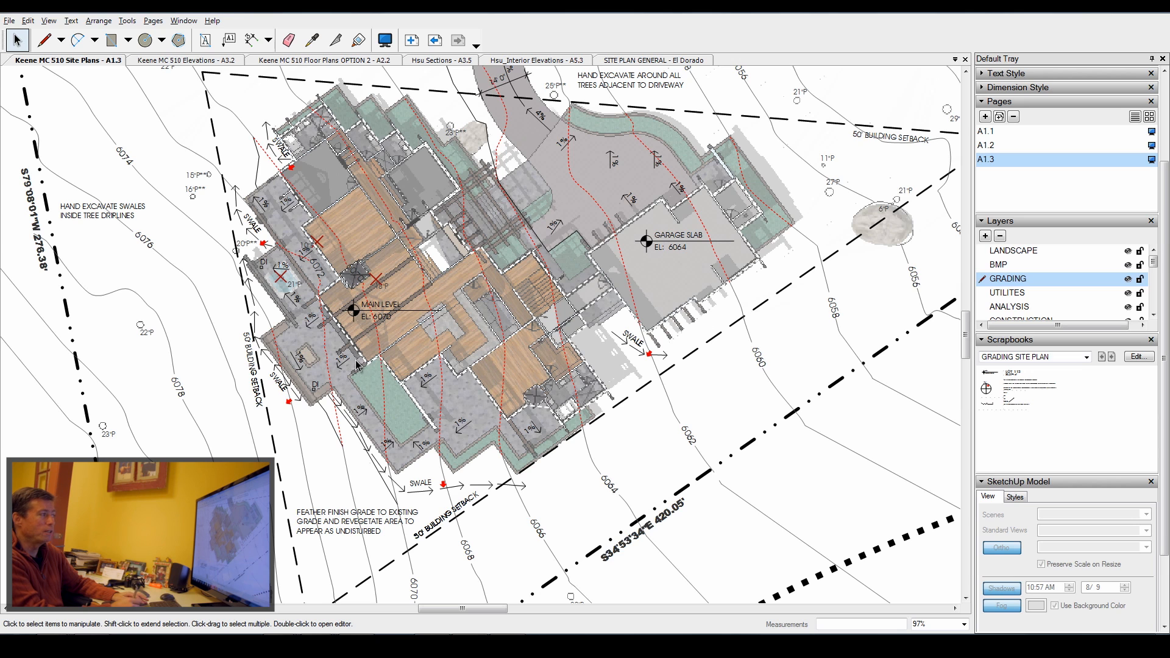
pyautogui.moveTo(634, 222)
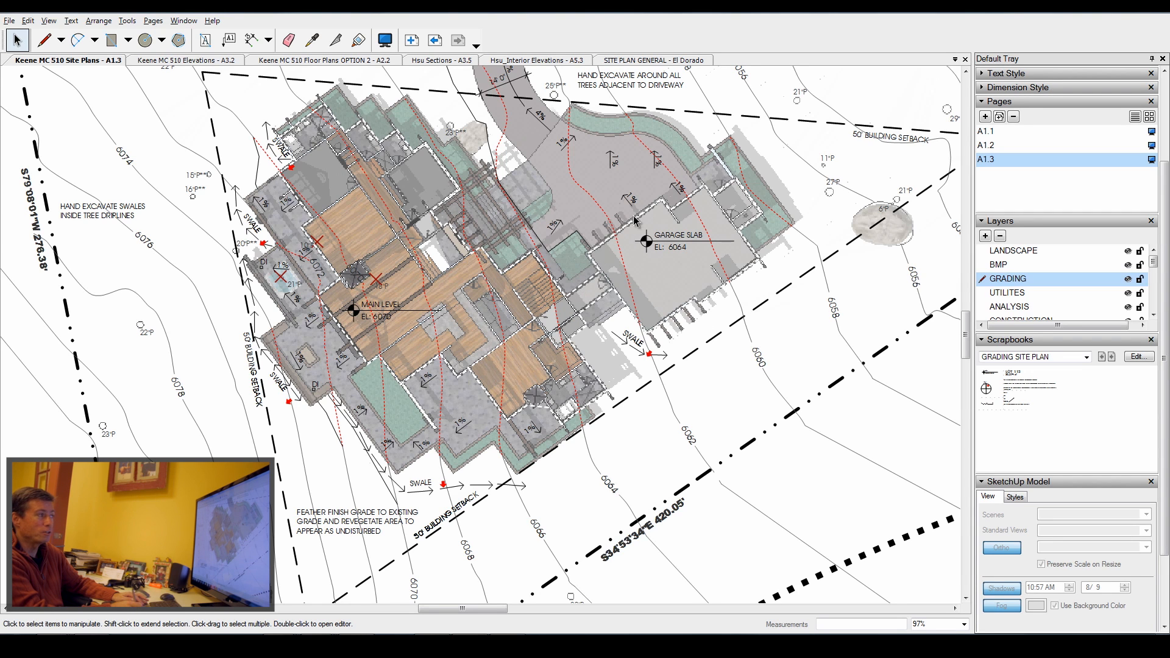
pyautogui.moveTo(691, 310)
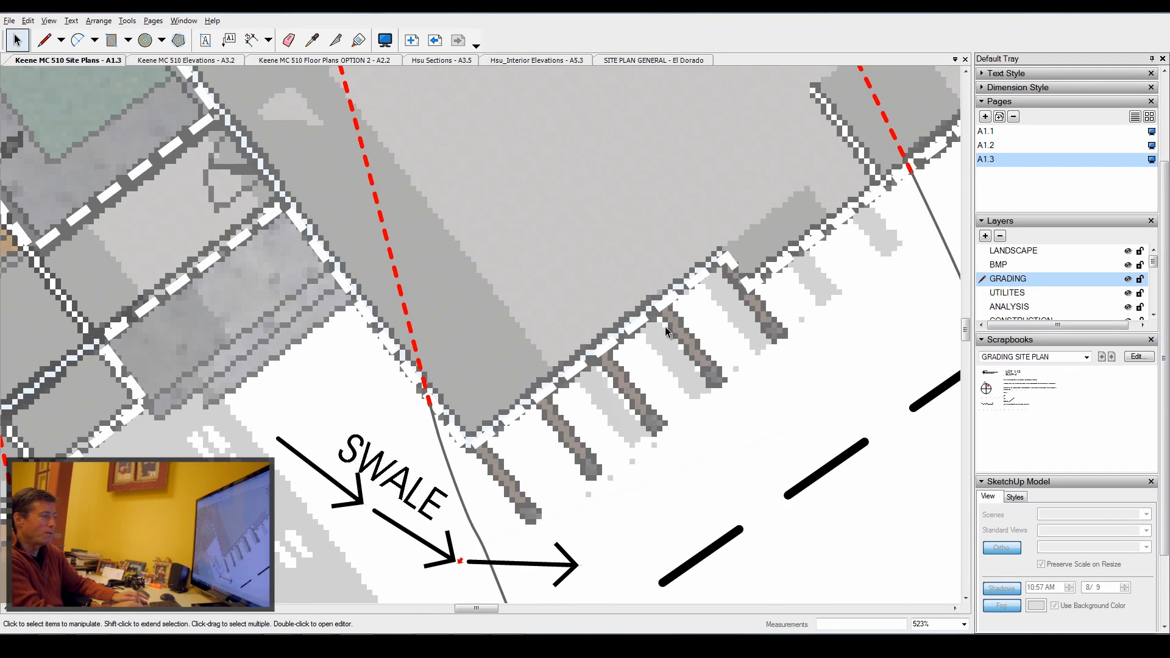
pyautogui.moveTo(679, 317)
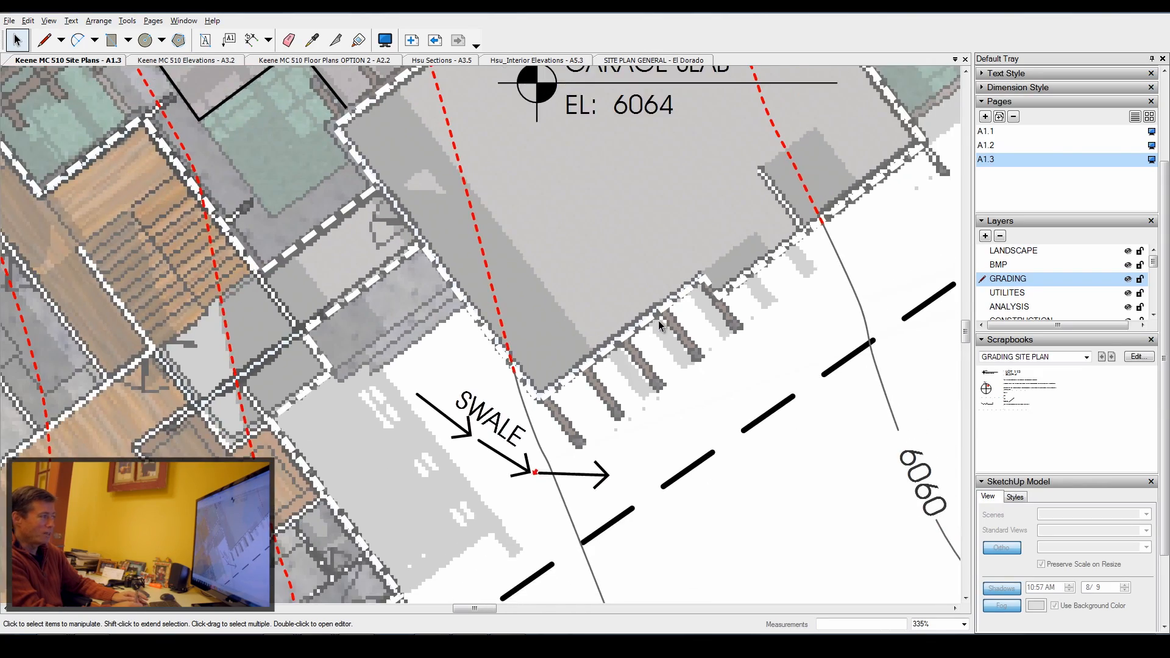
pyautogui.scroll(-3)
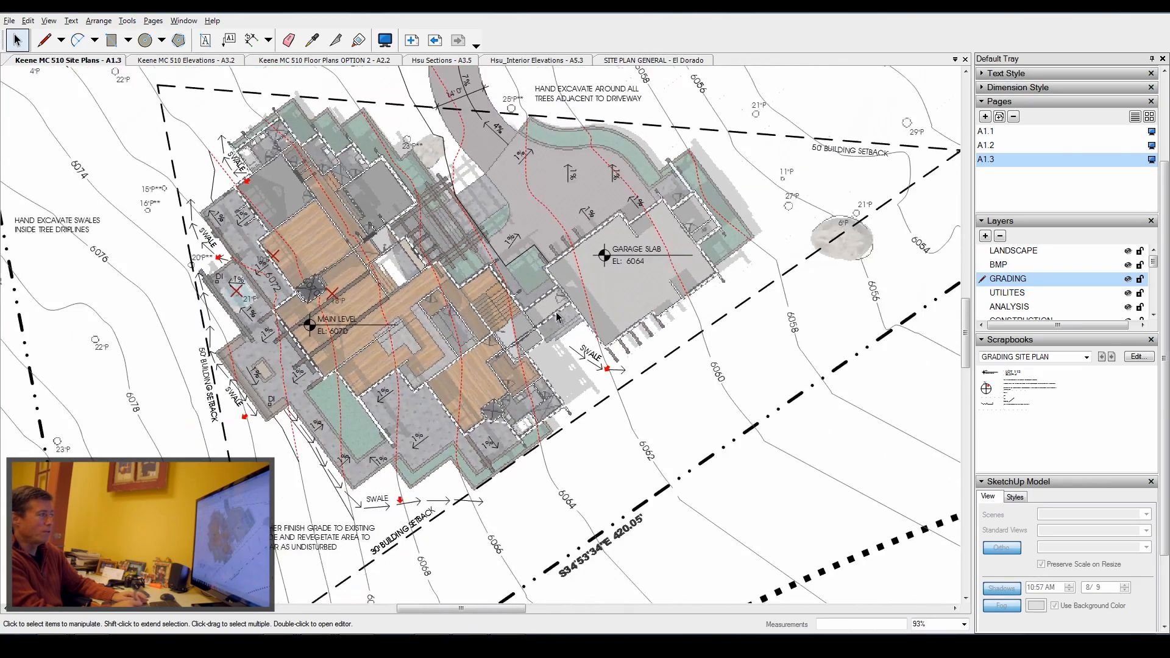
pyautogui.scroll(-3)
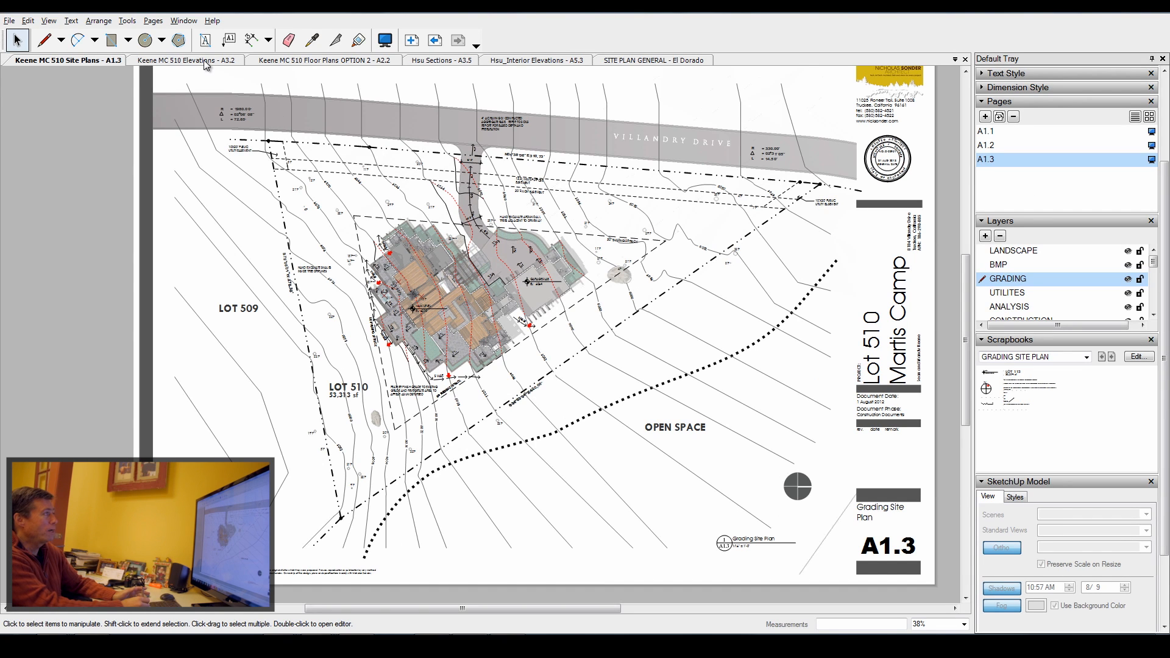
# Step: Open the Keene MC 510 Elevations document and load the elevation general notes scrapbook
pyautogui.click(185, 59)
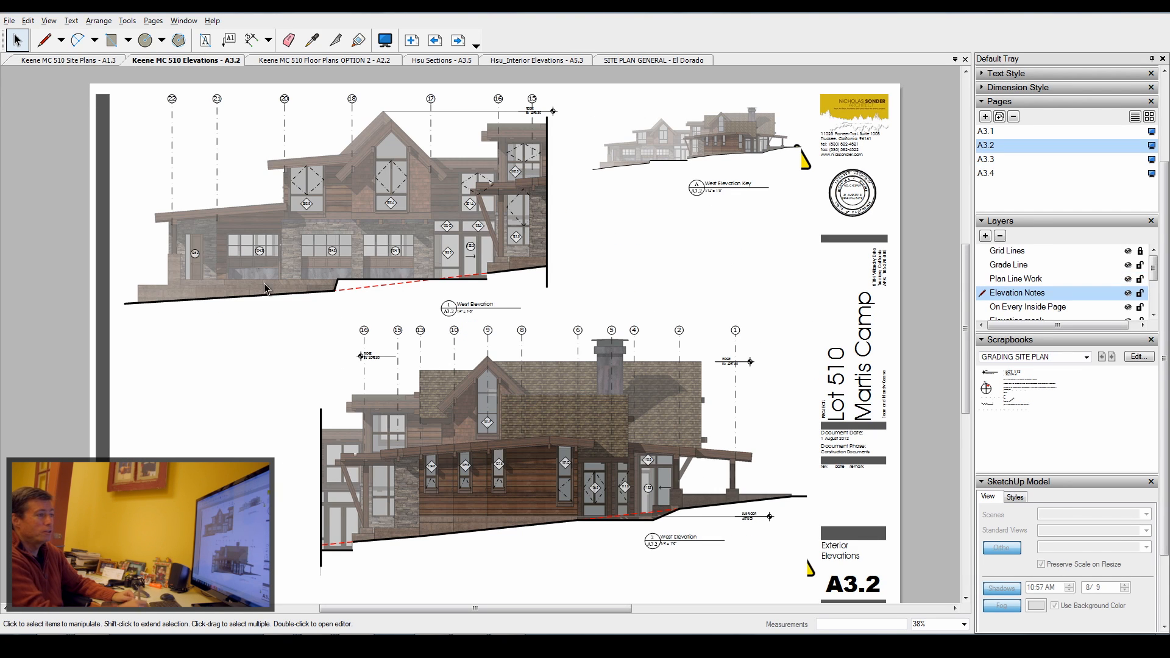
pyautogui.click(1087, 357)
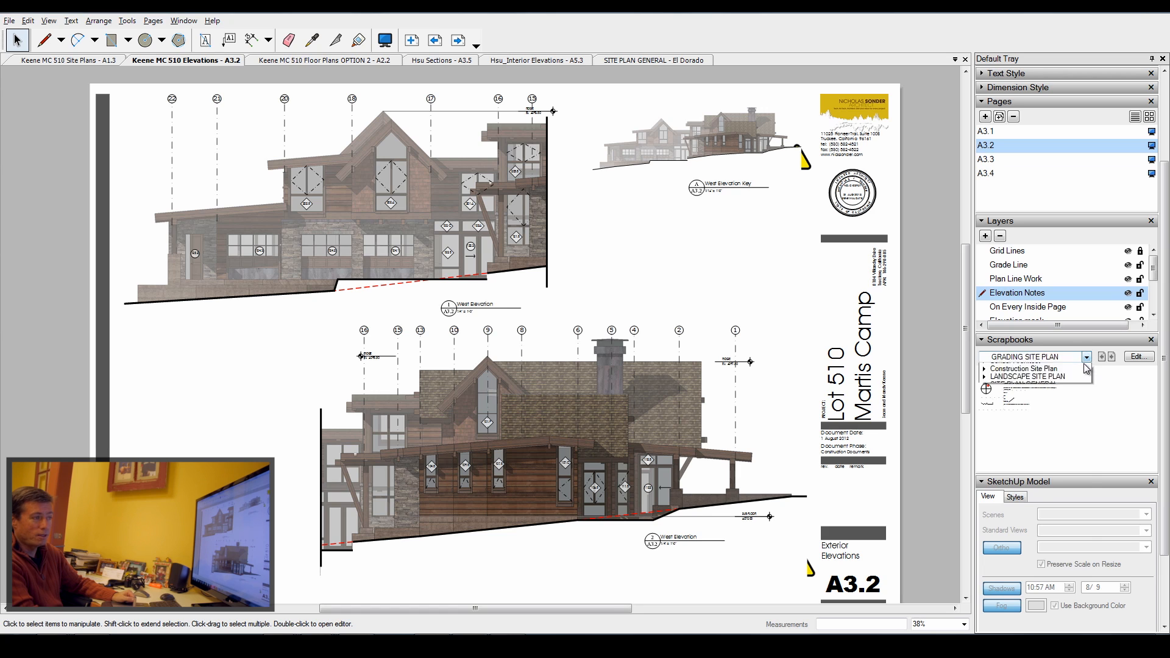
pyautogui.click(1087, 356)
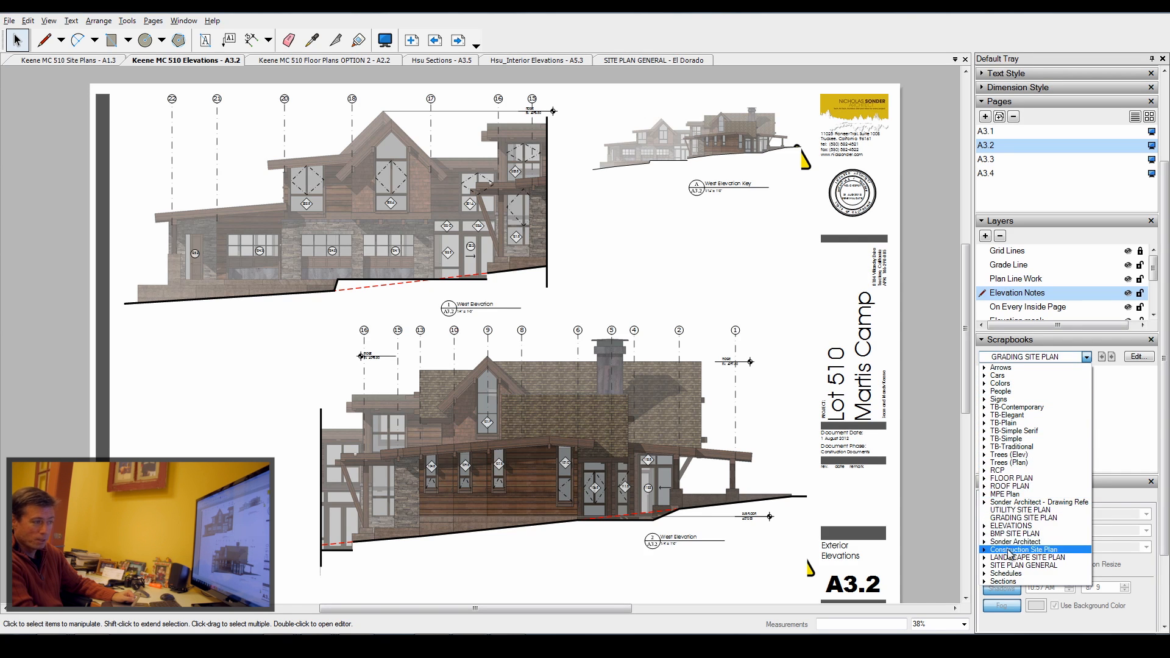
pyautogui.click(1011, 525)
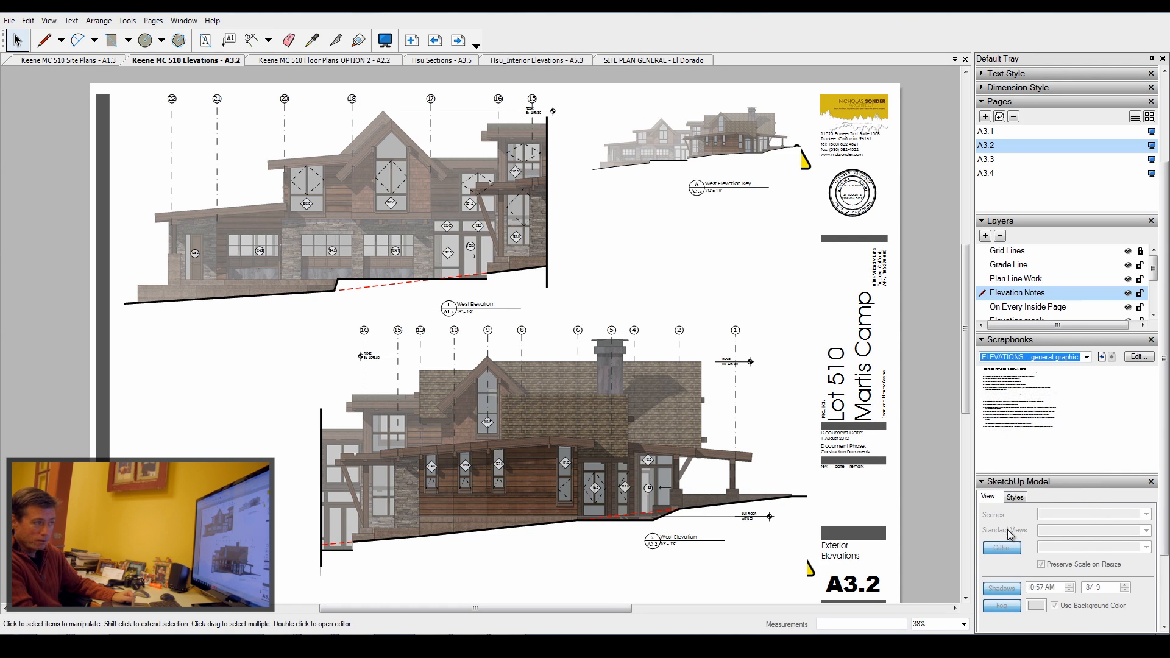
pyautogui.click(1086, 357)
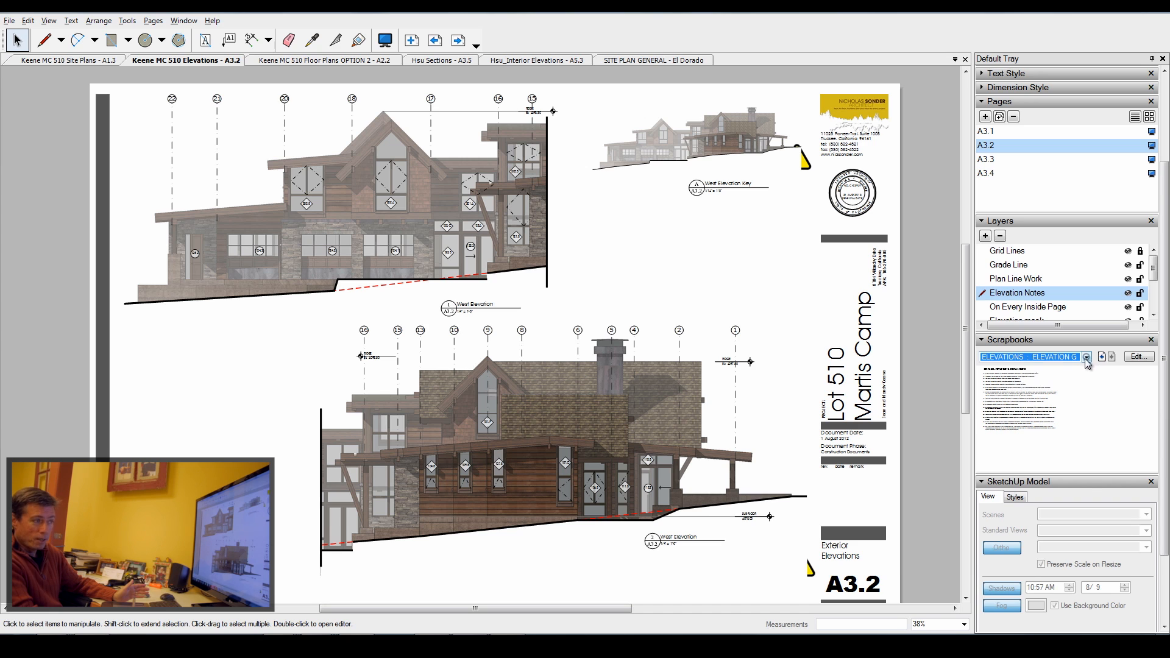
pyautogui.click(1087, 356)
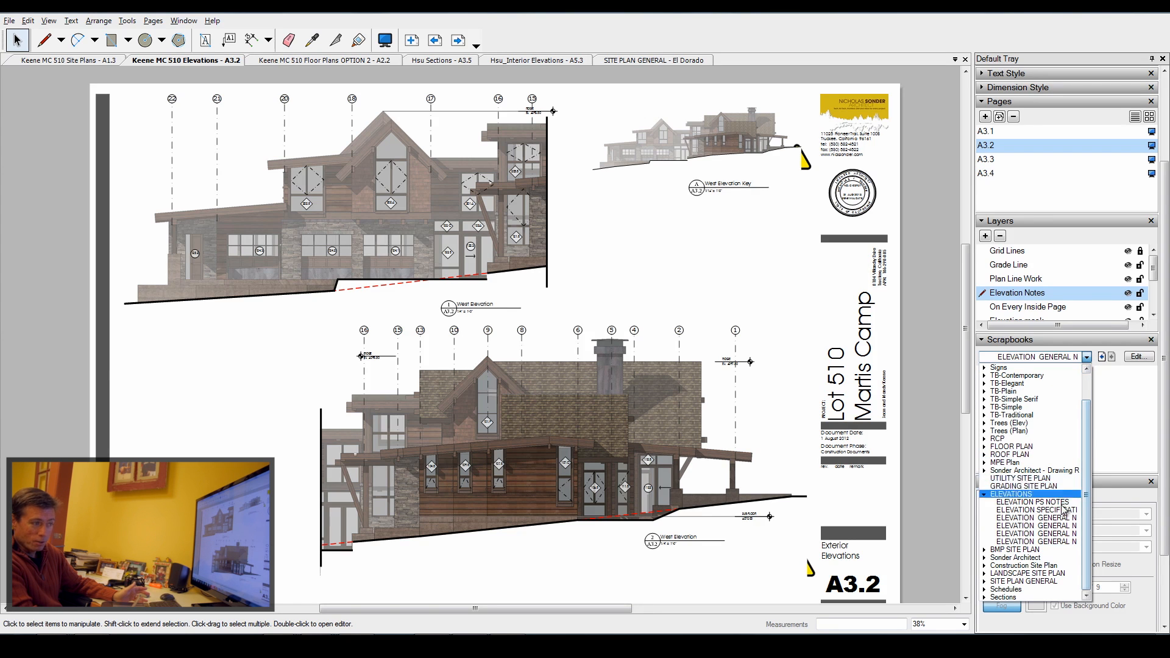
pyautogui.click(1036, 534)
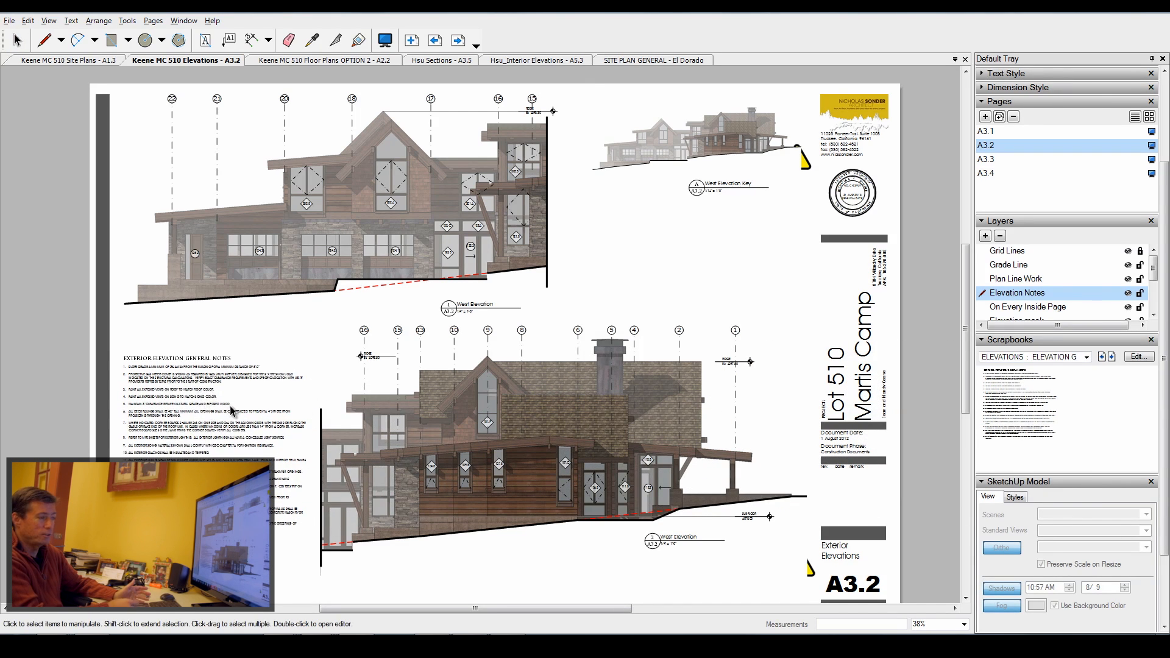
# Step: Switch to callout notes and write 'GRANITE STONE VENEER IN ASHLAR PATTERN, BATTER ALL WALLS'
pyautogui.click(1086, 356)
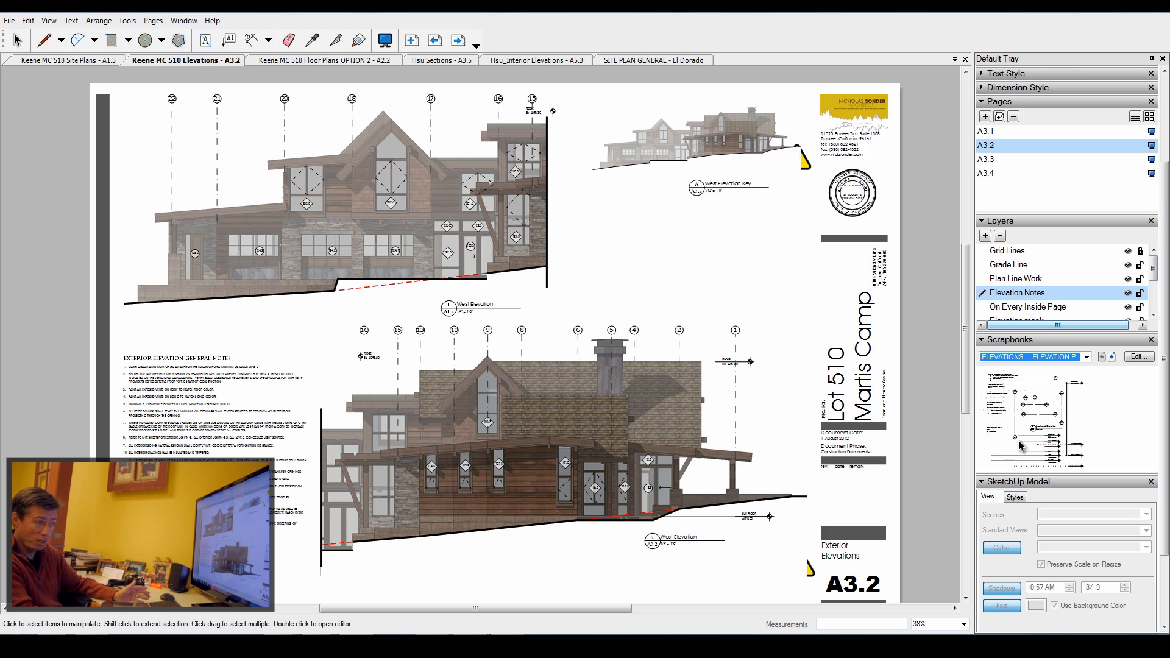
pyautogui.moveTo(1057, 439)
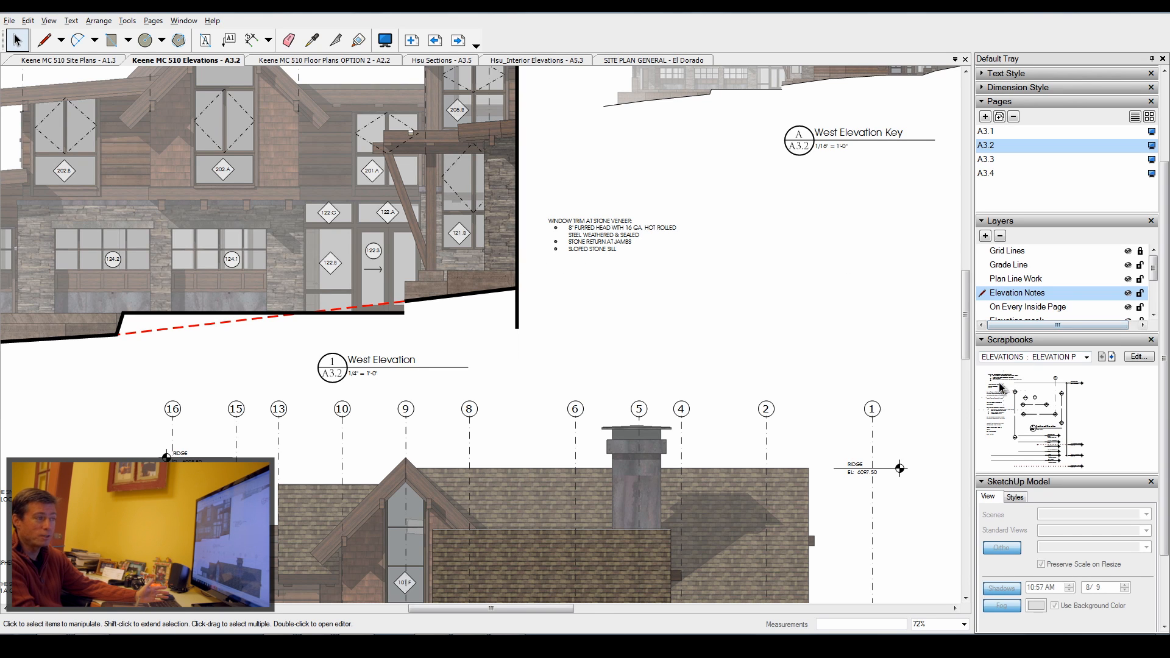
pyautogui.write('GRANITE STONE VENEER IN ASHLAR PATTERN, BATTER ALL WALLS')
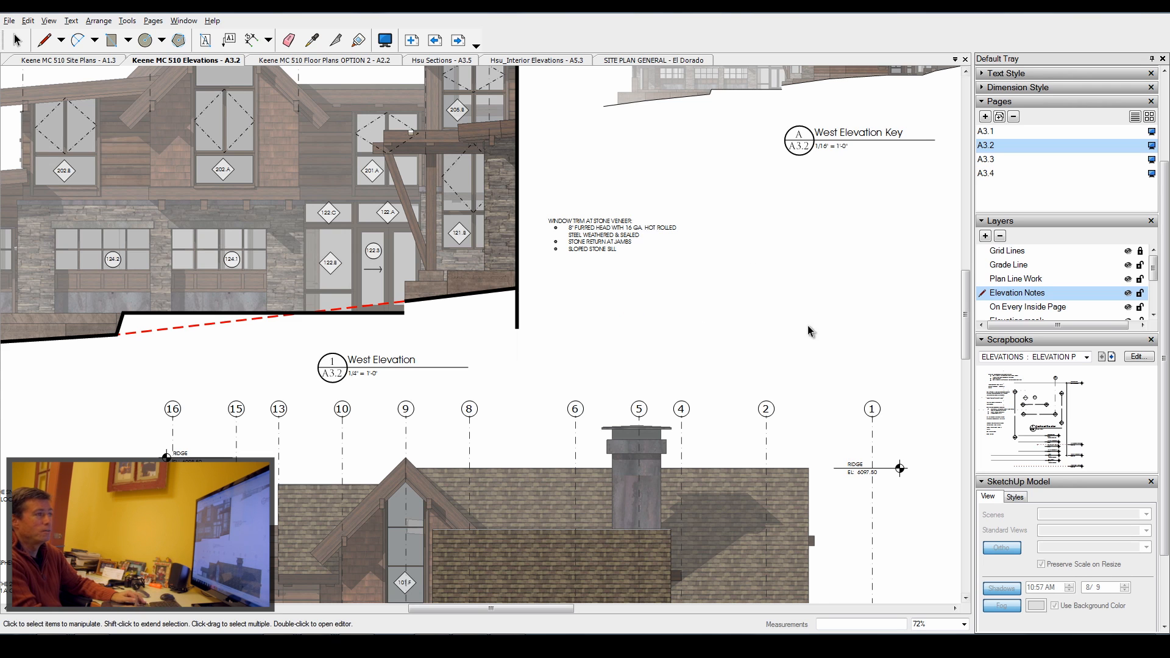
pyautogui.scroll(-3)
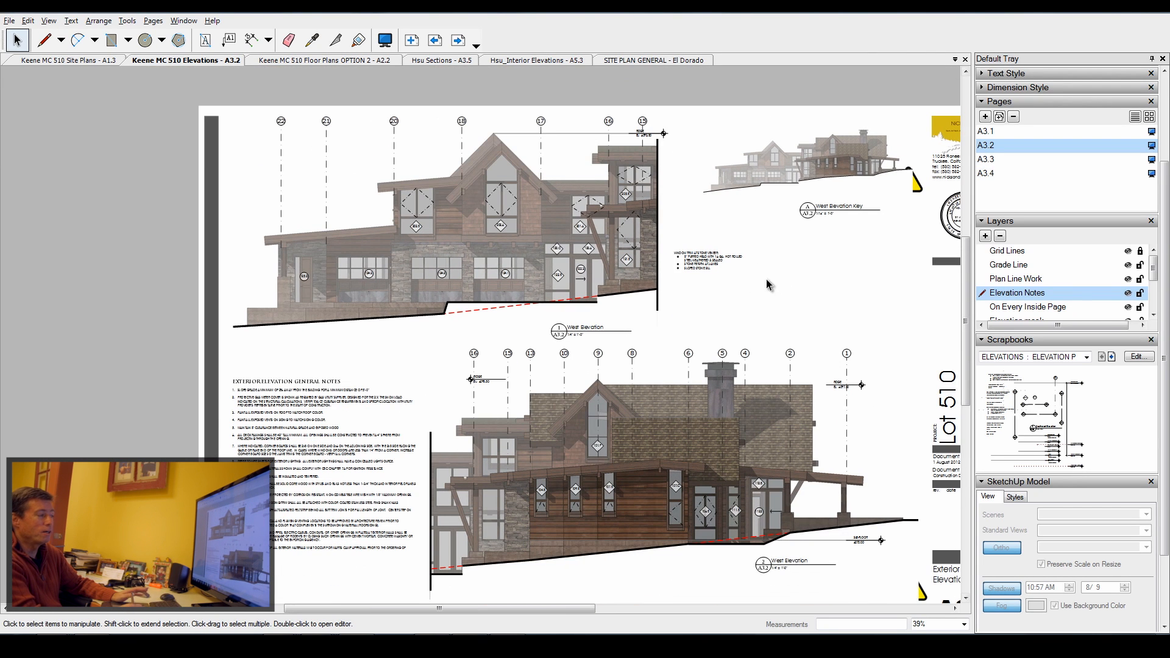
pyautogui.moveTo(713, 282)
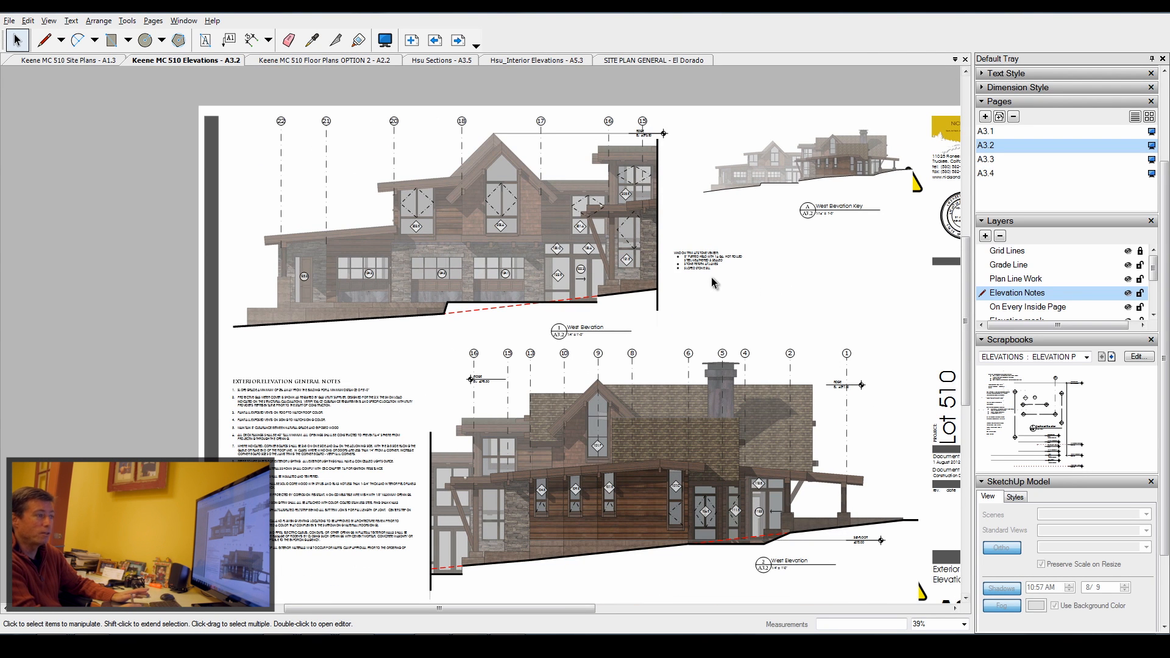
pyautogui.moveTo(371, 69)
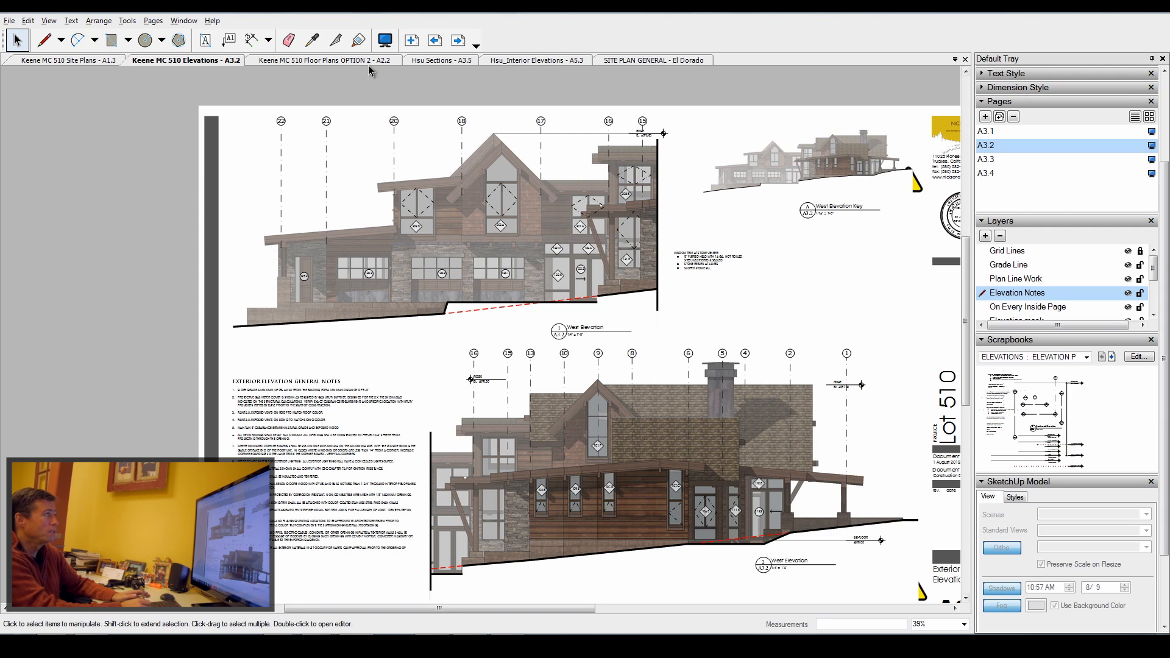
# Step: Open Floor Plans OPTION 2 sheet A2.2 and load the FLOOR PLAN : GRAPHICS scrapbook
pyautogui.click(323, 60)
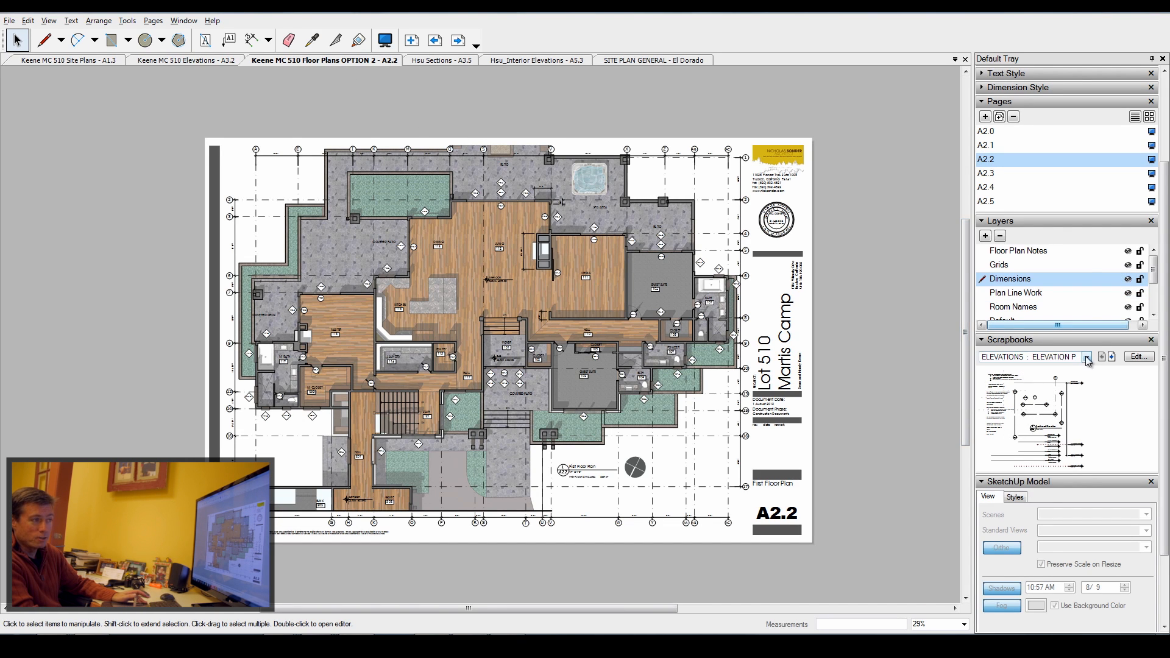
pyautogui.click(1087, 356)
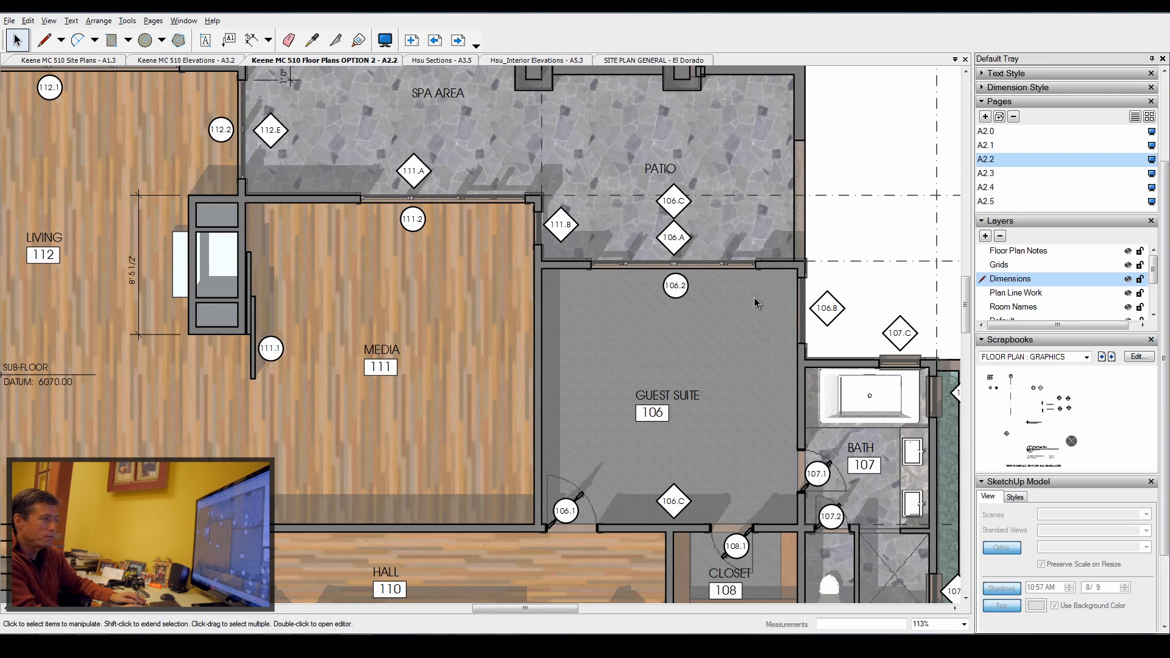
pyautogui.moveTo(774, 342)
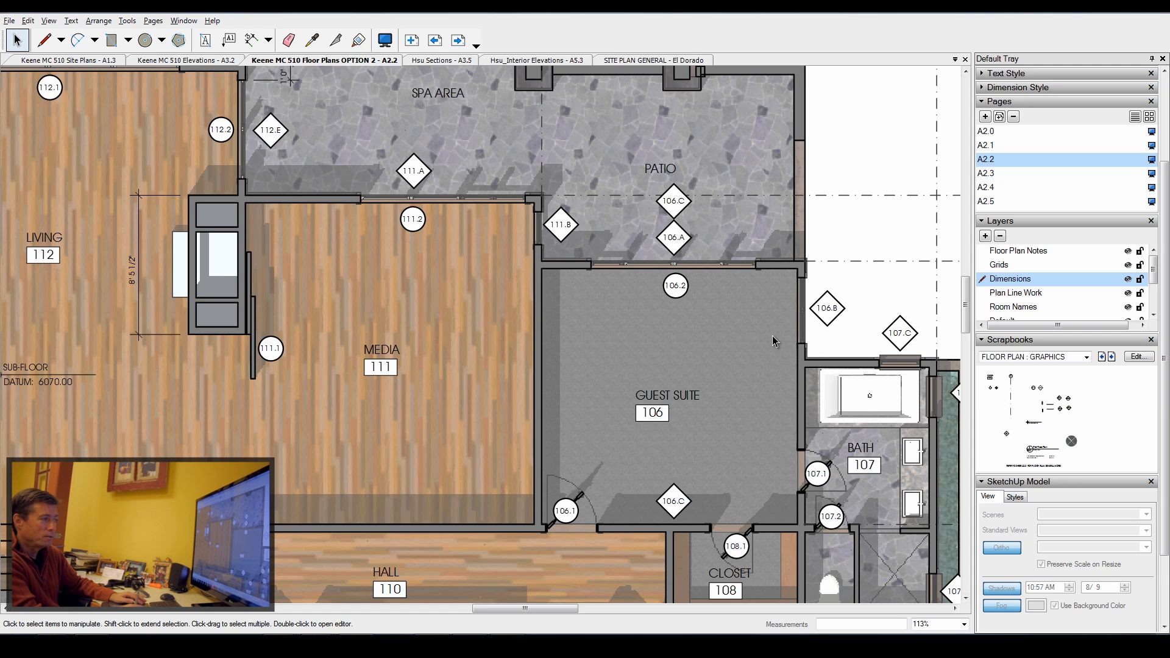
pyautogui.moveTo(778, 340)
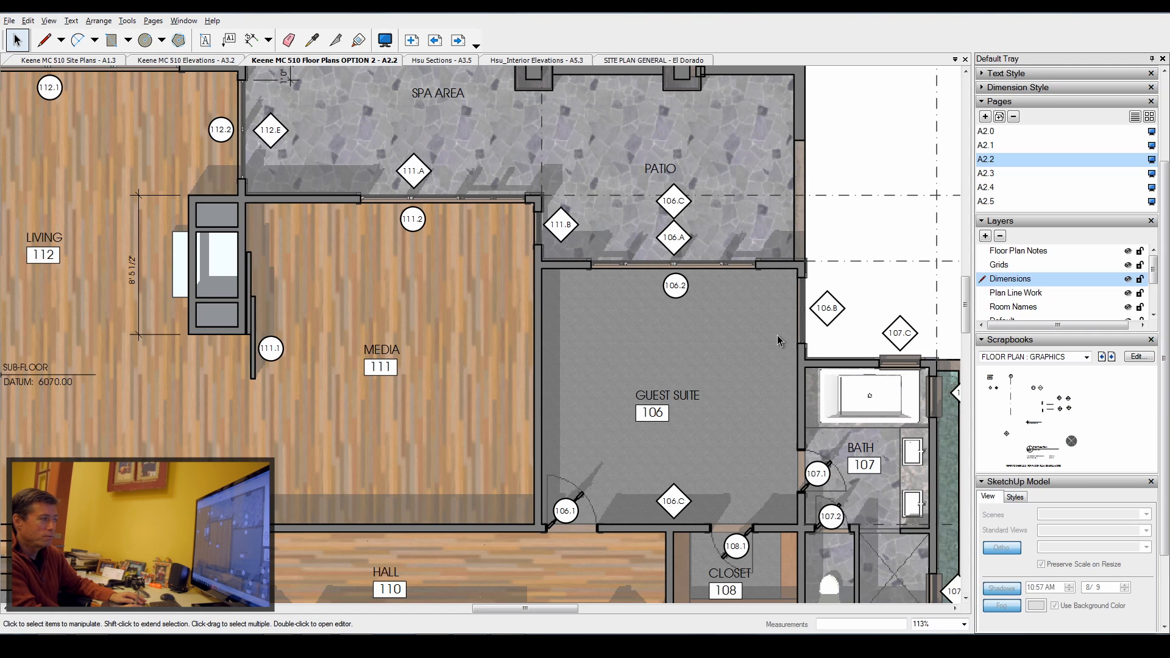
pyautogui.moveTo(971, 386)
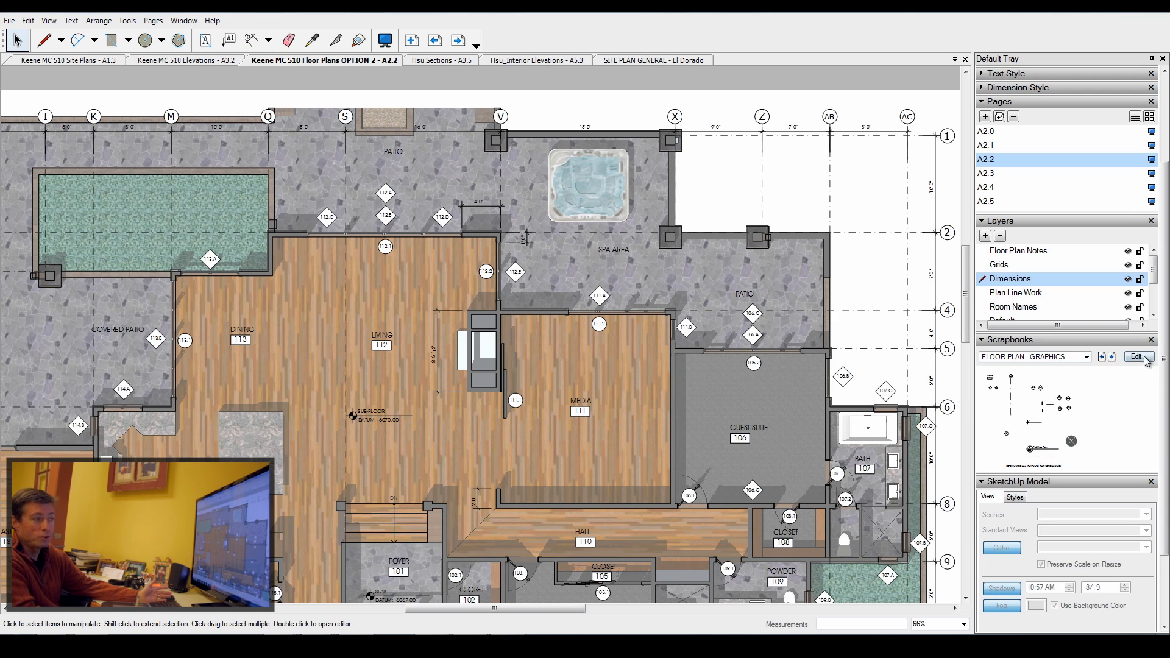
# Step: Open the FLOOR PLAN - GRAPHICS scrapbook file for editing and right-click its grid line
pyautogui.click(1137, 356)
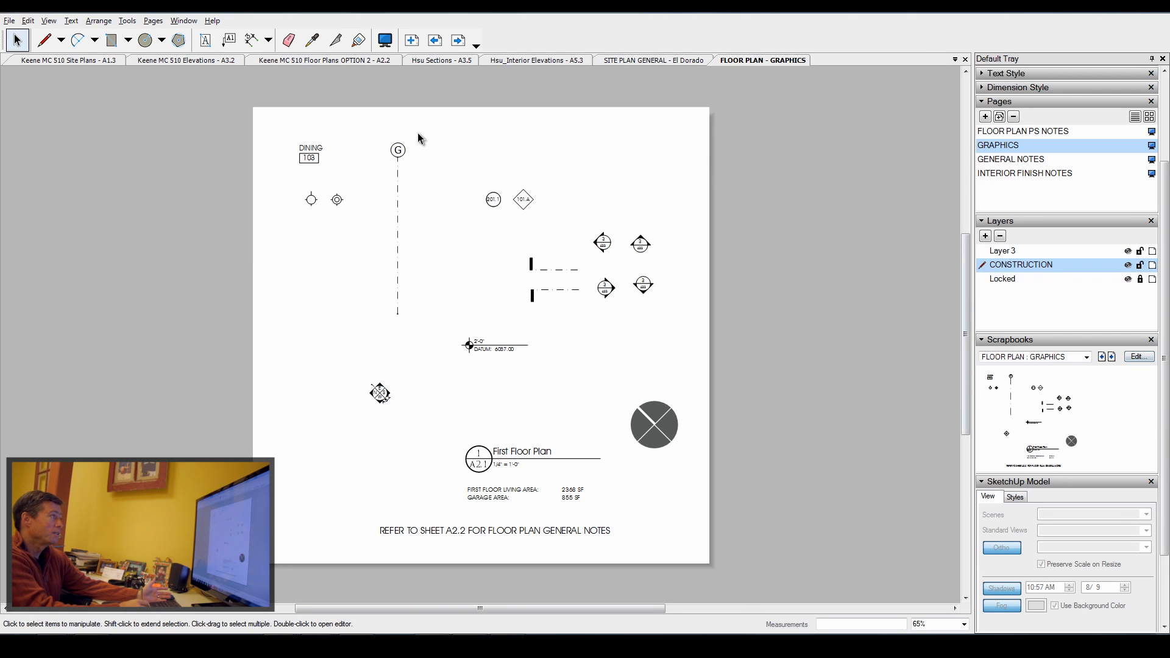
pyautogui.rightClick(398, 150)
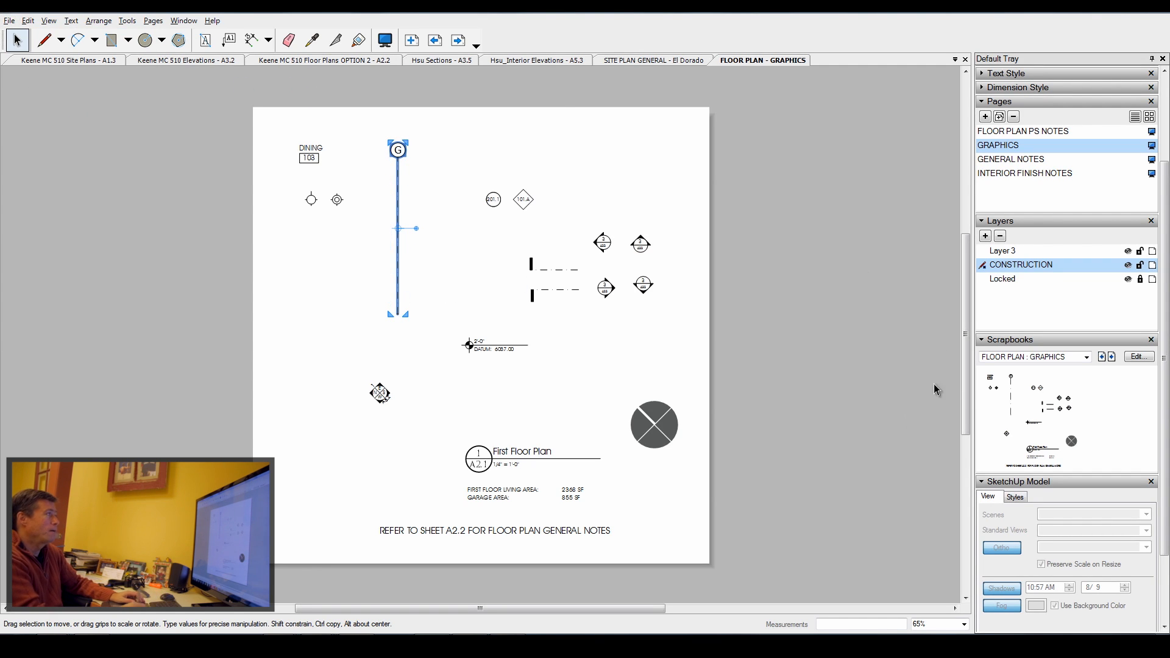
pyautogui.moveTo(333, 72)
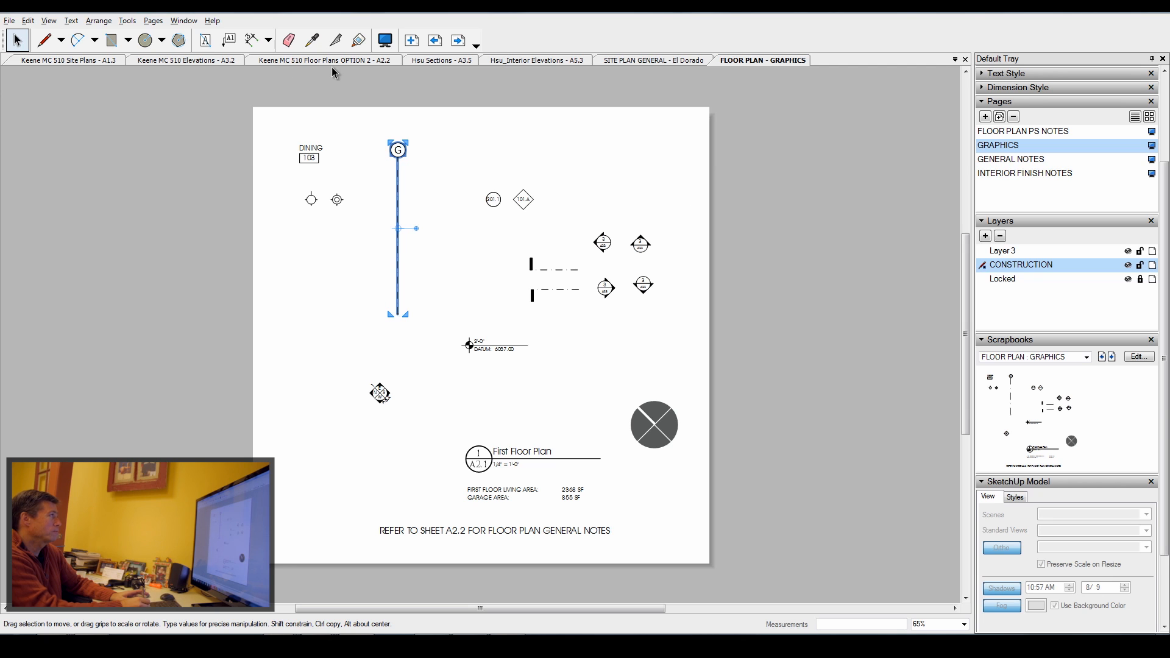
# Step: Back on sheet A2.2, place grid line G on the patio by the spa and zoom out
pyautogui.click(323, 61)
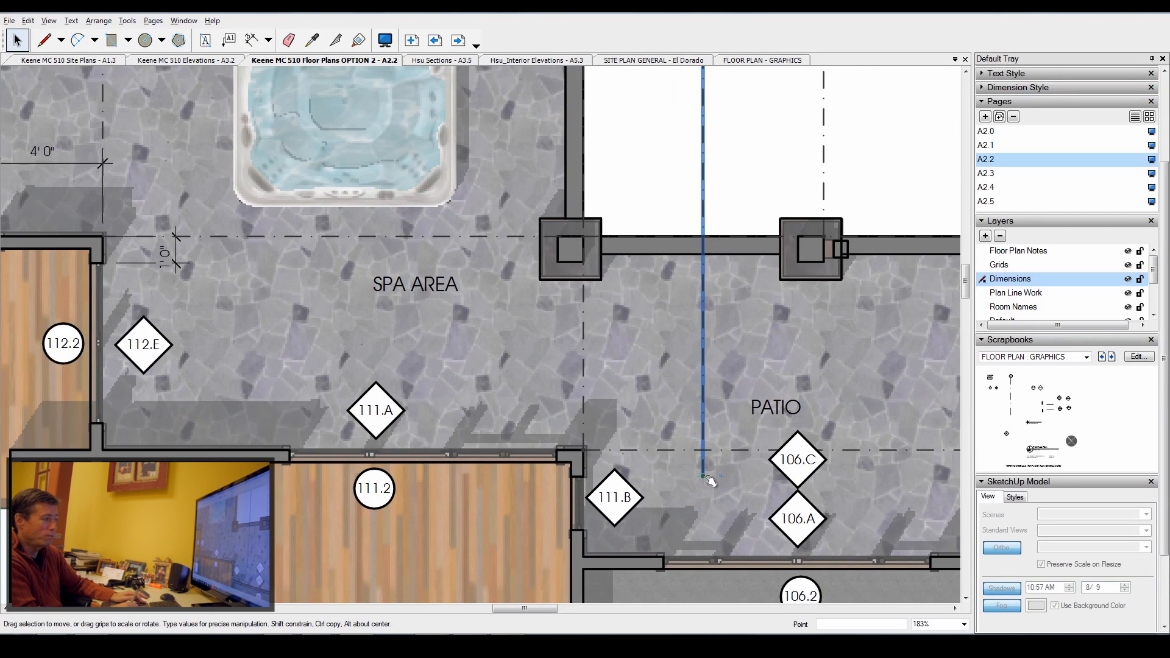
pyautogui.click(701, 478)
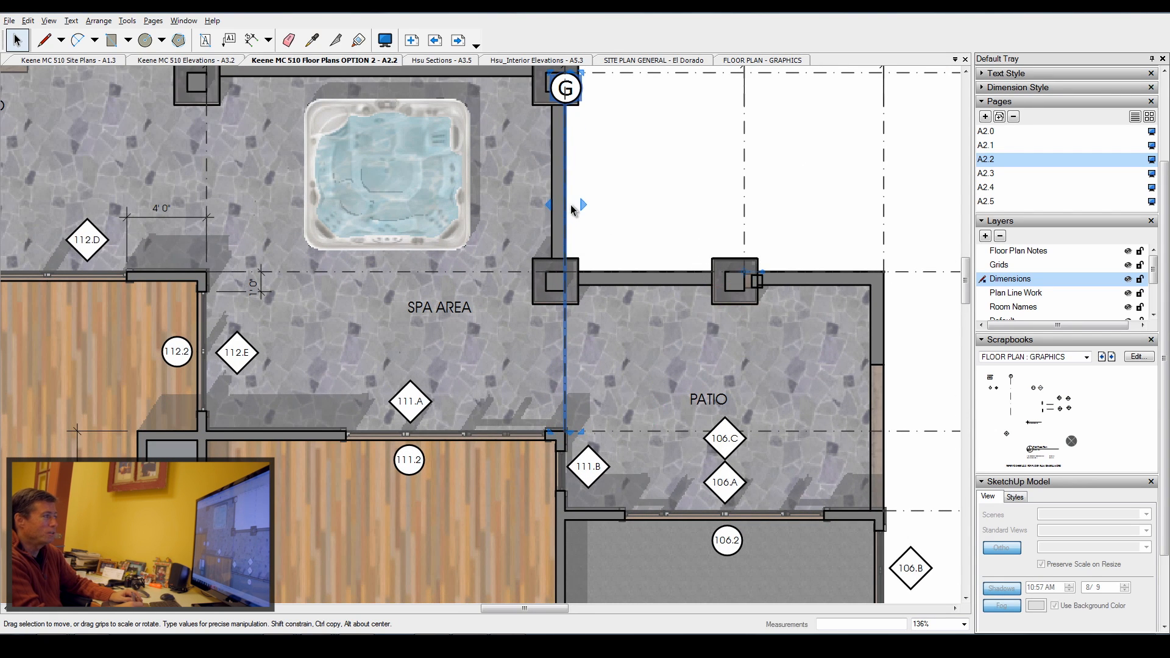
pyautogui.moveTo(582, 123)
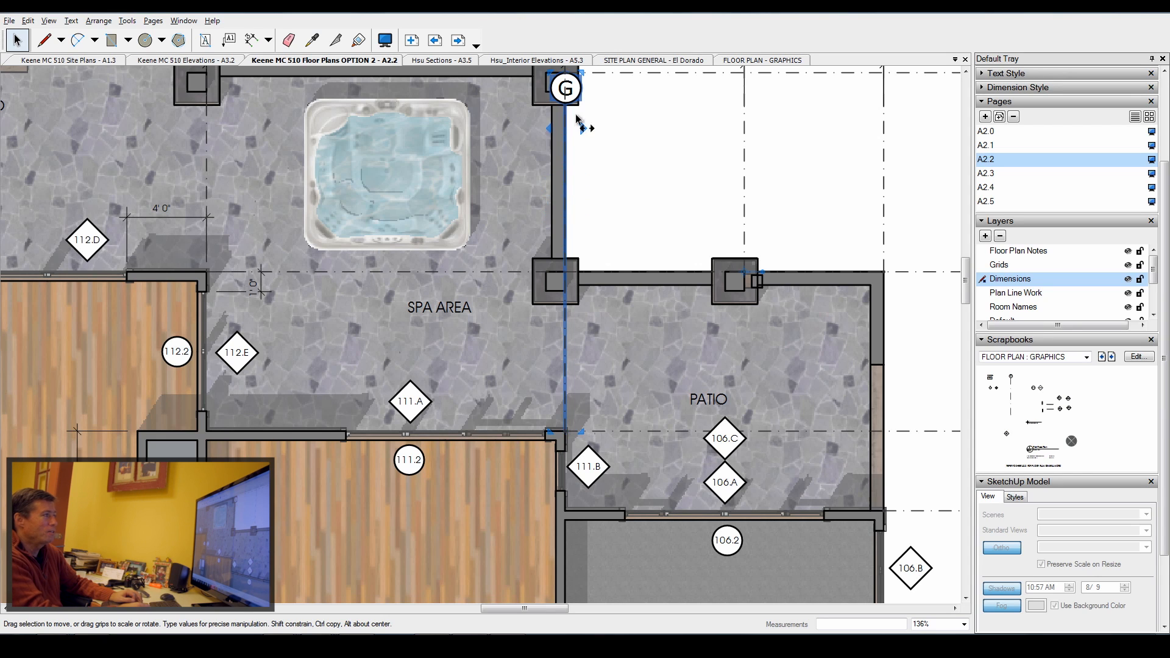
pyautogui.scroll(-3)
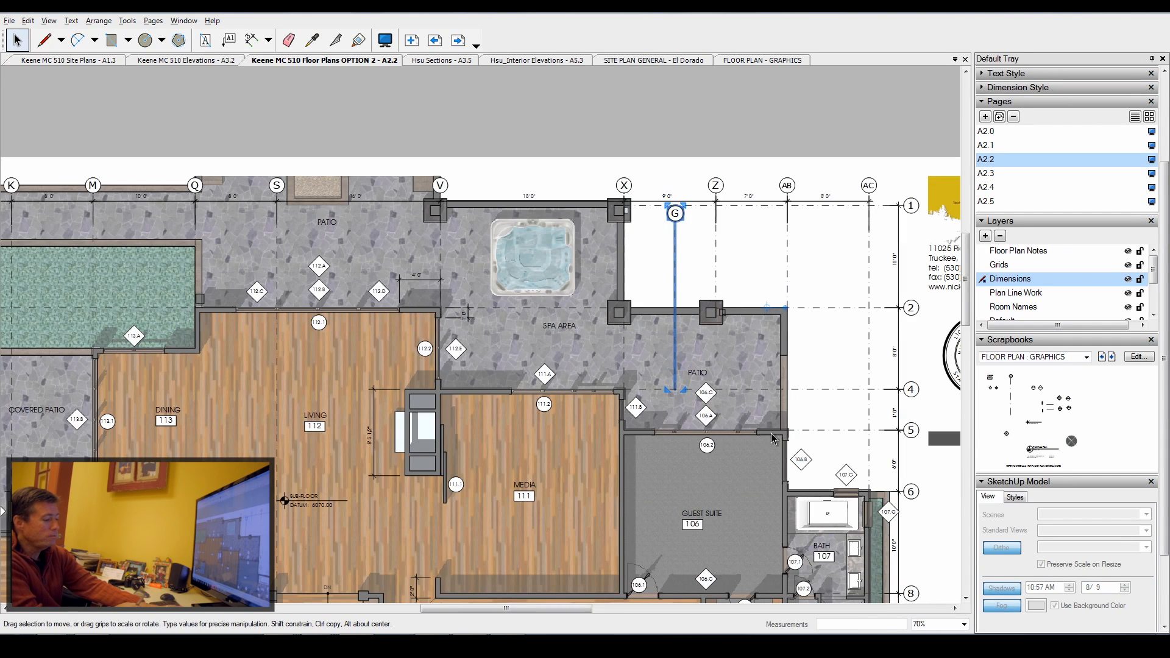
pyautogui.click(676, 225)
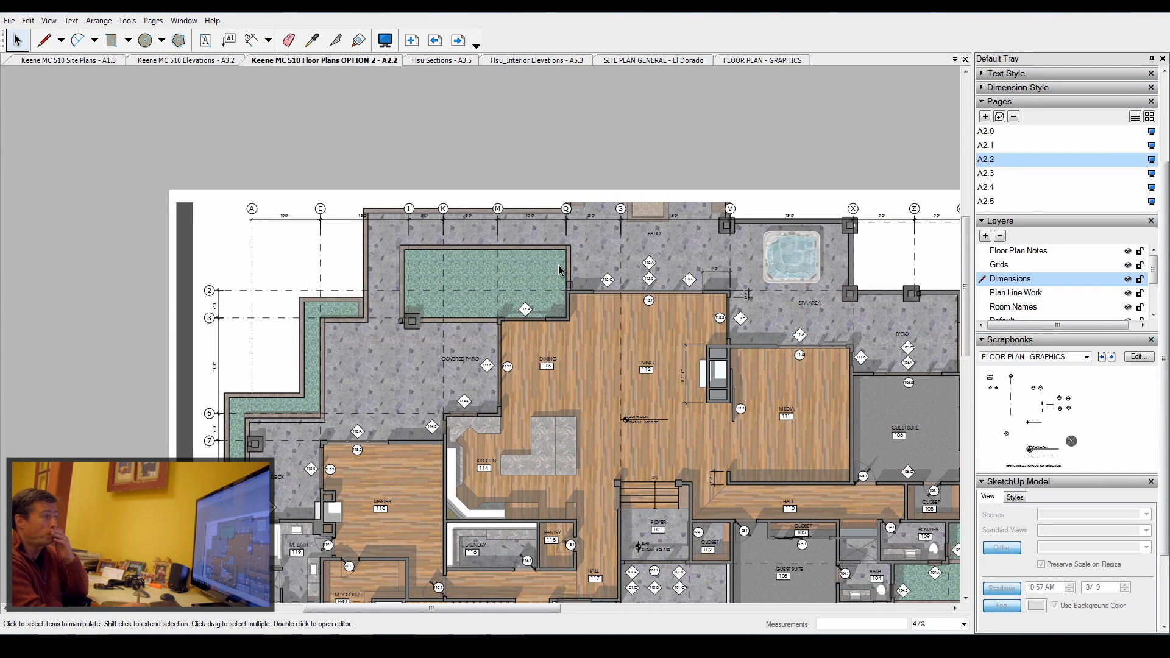
pyautogui.moveTo(227, 216)
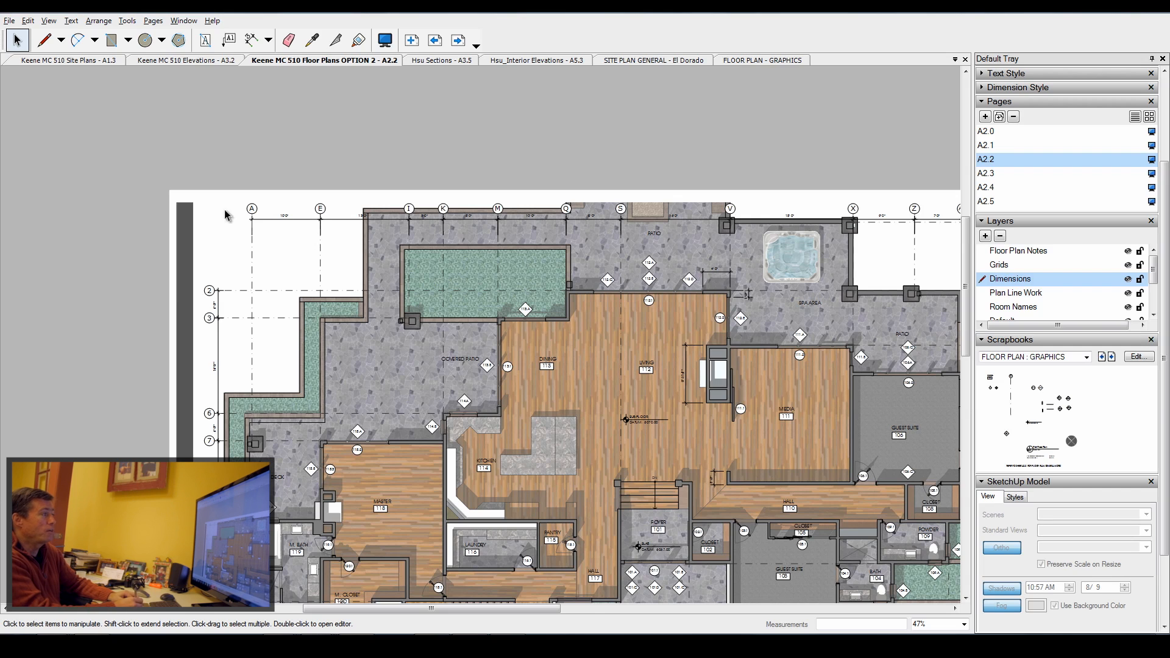
pyautogui.scroll(-3)
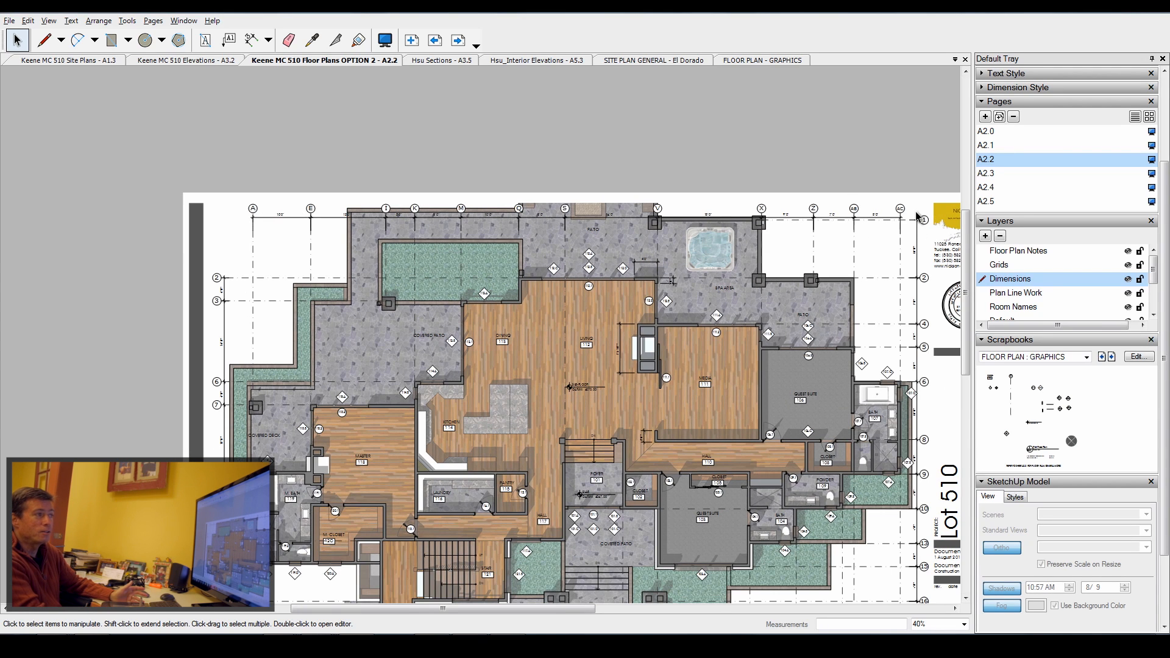
pyautogui.moveTo(422, 237)
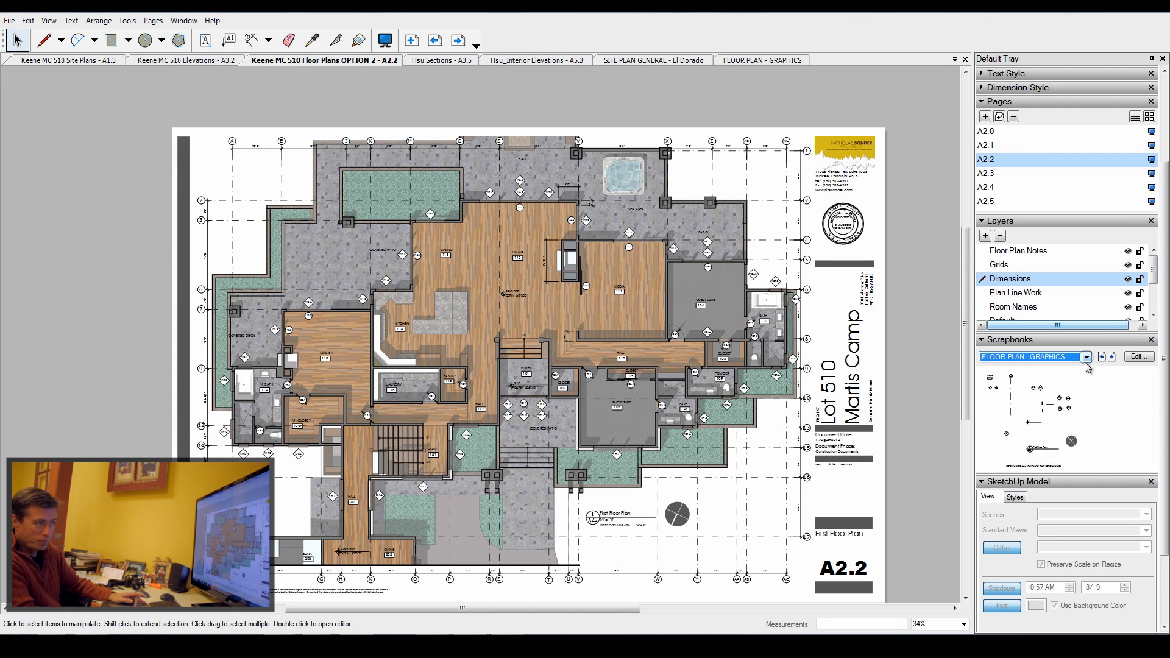
pyautogui.click(1087, 357)
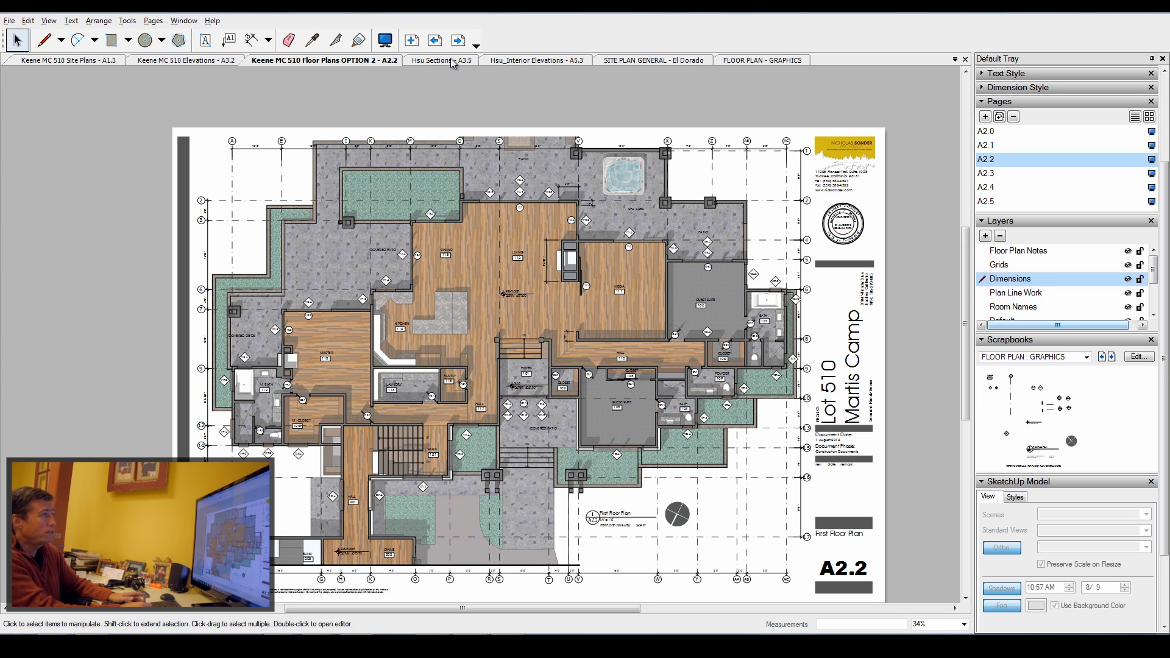
# Step: Switch to sheet A3.5 and load the Sections general notes scrapbook
pyautogui.click(440, 60)
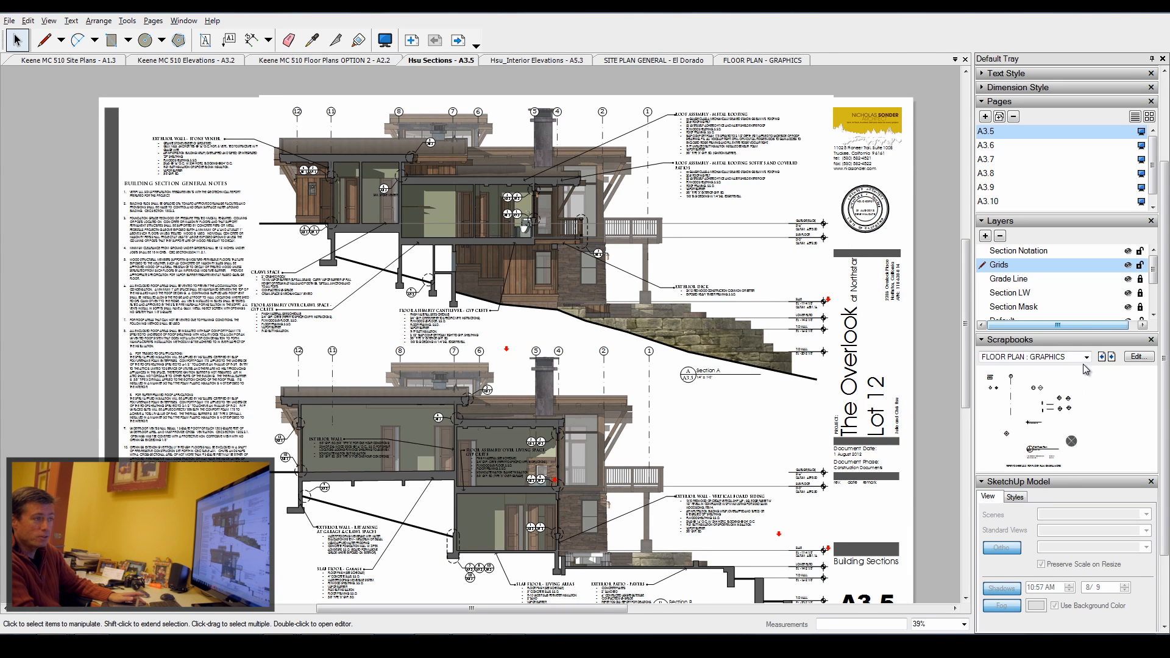
pyautogui.click(1087, 356)
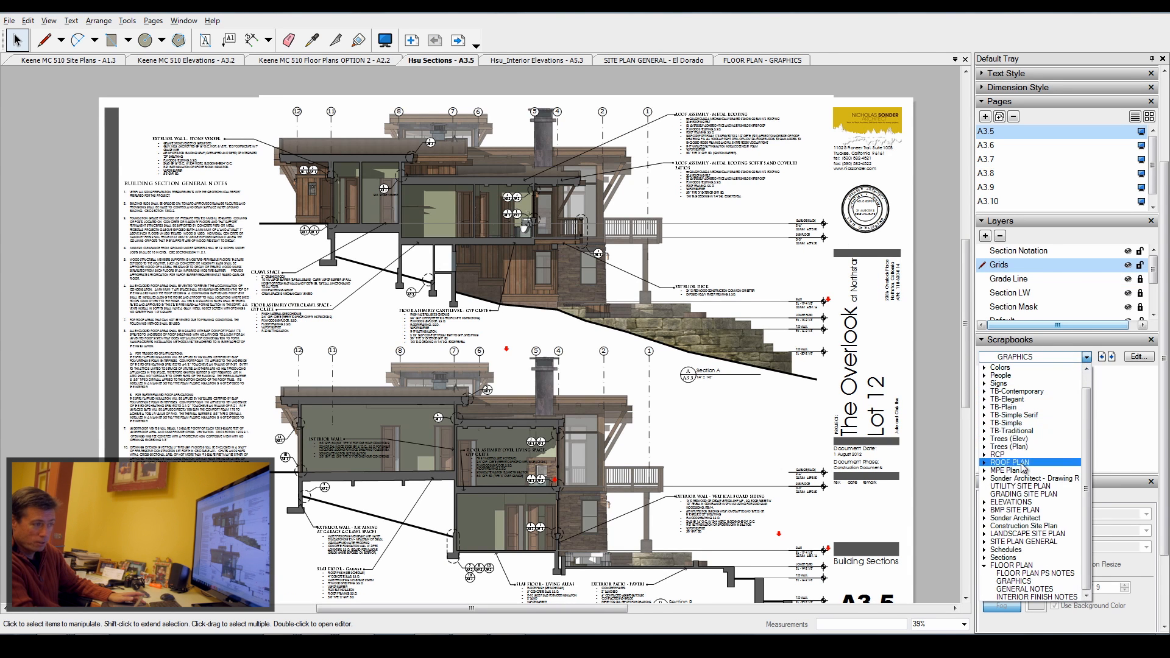
pyautogui.click(1027, 525)
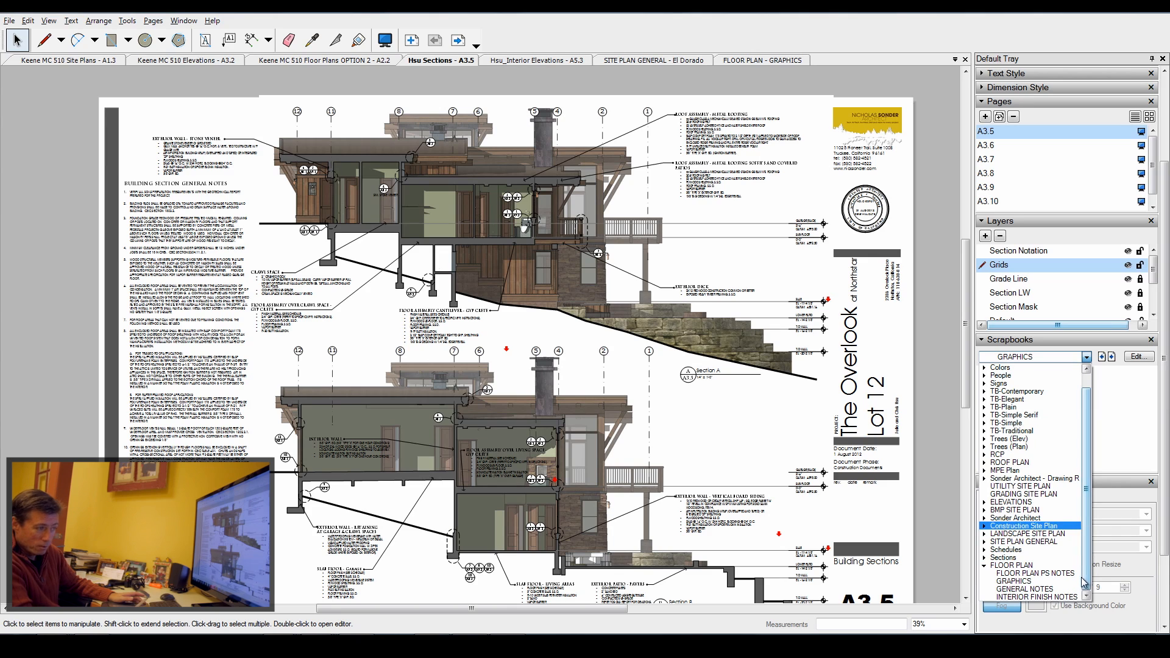
pyautogui.click(1037, 573)
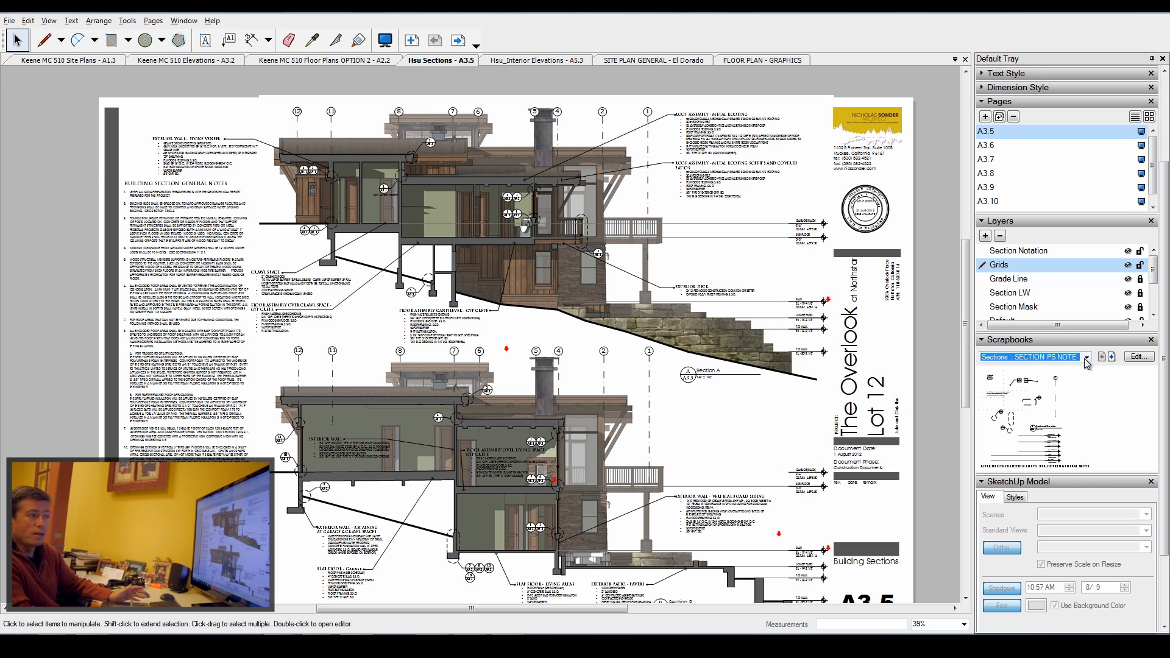
# Step: Browse the Wall Assemblies and Roof Assemblies scrapbook pages
pyautogui.click(1087, 356)
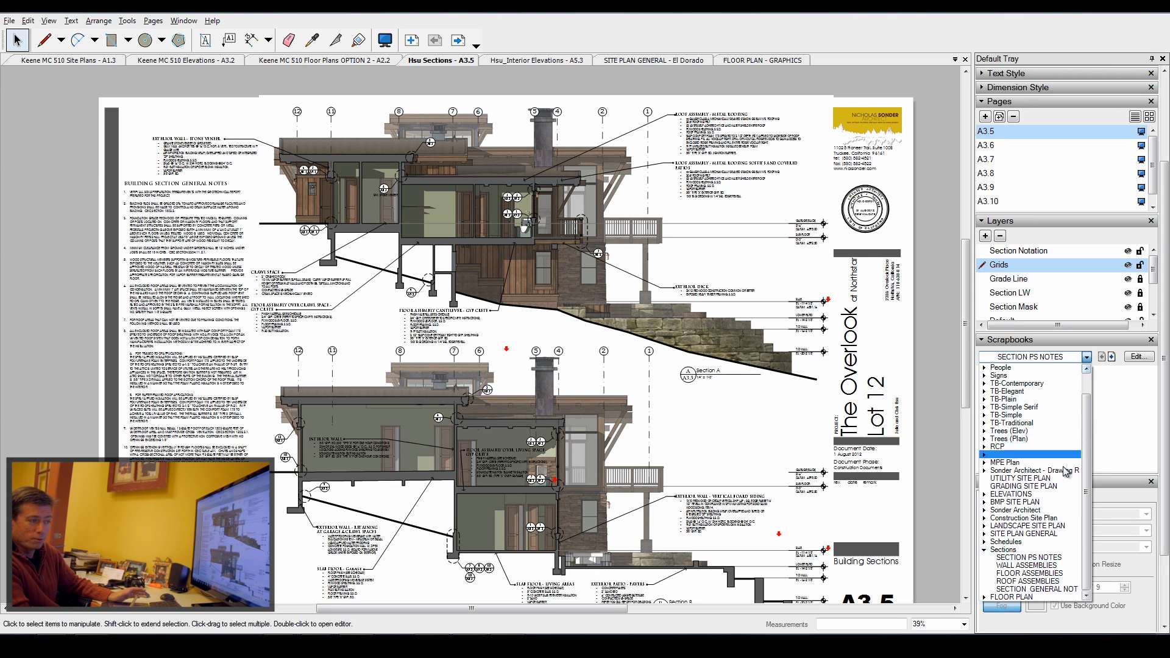
pyautogui.click(1029, 572)
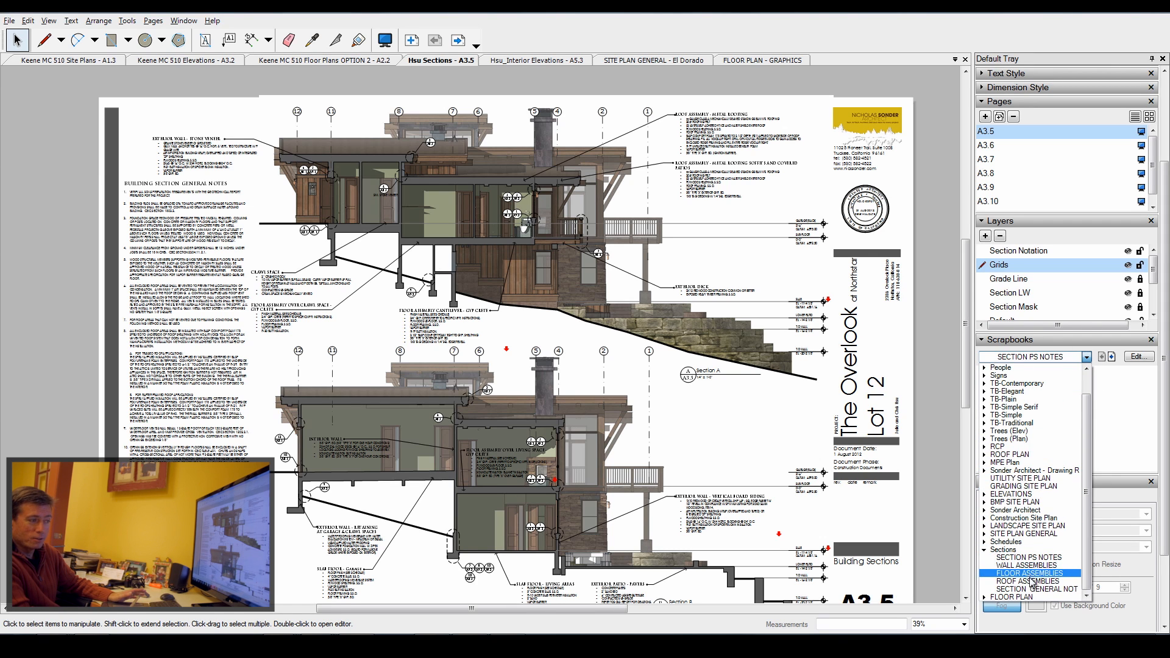
pyautogui.click(1028, 565)
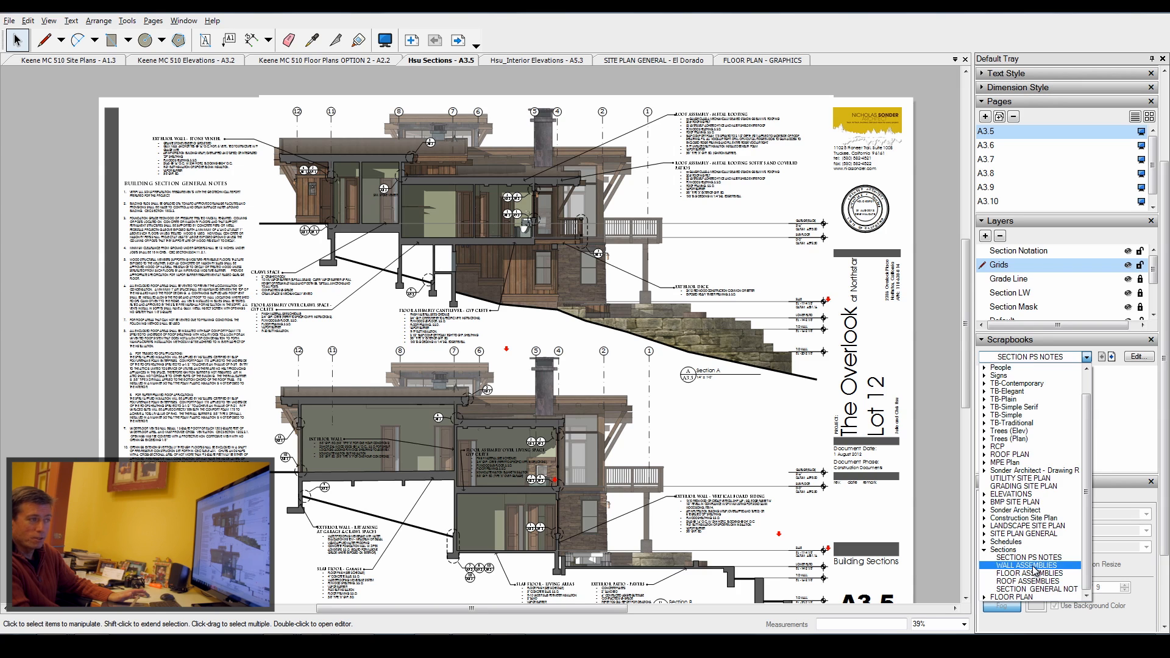
pyautogui.click(1028, 566)
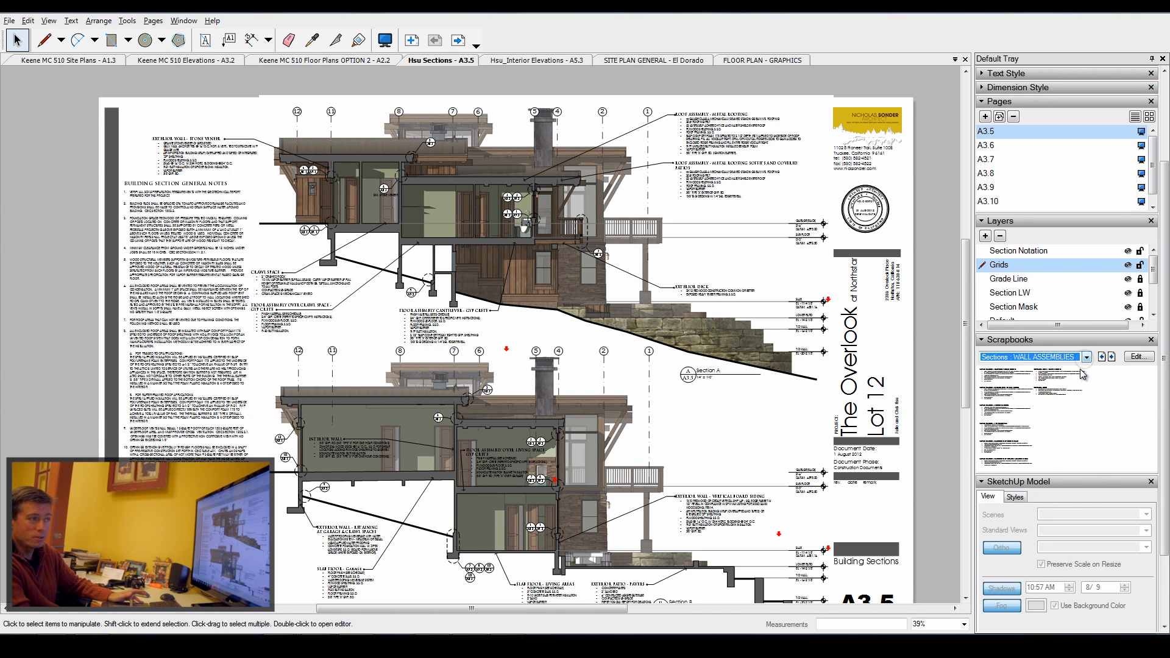
pyautogui.click(1087, 356)
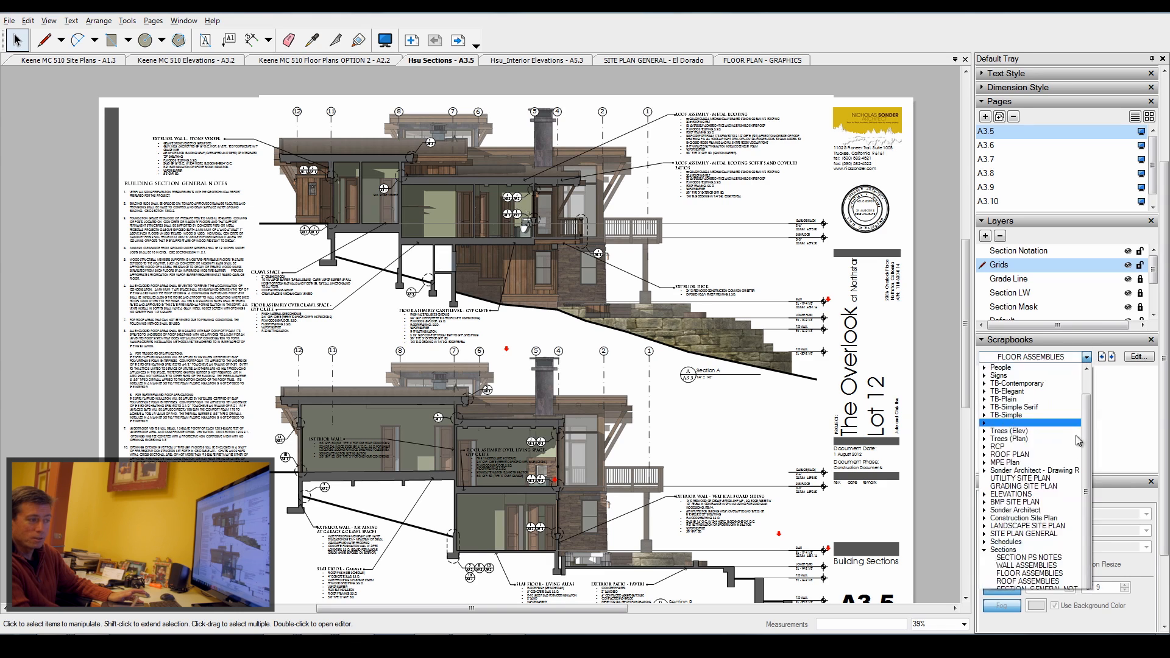
pyautogui.click(1028, 582)
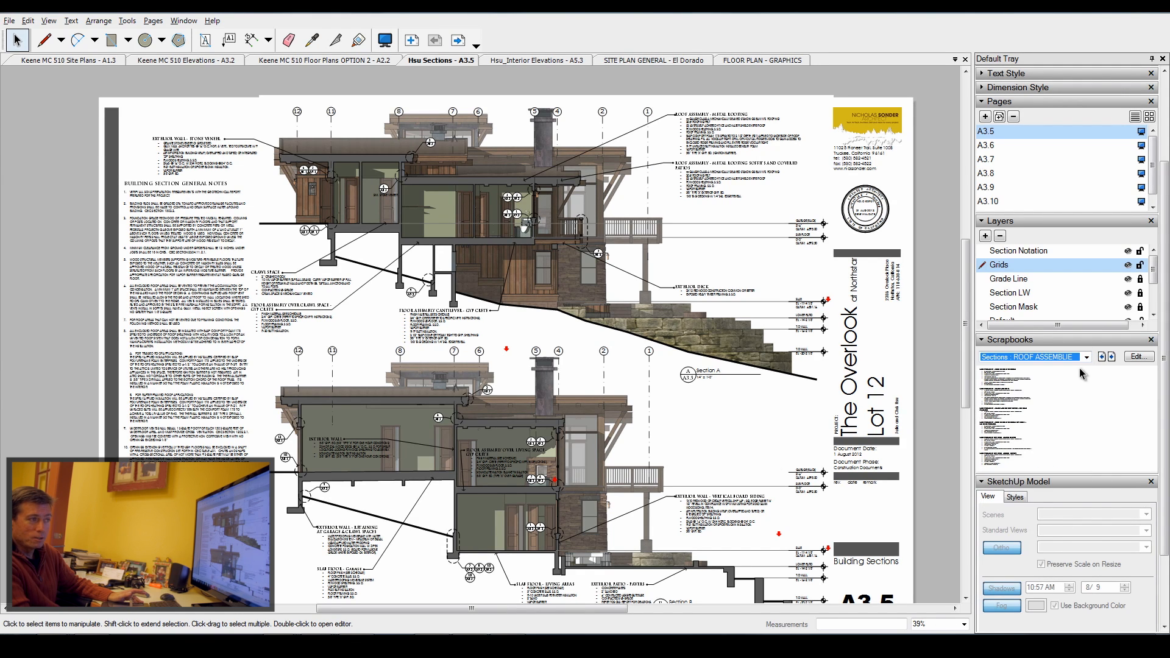
pyautogui.click(1087, 356)
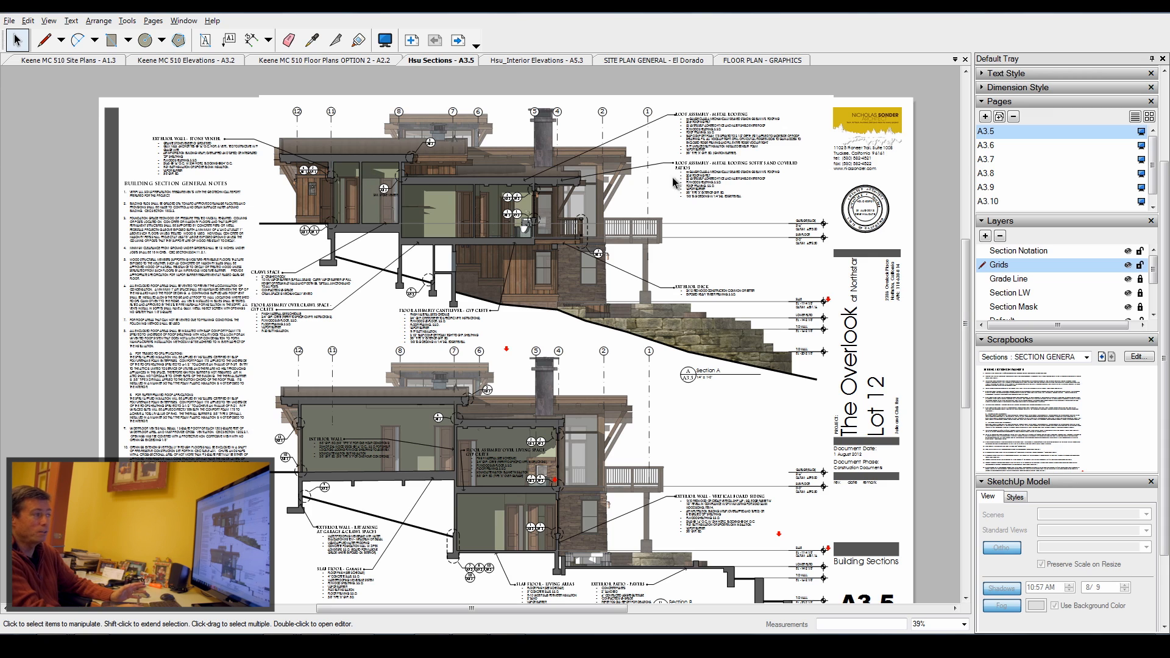
pyautogui.moveTo(705, 225)
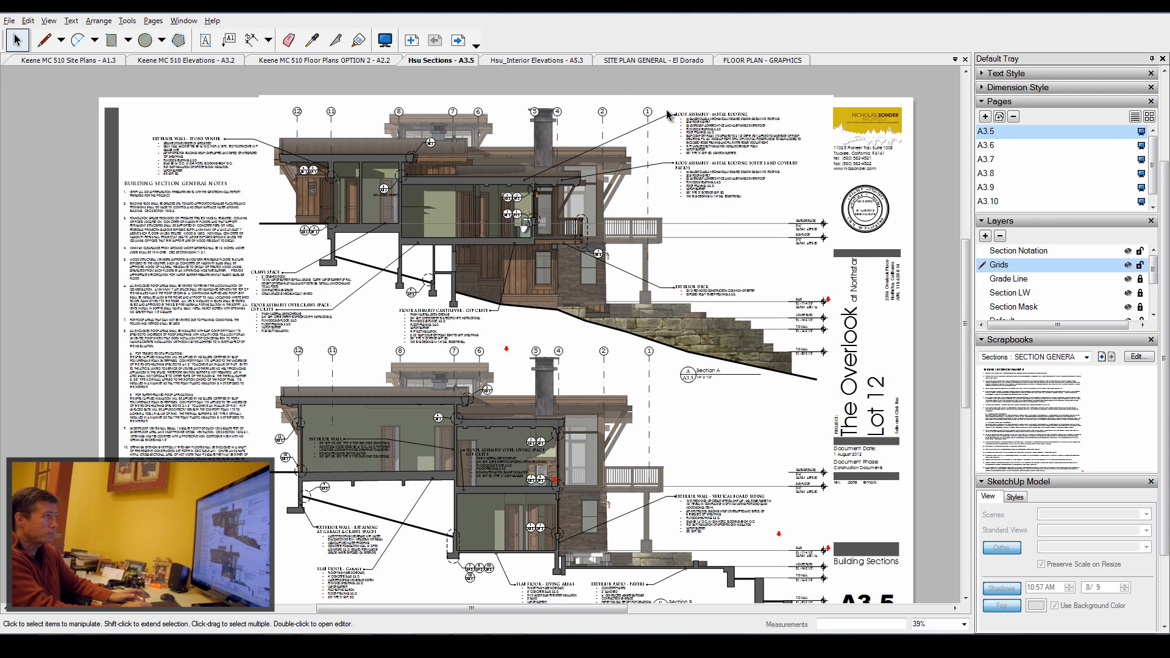
# Step: Switch to Hsu Interior Elevations A5.3 and load the MPE Plan GRAPHICS scrapbook page
pyautogui.click(536, 59)
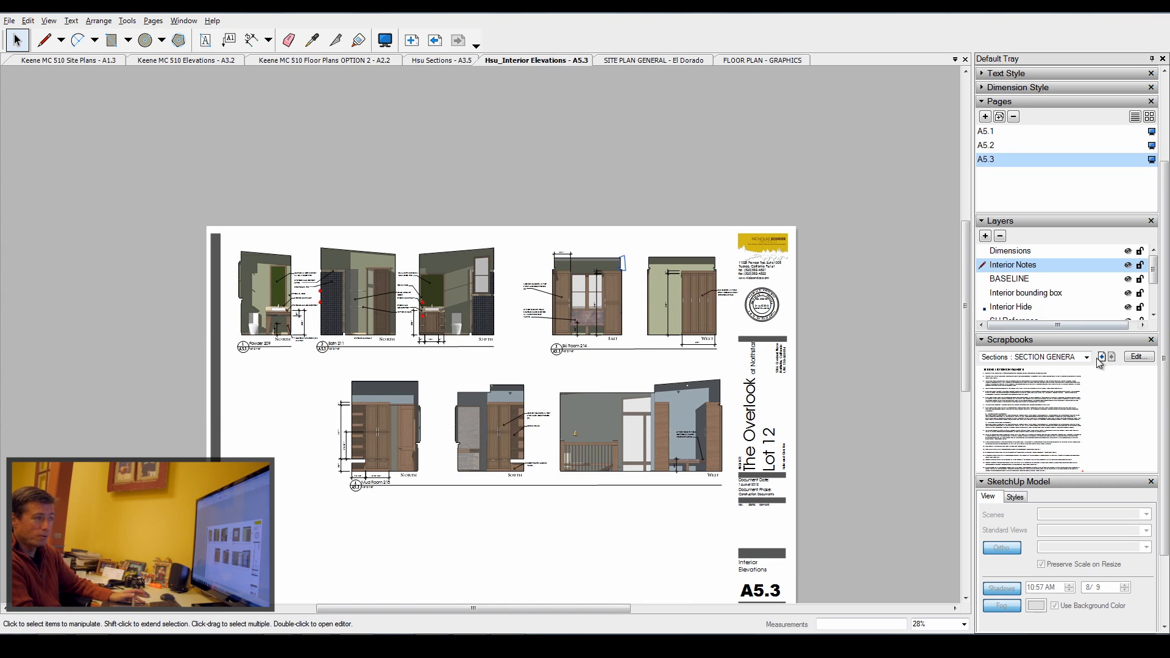
pyautogui.click(1087, 357)
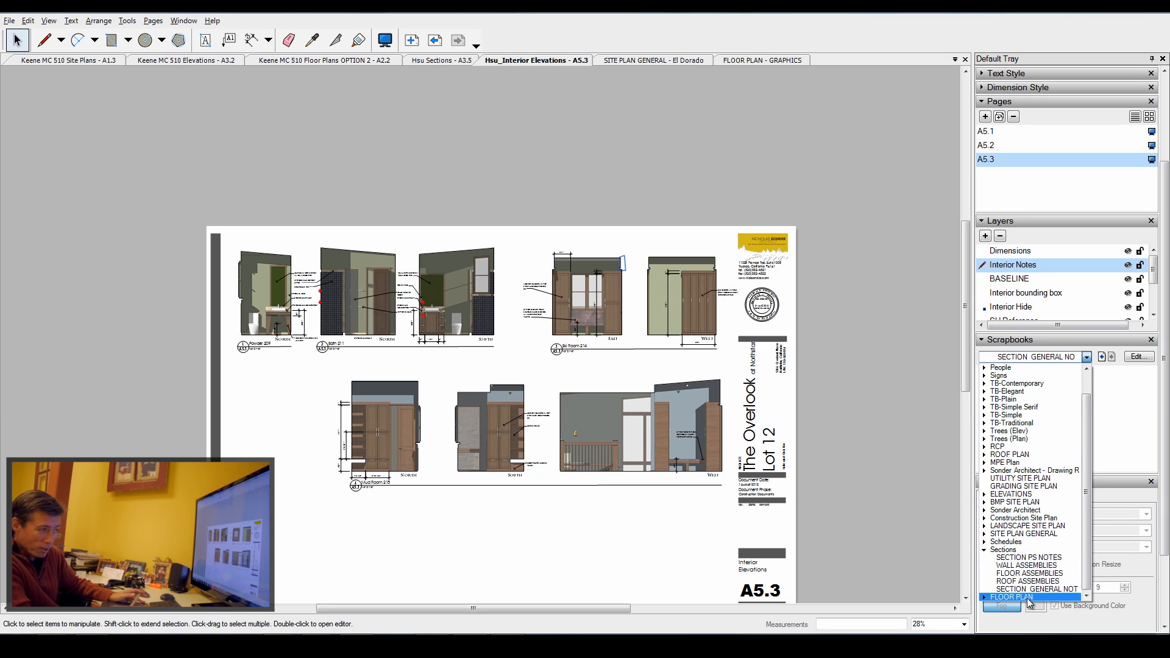
pyautogui.click(1031, 478)
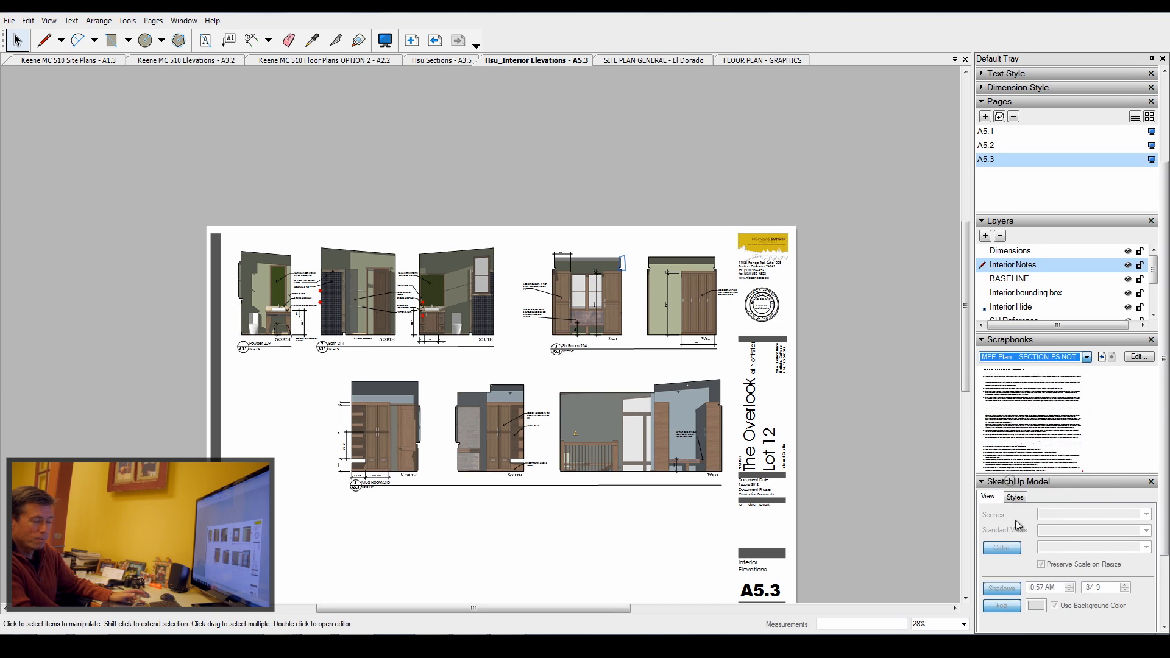
pyautogui.click(1086, 357)
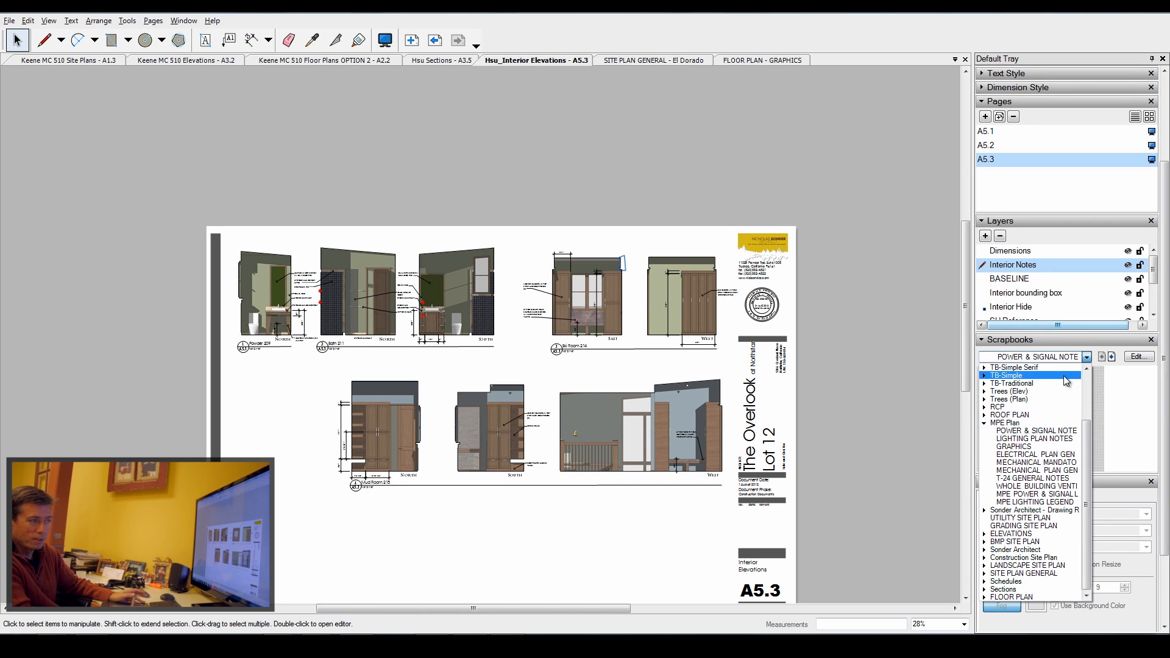
pyautogui.click(1034, 439)
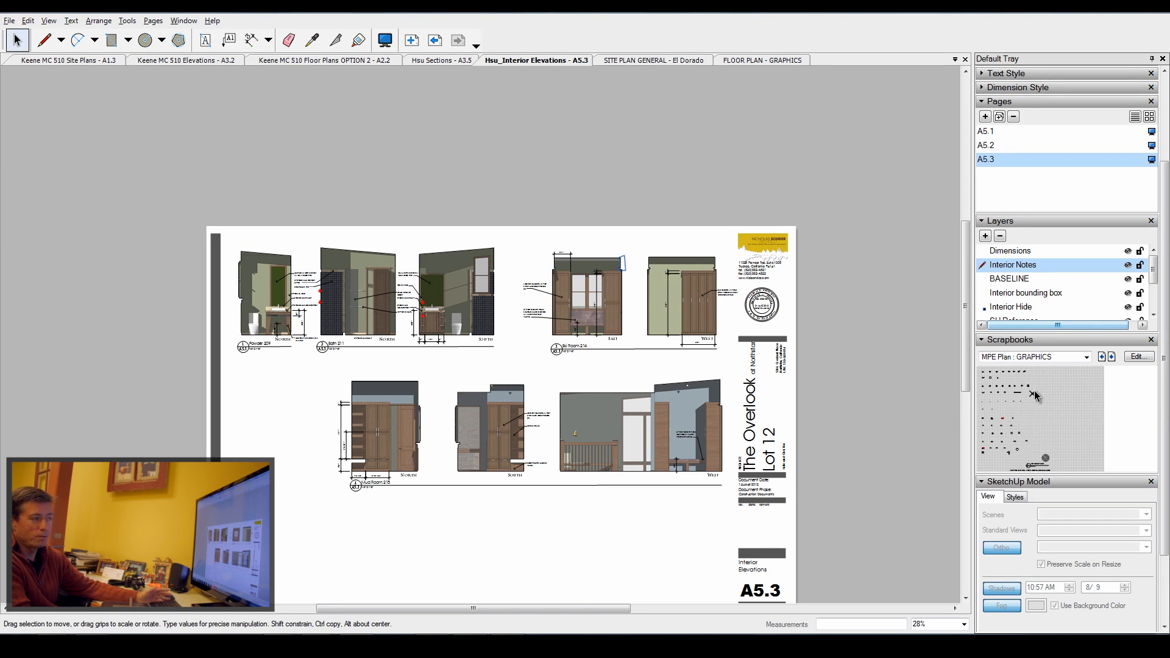
pyautogui.moveTo(986, 376)
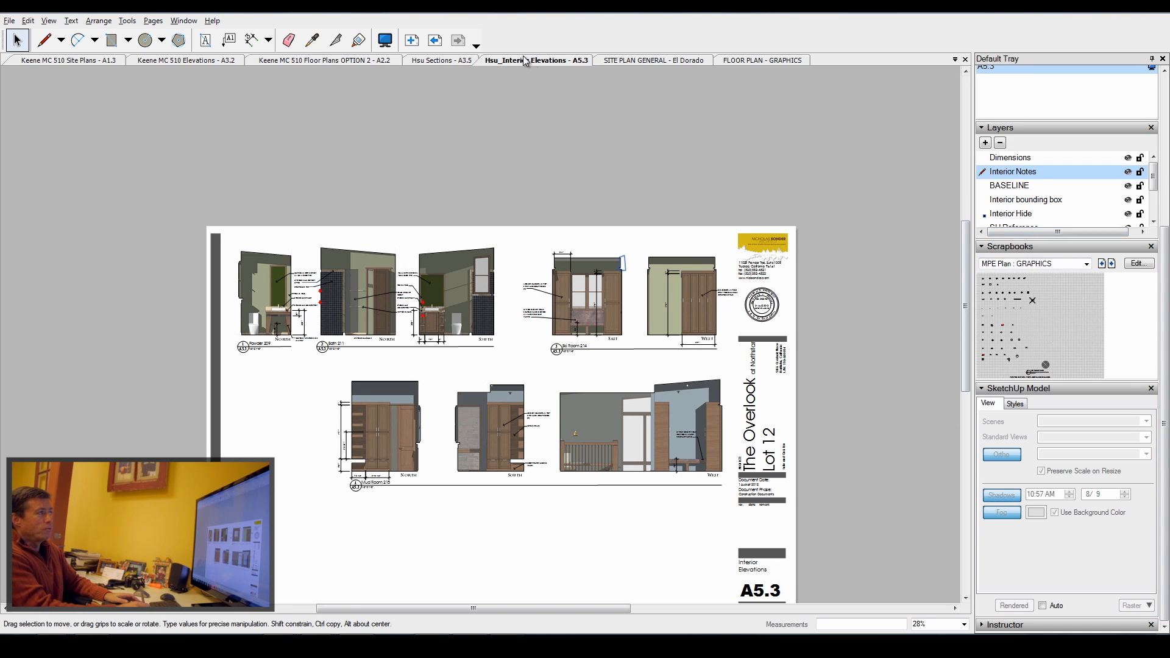
# Step: Switch to the SITE PLAN GENERAL, then the FLOOR PLAN - GRAPHICS document
pyautogui.click(651, 59)
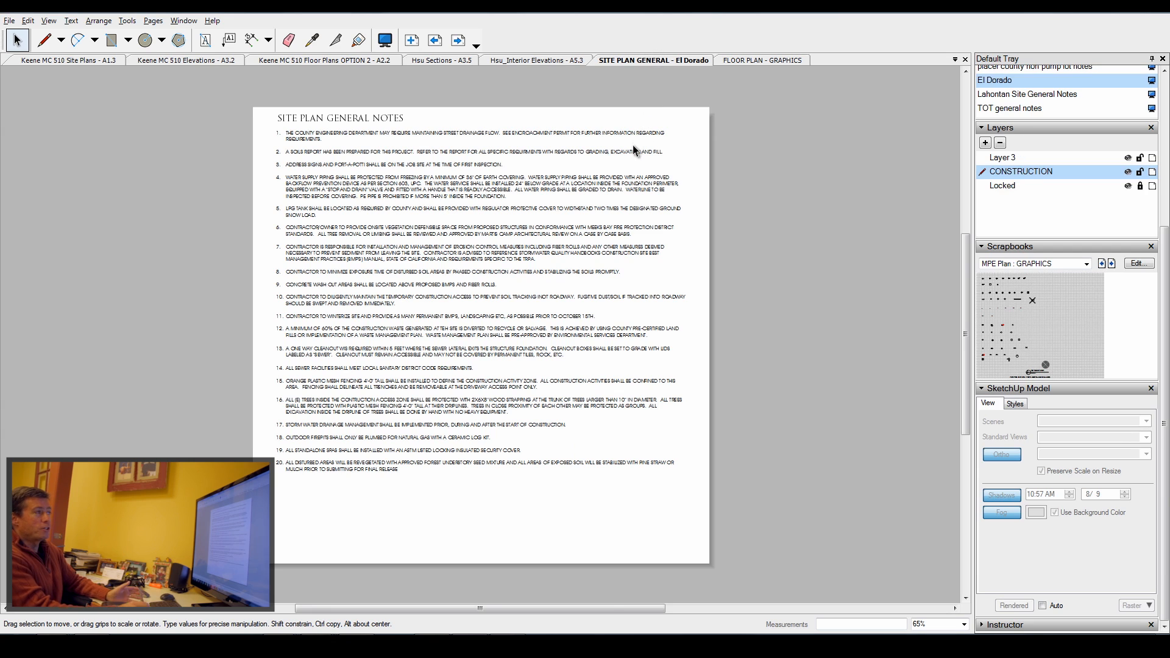
pyautogui.moveTo(661, 159)
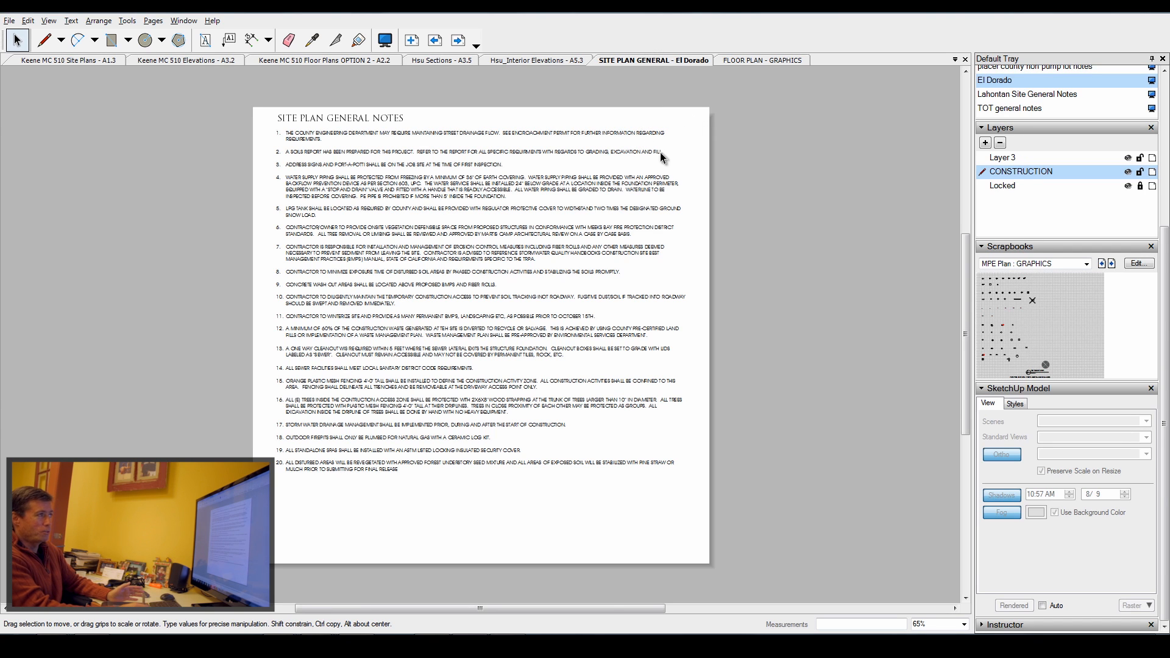
pyautogui.click(762, 60)
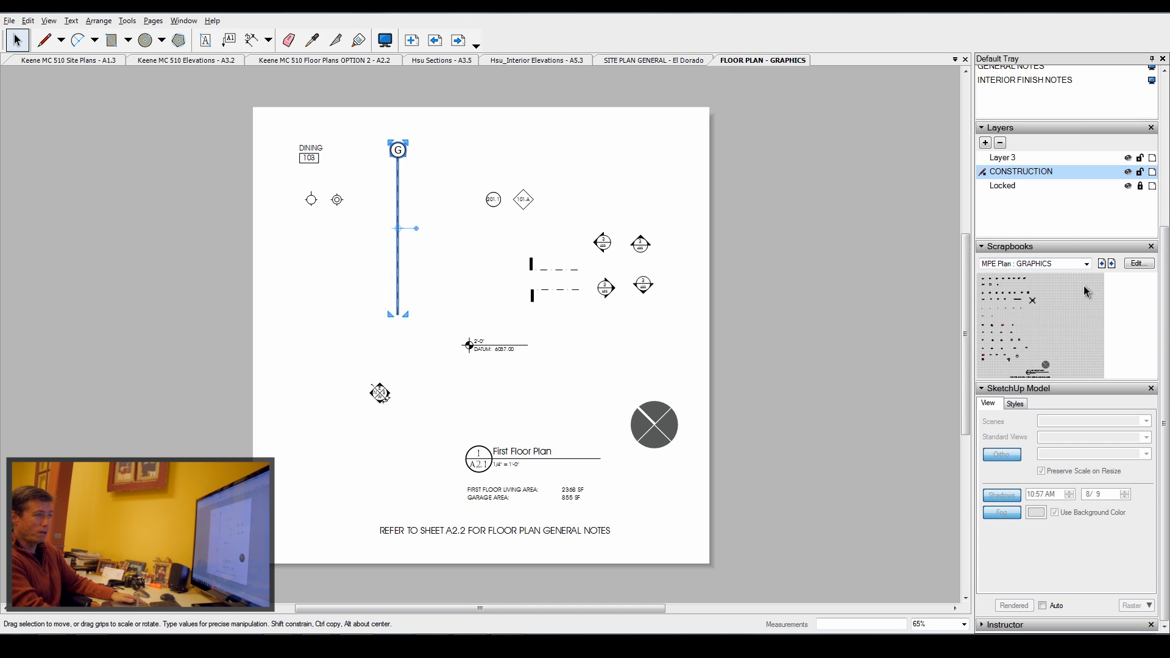
pyautogui.moveTo(1137, 263)
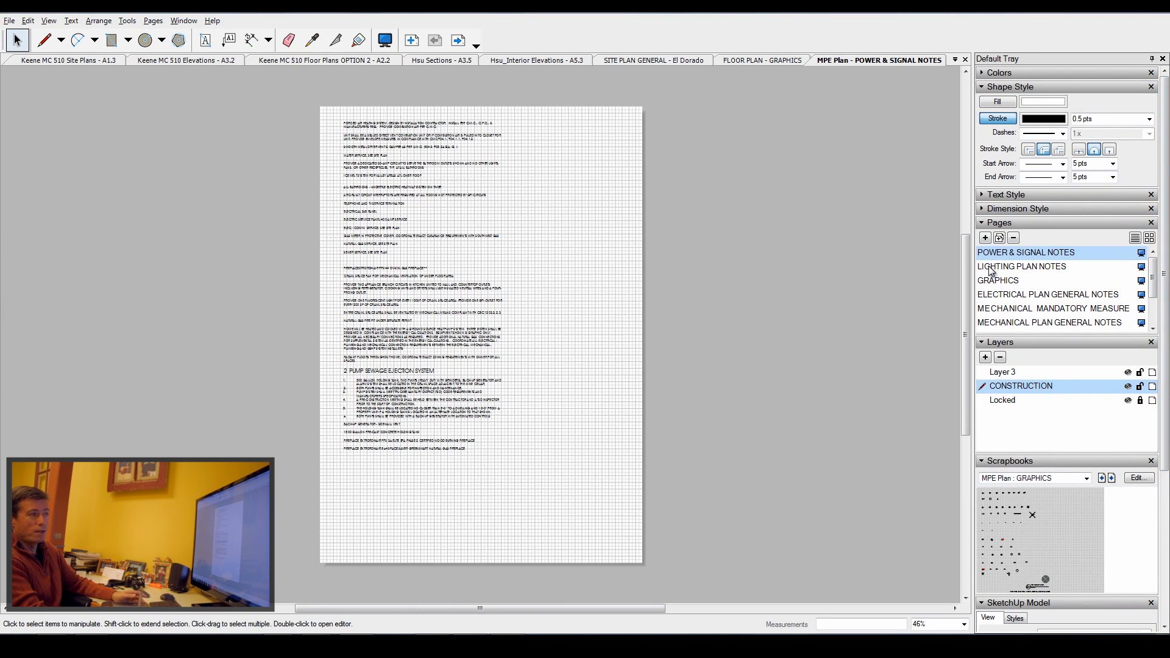
# Step: View LIGHTING PLAN NOTES and GRAPHICS, select the F symbol, then open Keene MC 510 A3.2
pyautogui.click(1022, 267)
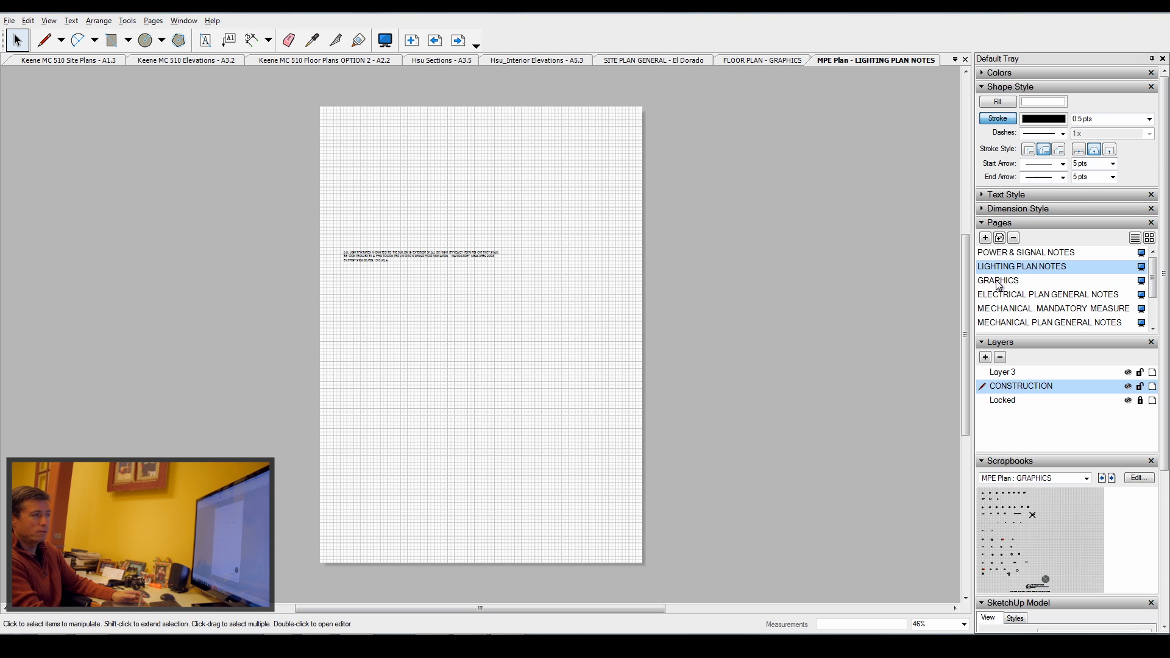
pyautogui.click(997, 280)
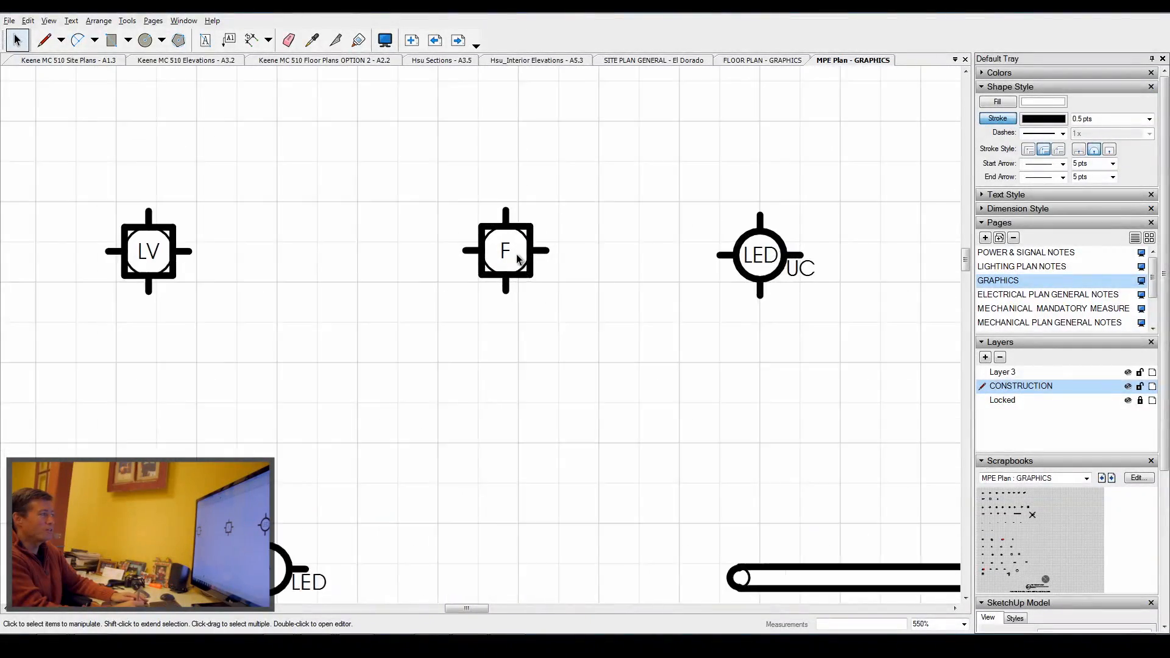
pyautogui.click(505, 250)
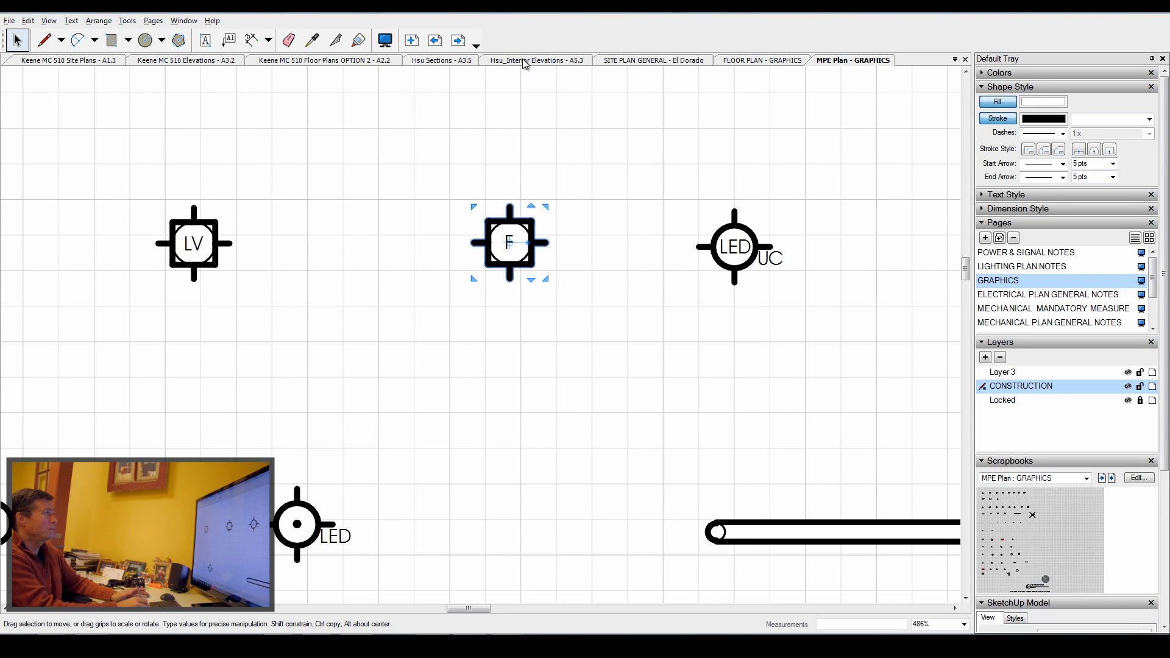
pyautogui.click(183, 60)
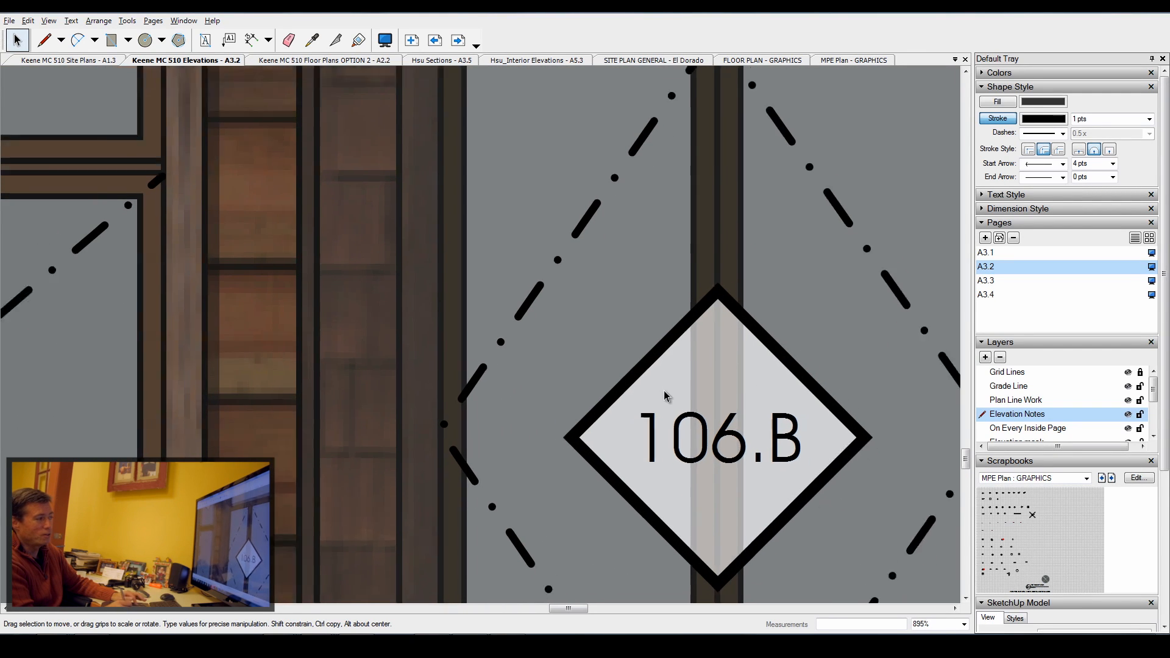
# Step: Zoom around the window and door elevation tags on sheet A3.2
pyautogui.scroll(-3)
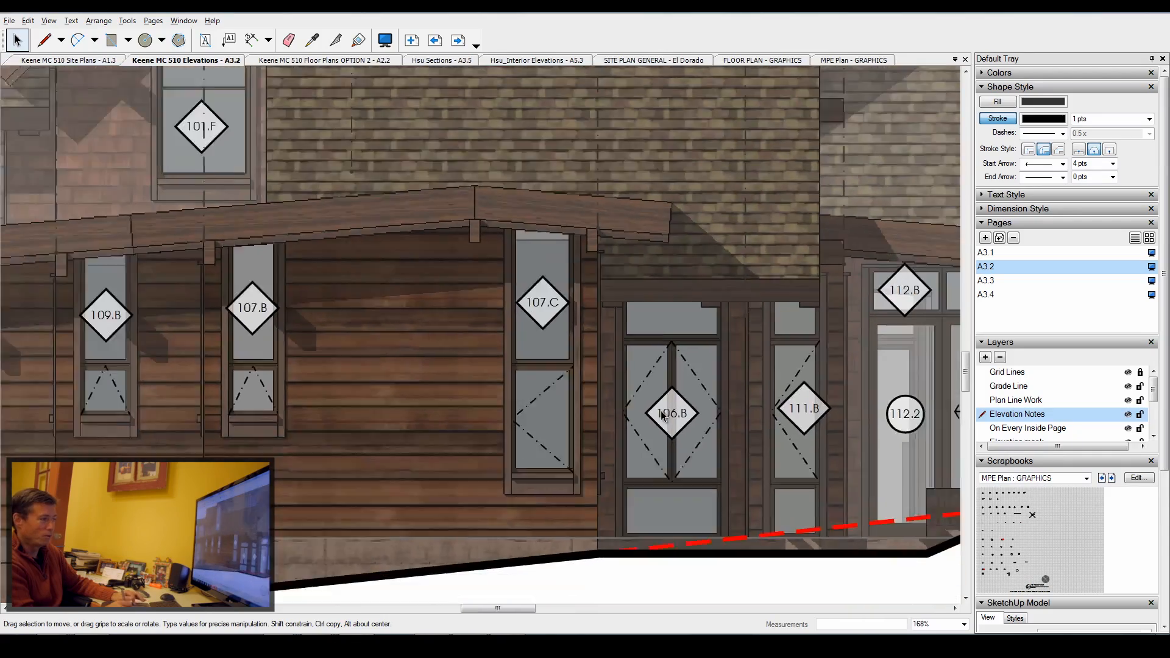
pyautogui.scroll(-3)
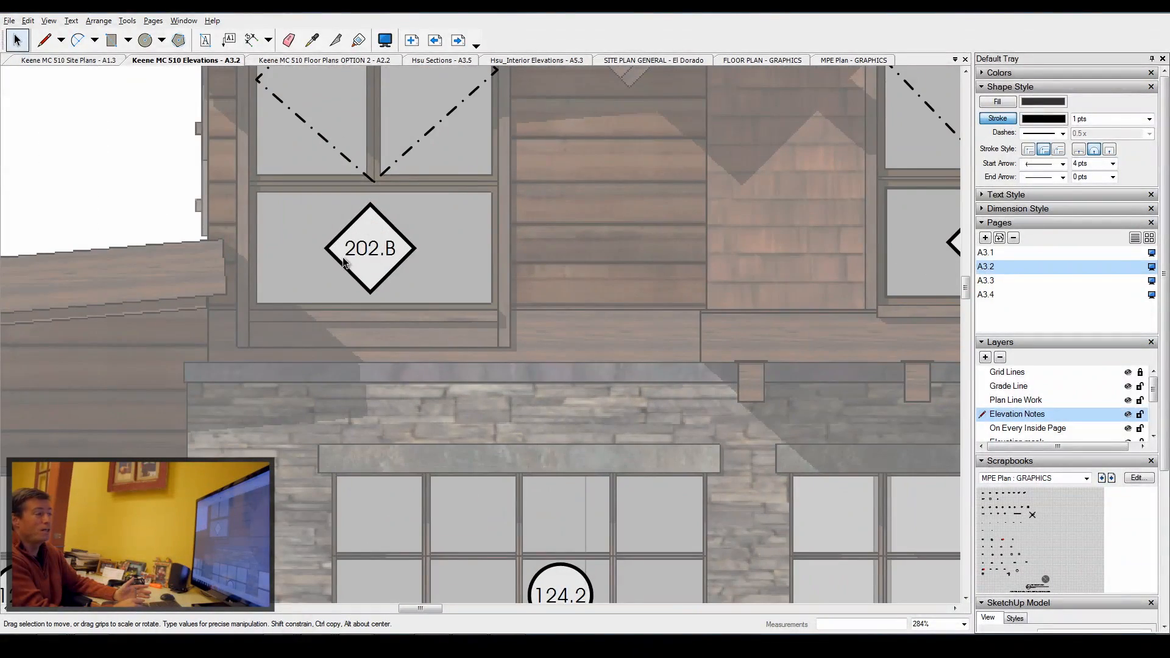
pyautogui.moveTo(387, 209)
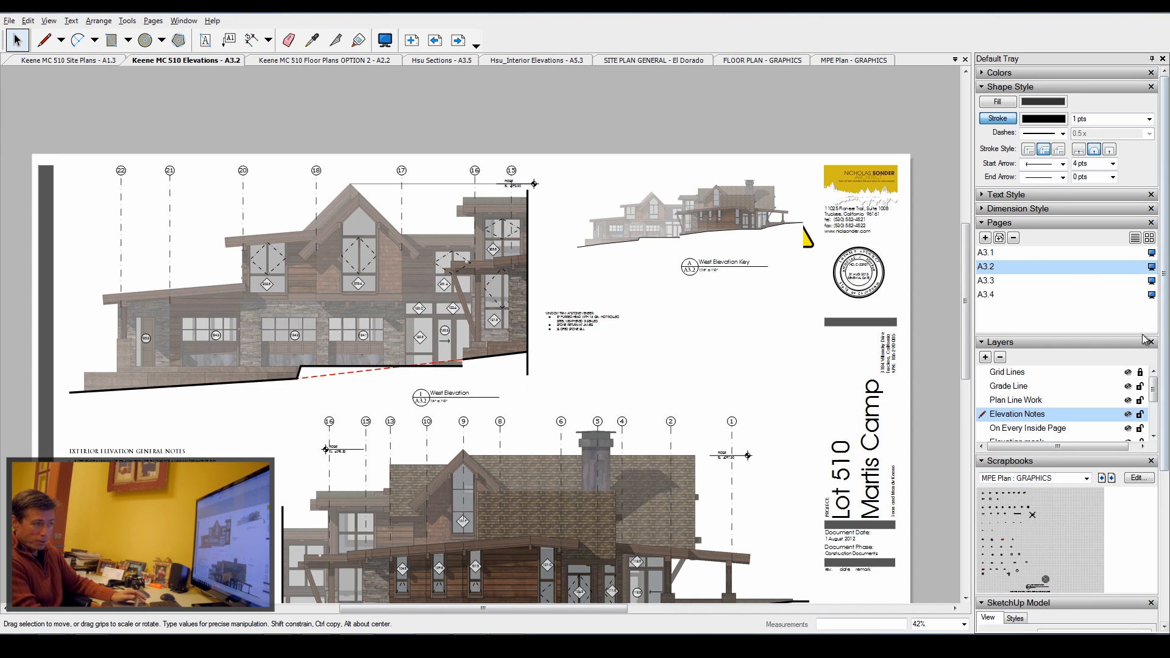
pyautogui.scroll(-3)
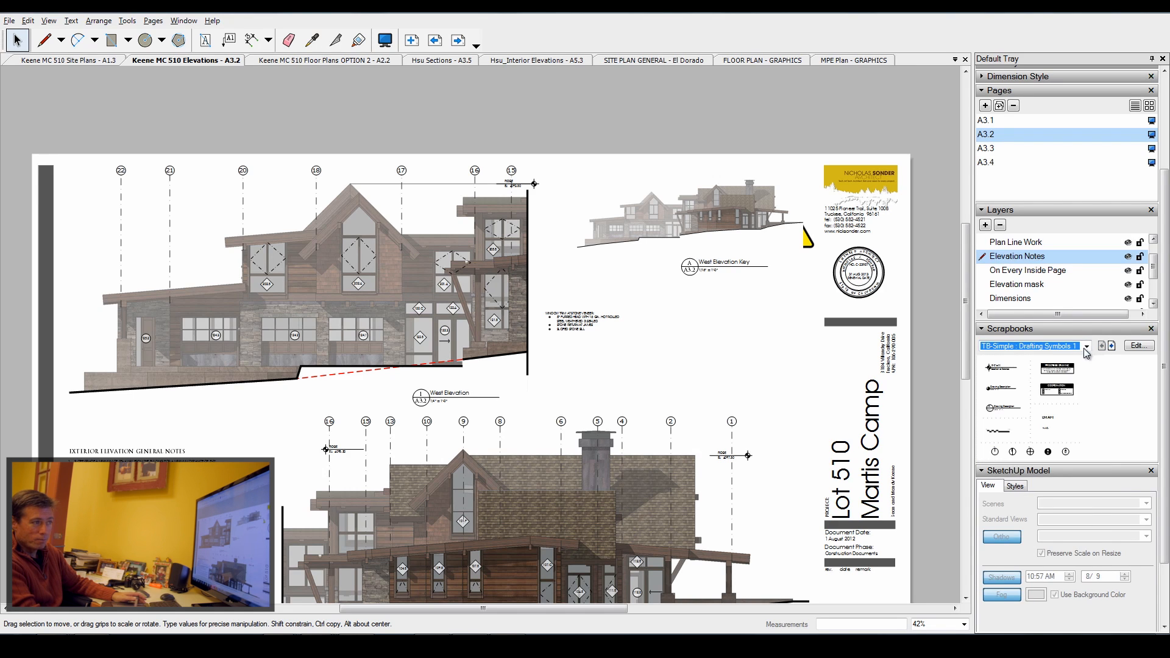
# Step: Load the TB-Contemporary Sections & Elevations scrapbook and zoom into the West Elevation
pyautogui.click(1086, 345)
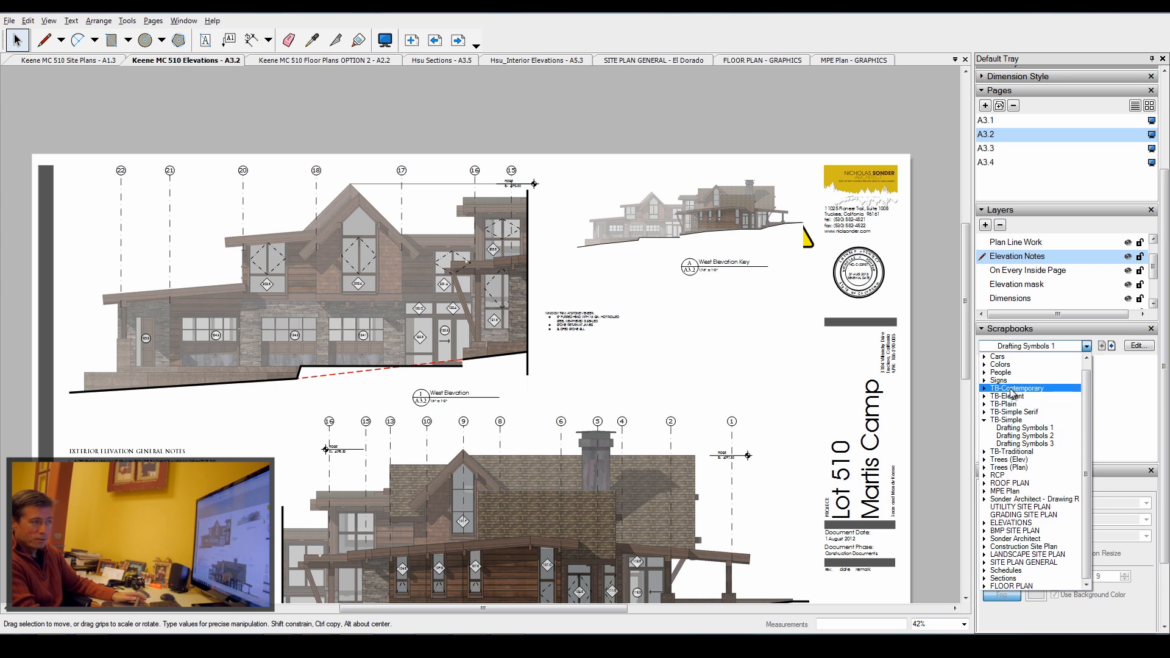
pyautogui.click(1016, 387)
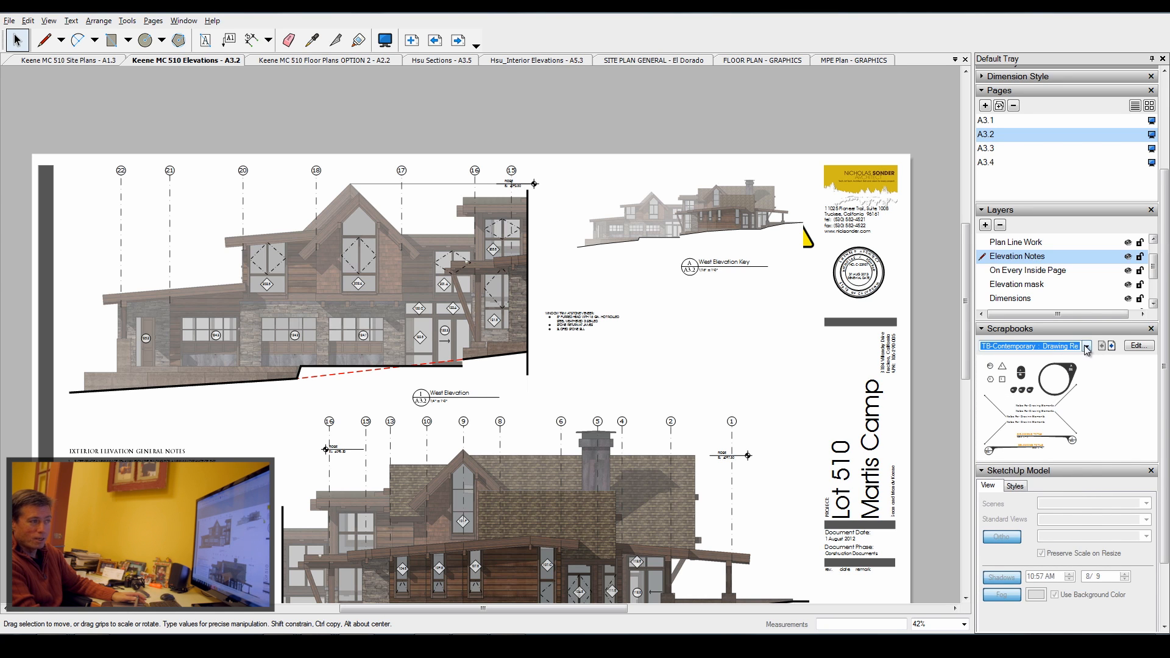
pyautogui.click(1086, 345)
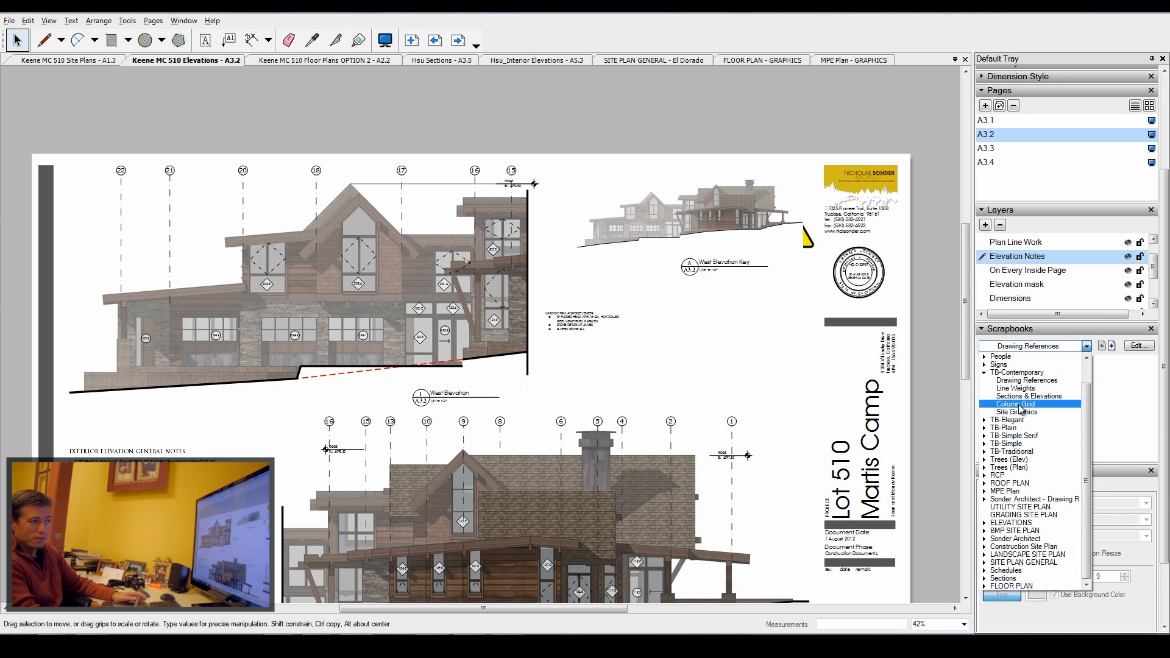
pyautogui.click(1030, 396)
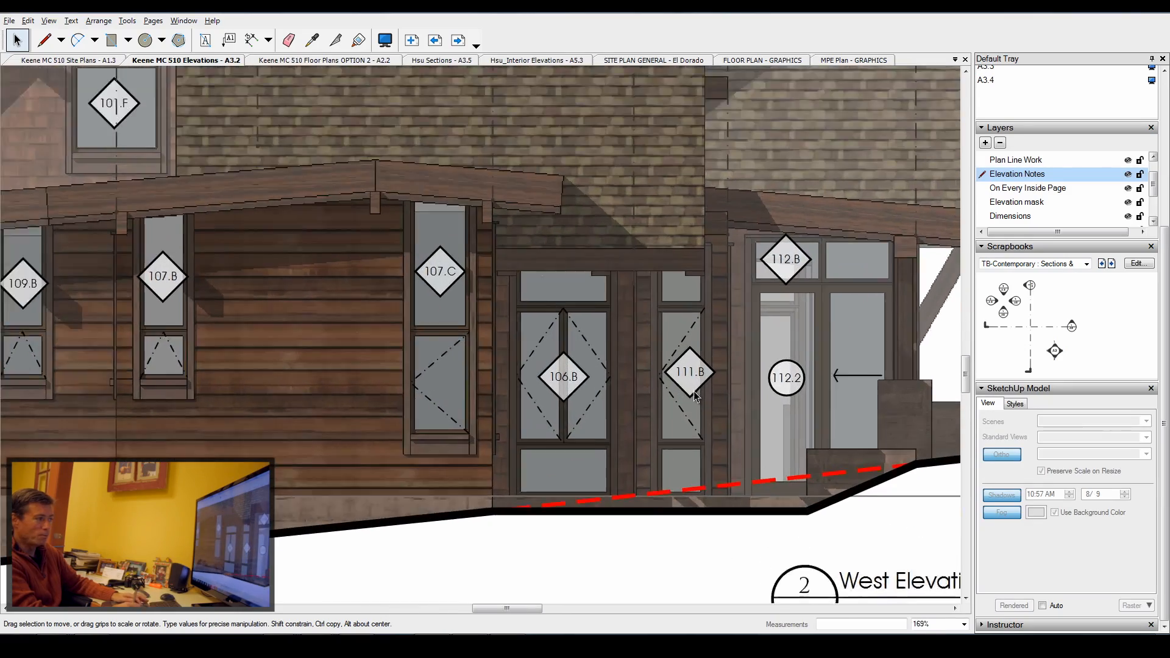
pyautogui.scroll(-3)
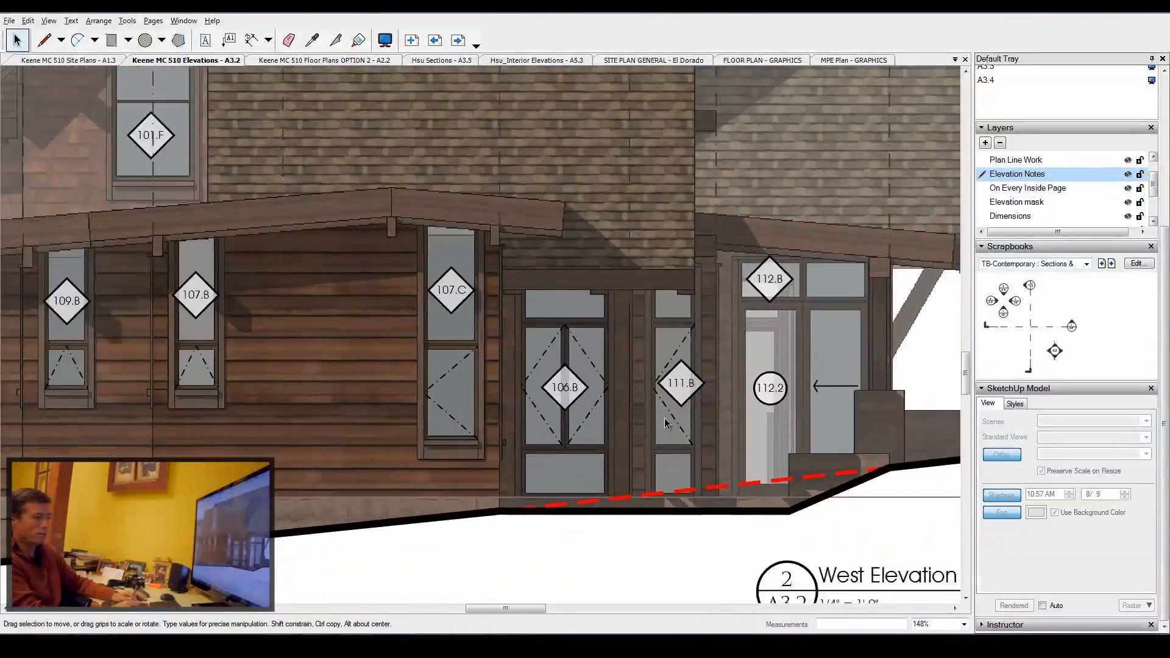